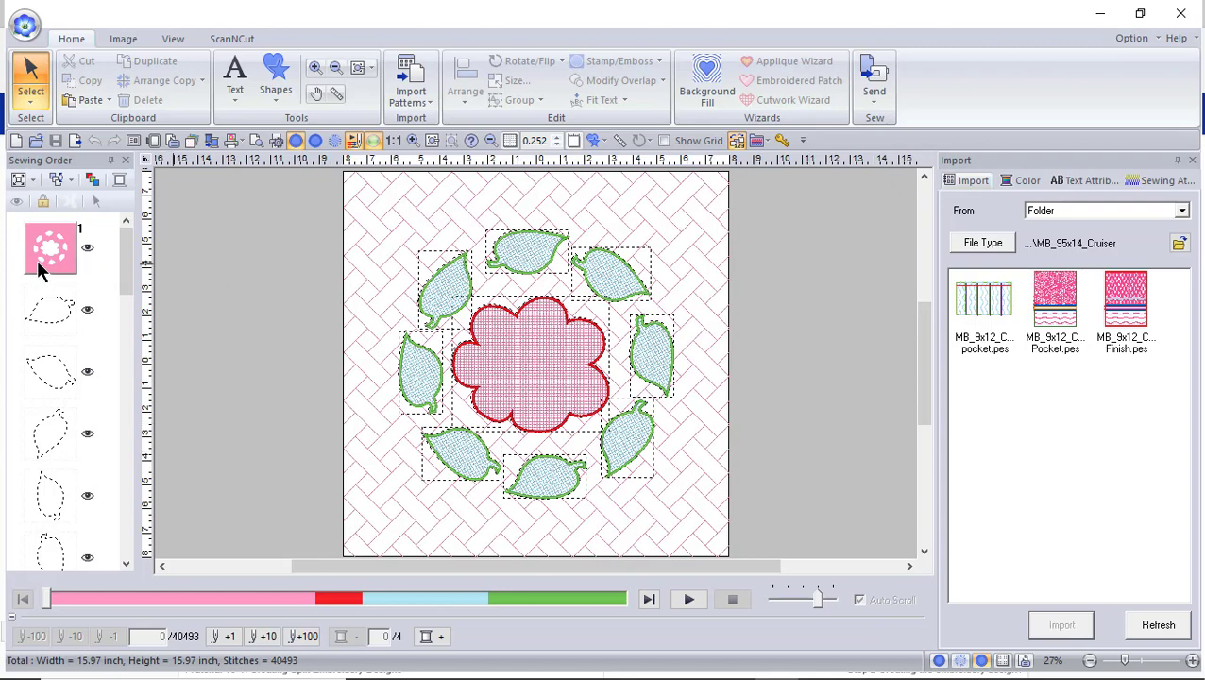
pyautogui.moveTo(45, 253)
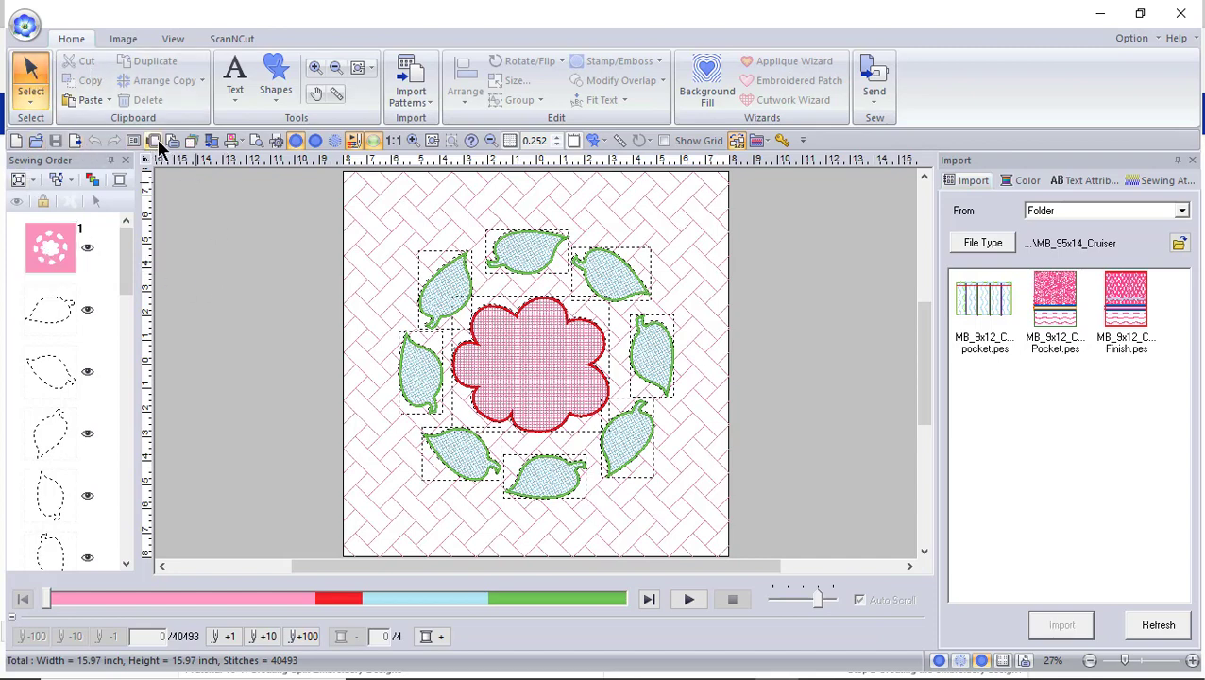
pyautogui.moveTo(159, 140)
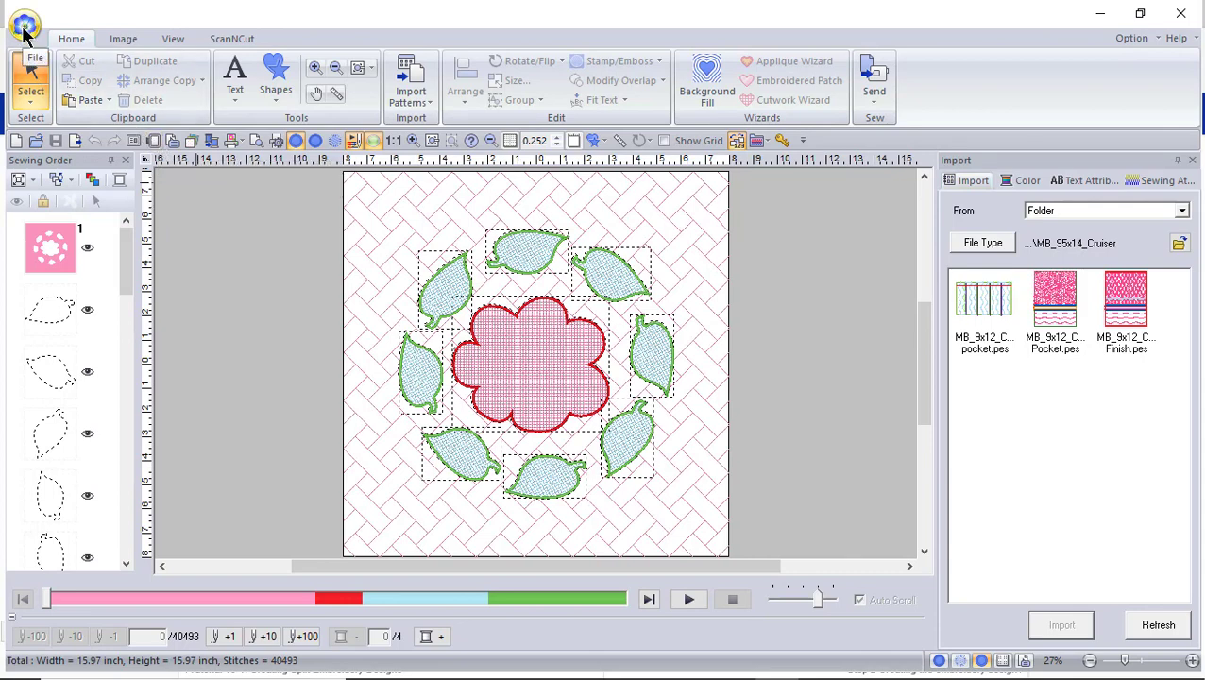
# In Design Settings, switch to Custom Size and enter 16.0 inches for width and height
pyautogui.click(21, 20)
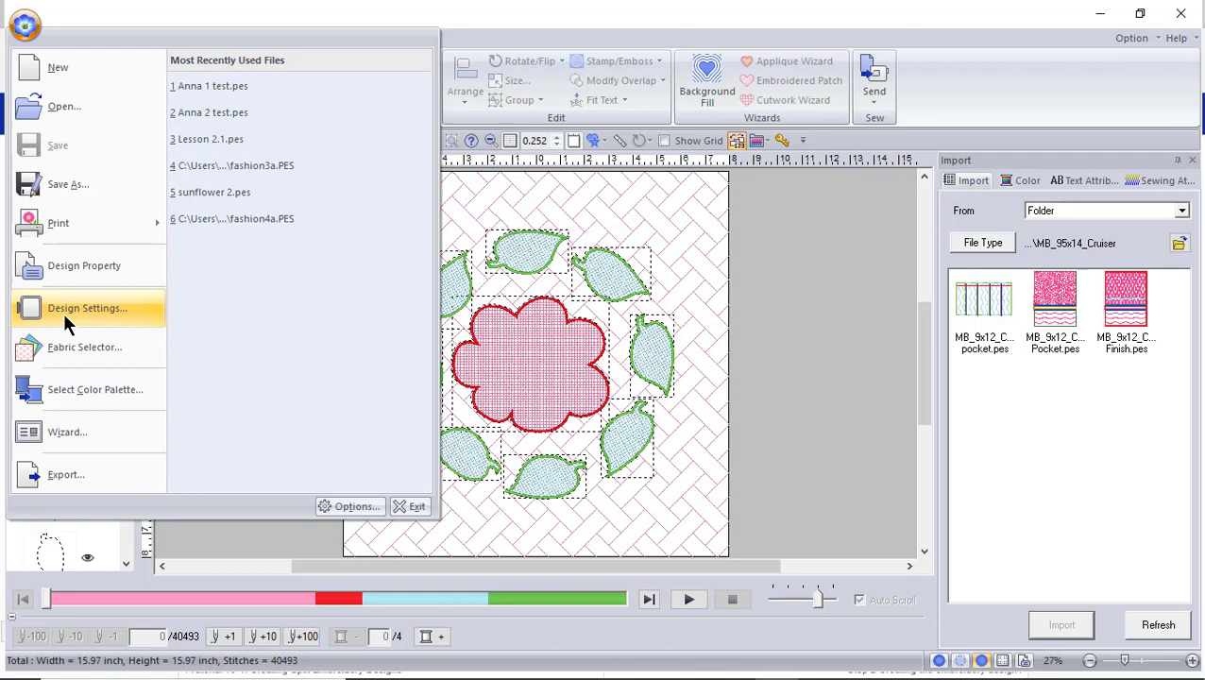
pyautogui.click(86, 308)
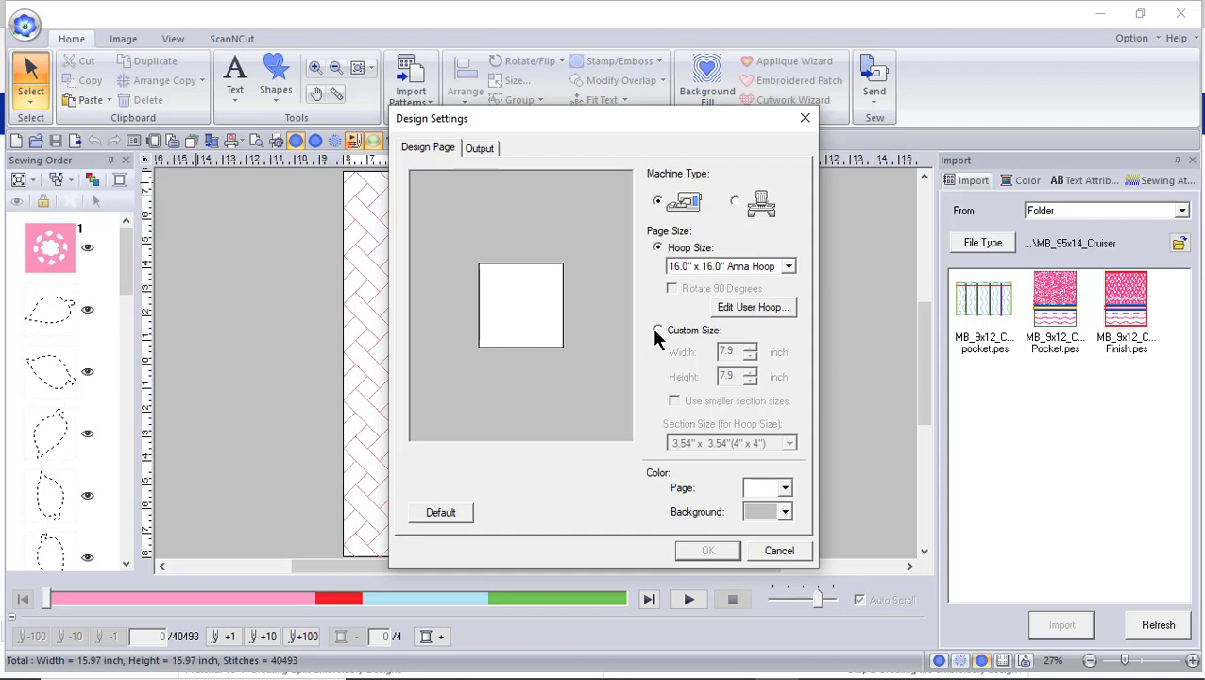
pyautogui.click(658, 329)
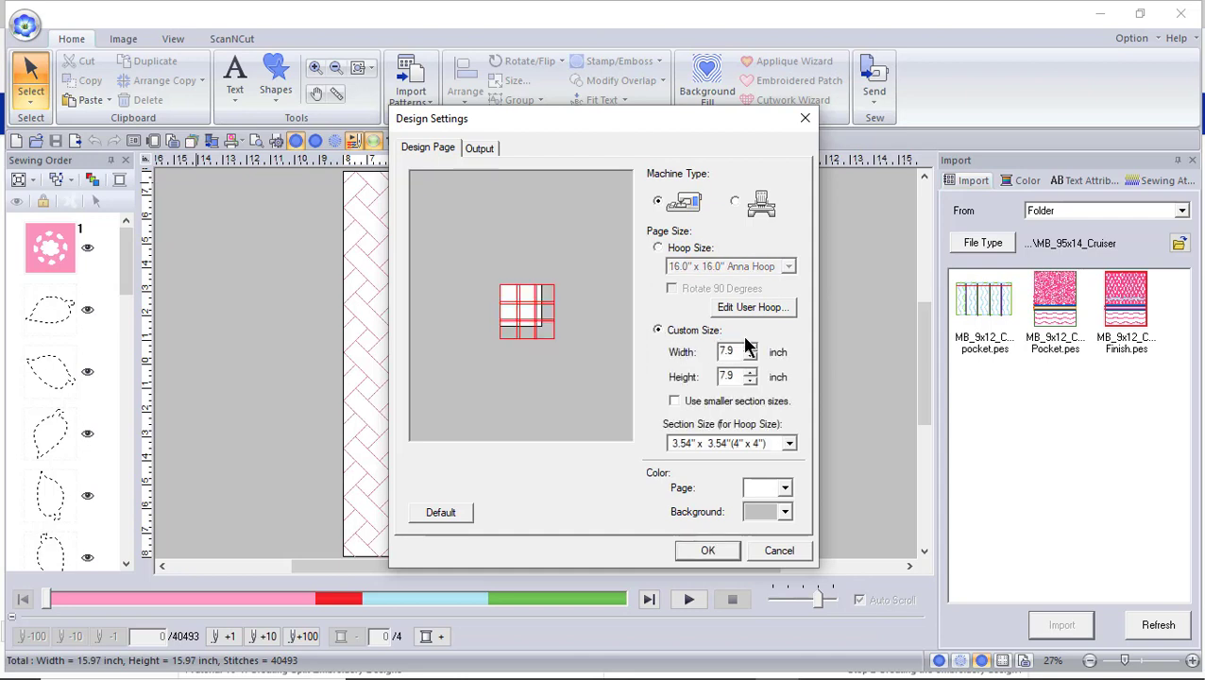
pyautogui.tripleClick(730, 353)
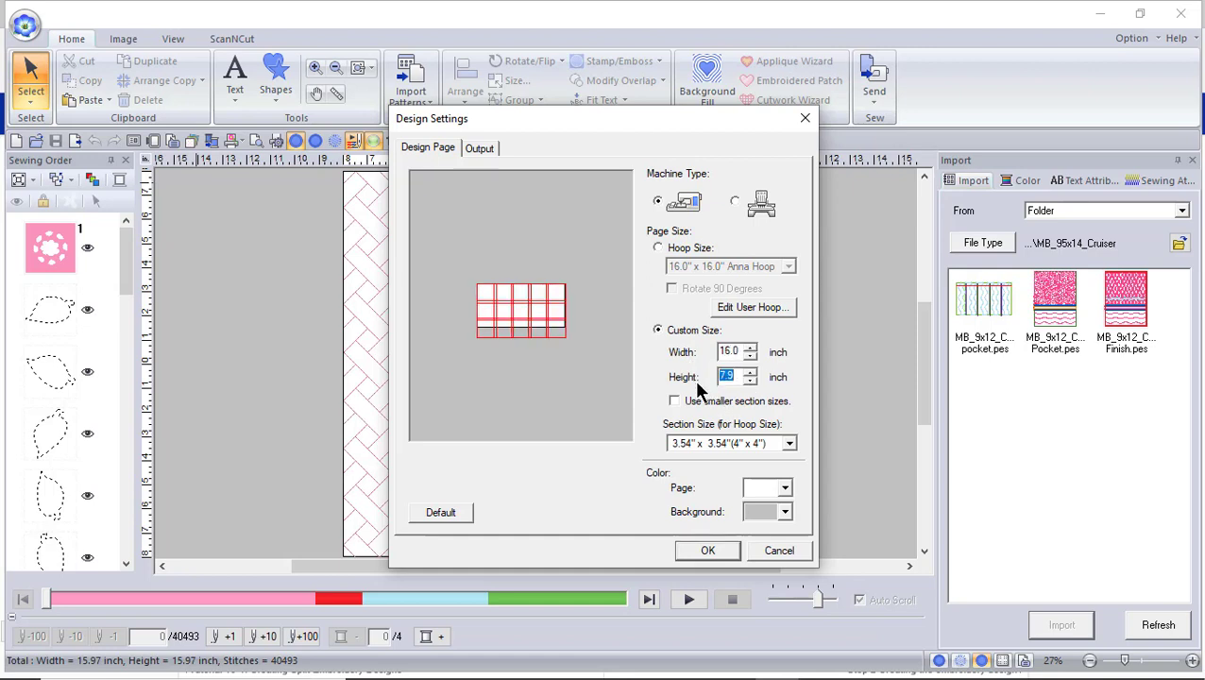
pyautogui.write('16')
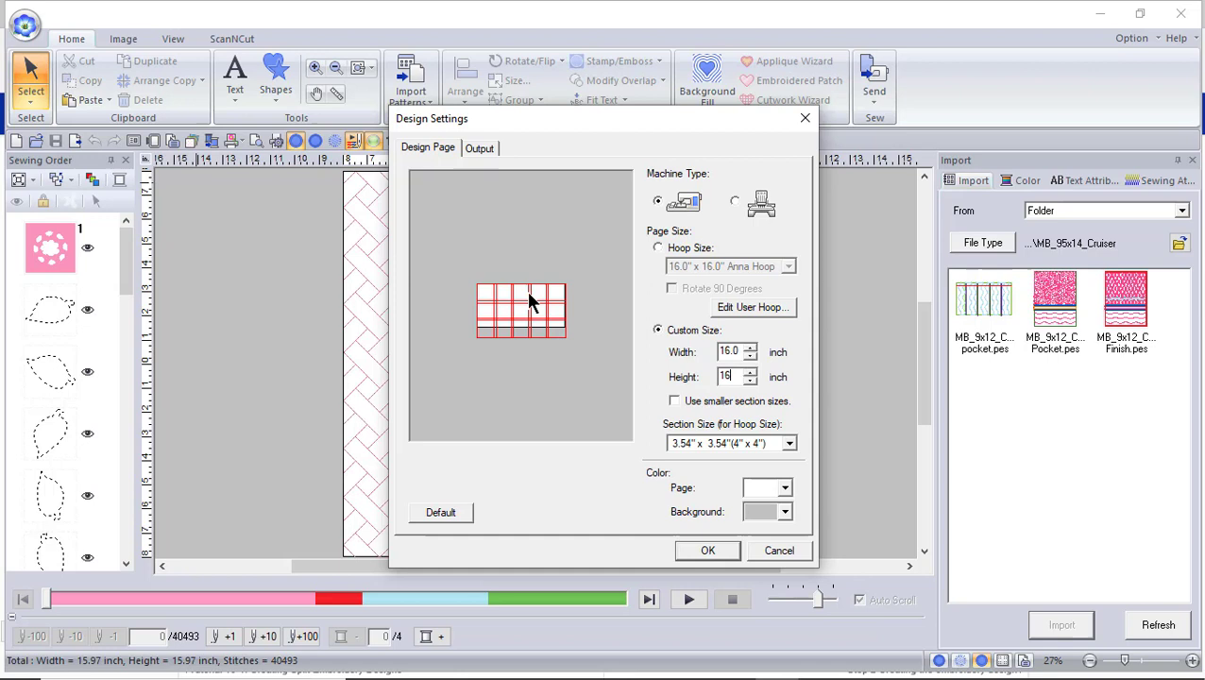
pyautogui.write('16.0')
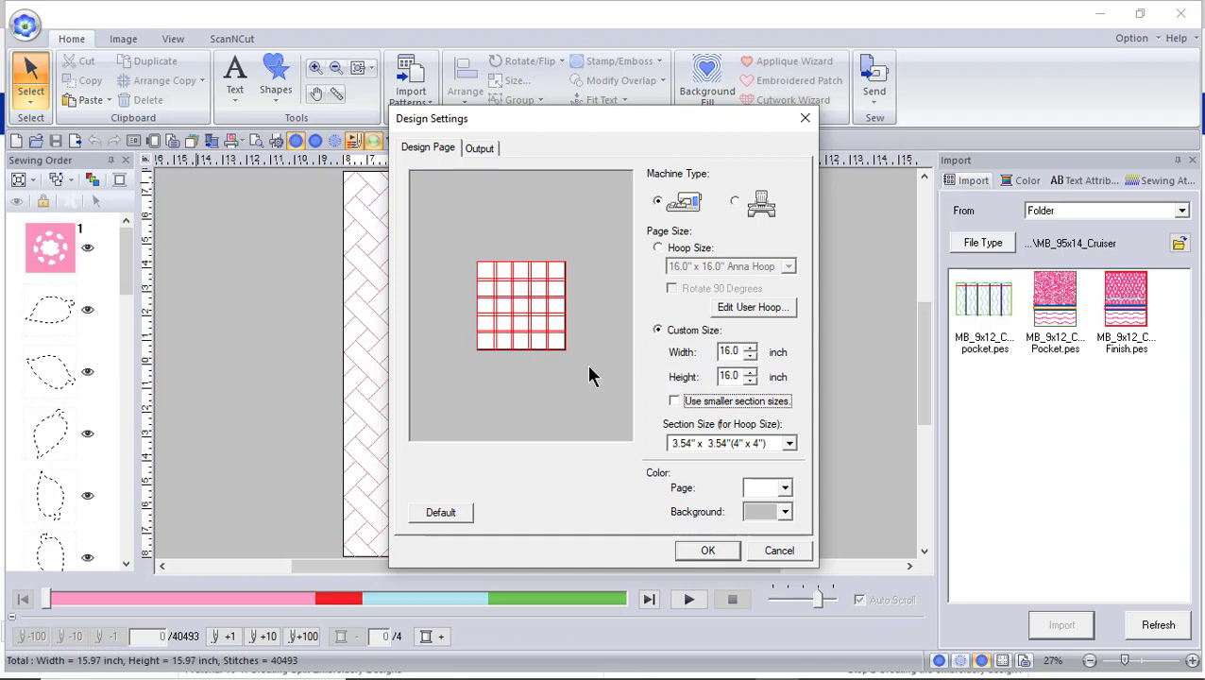
# Try 8" x 8" and 9-1/2" x 14" section sizes, then settle on 10-5/8" x 16"
pyautogui.click(786, 442)
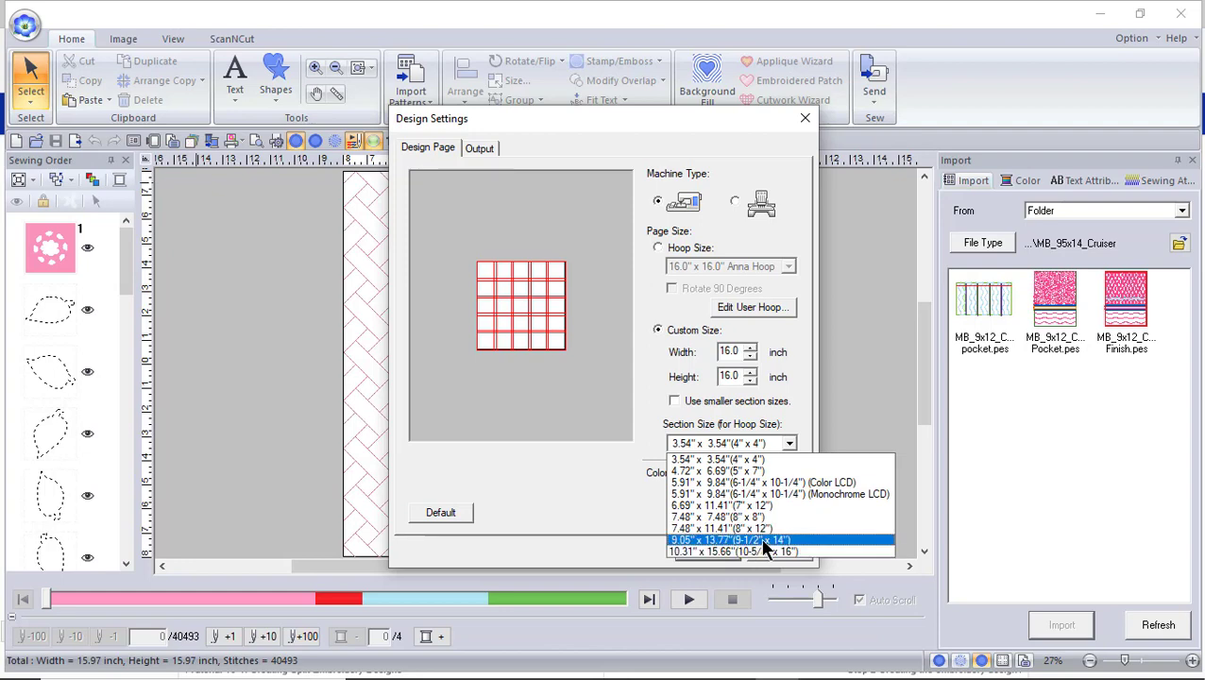
pyautogui.click(727, 528)
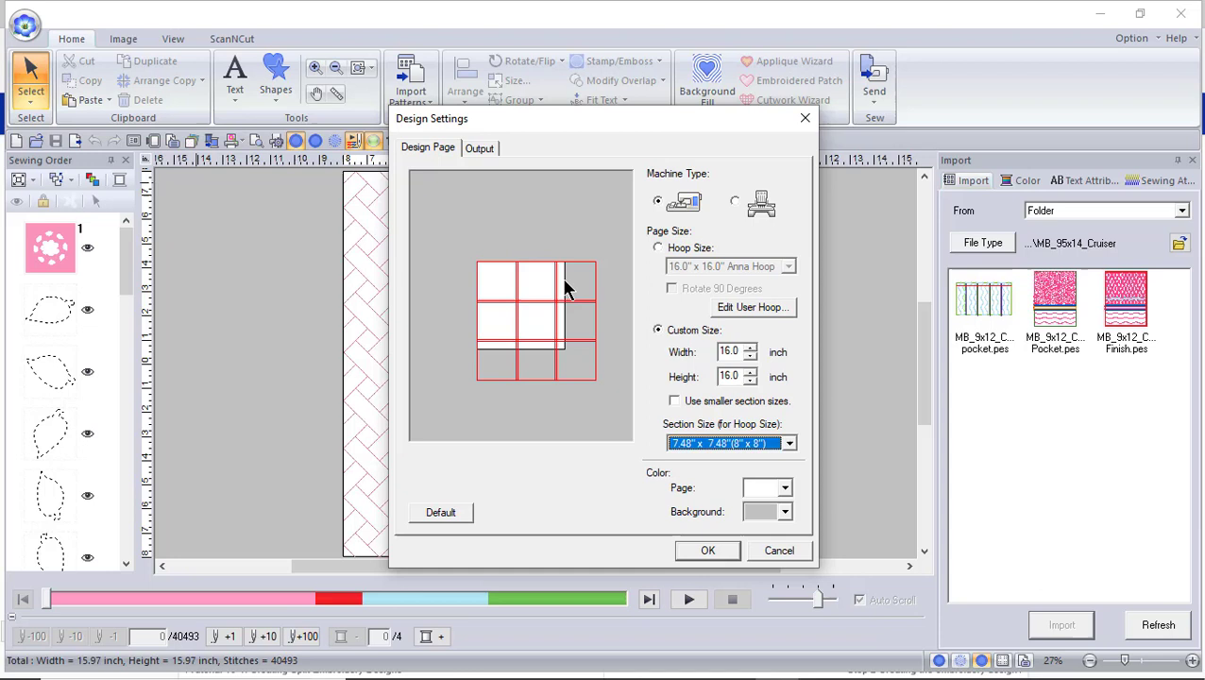
pyautogui.moveTo(580, 355)
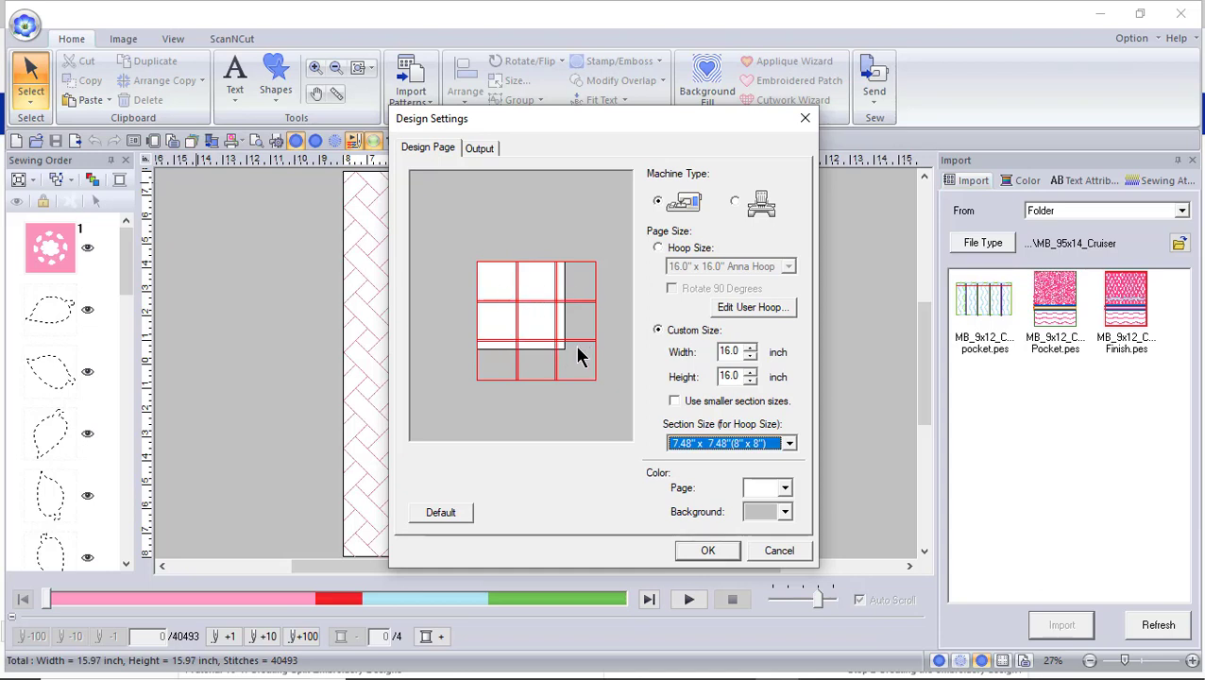
pyautogui.click(795, 441)
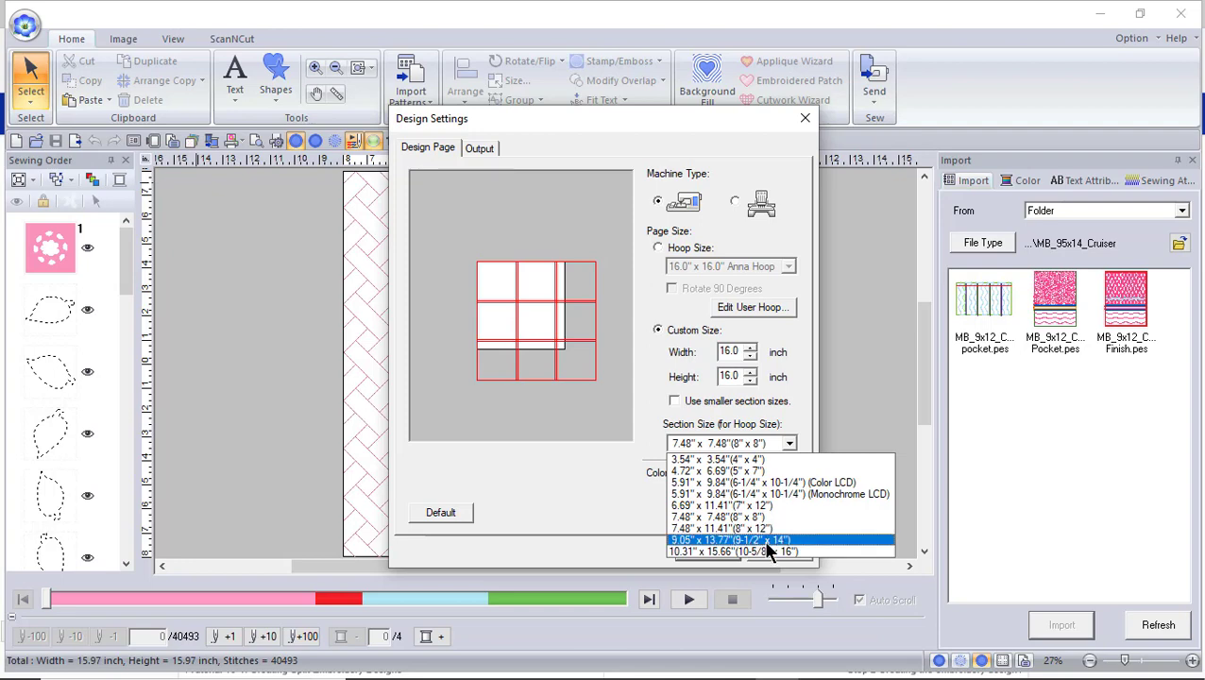
pyautogui.click(746, 539)
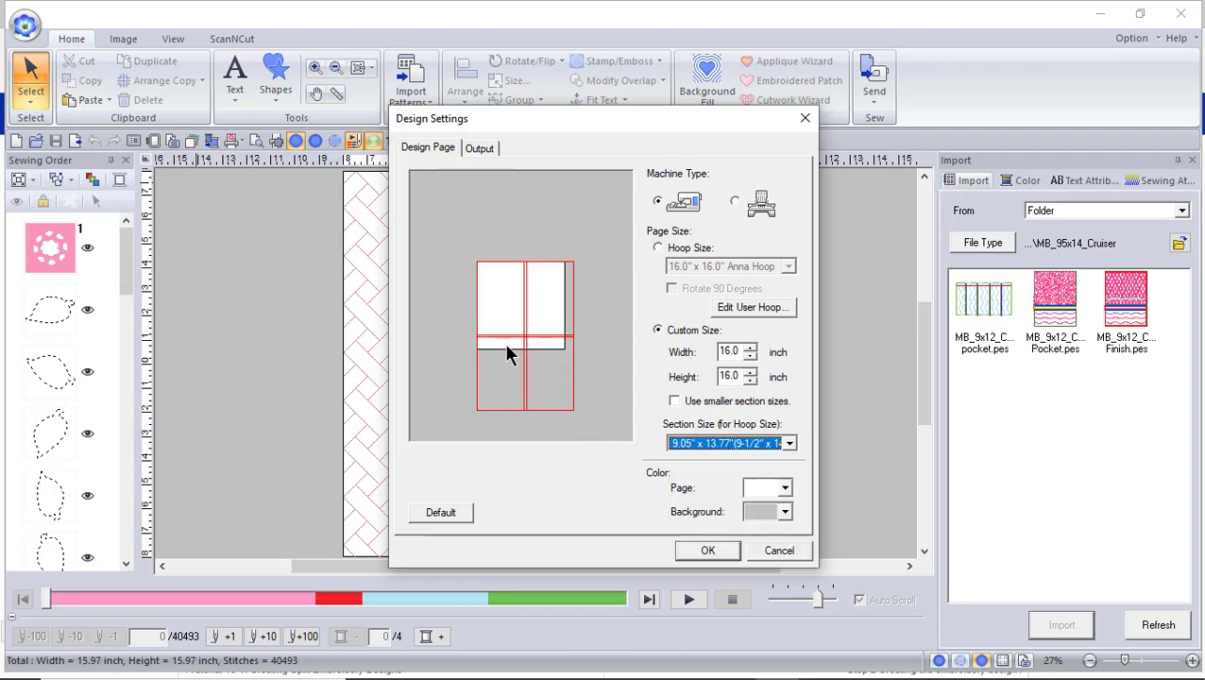
pyautogui.click(787, 441)
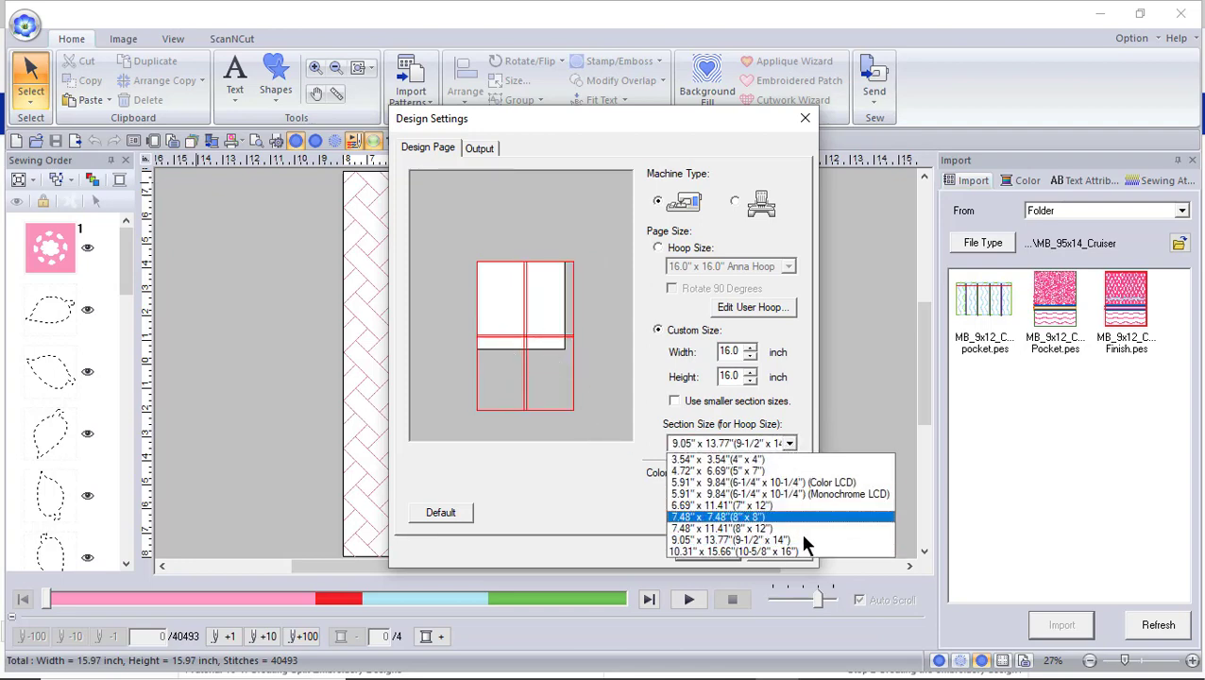
pyautogui.click(734, 550)
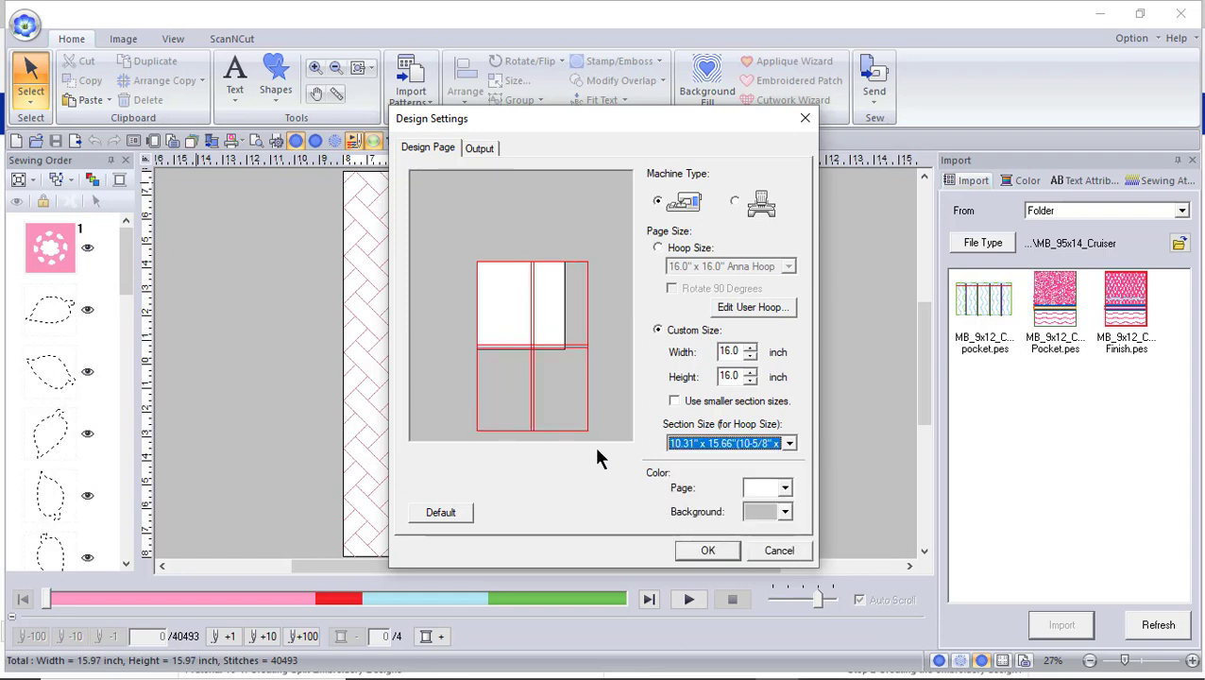
pyautogui.moveTo(597, 379)
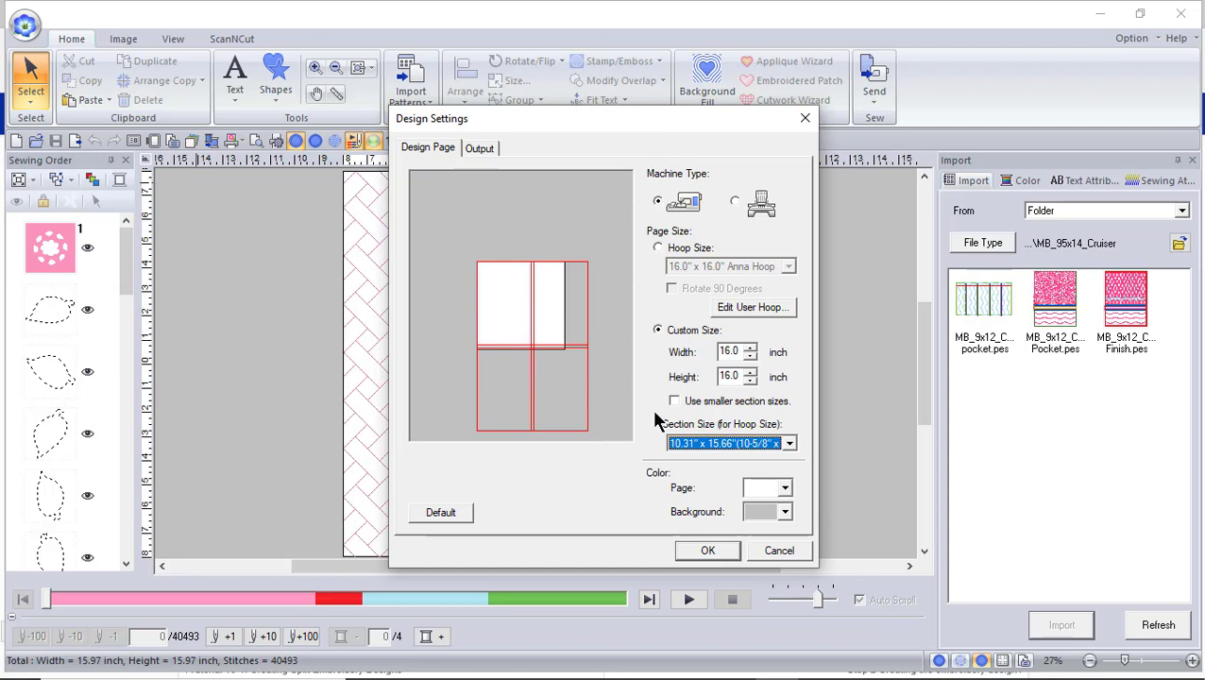
pyautogui.moveTo(755, 351)
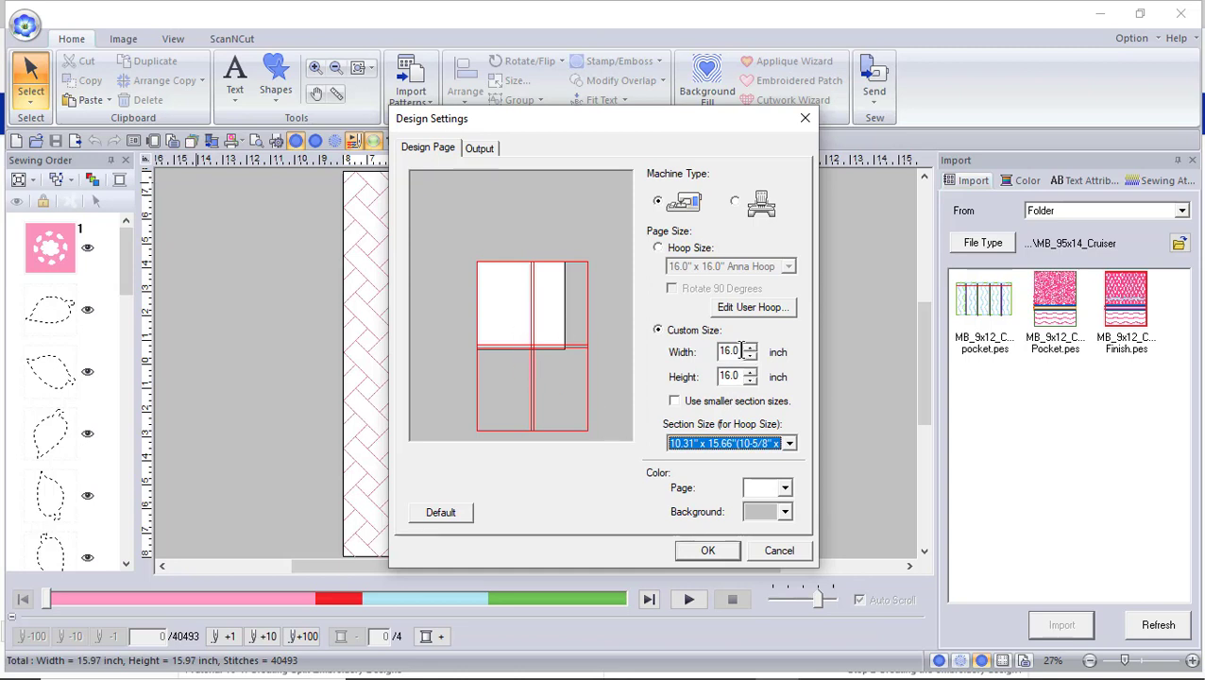
# Change the custom page width and height fields to 15.5 inches
pyautogui.click(728, 352)
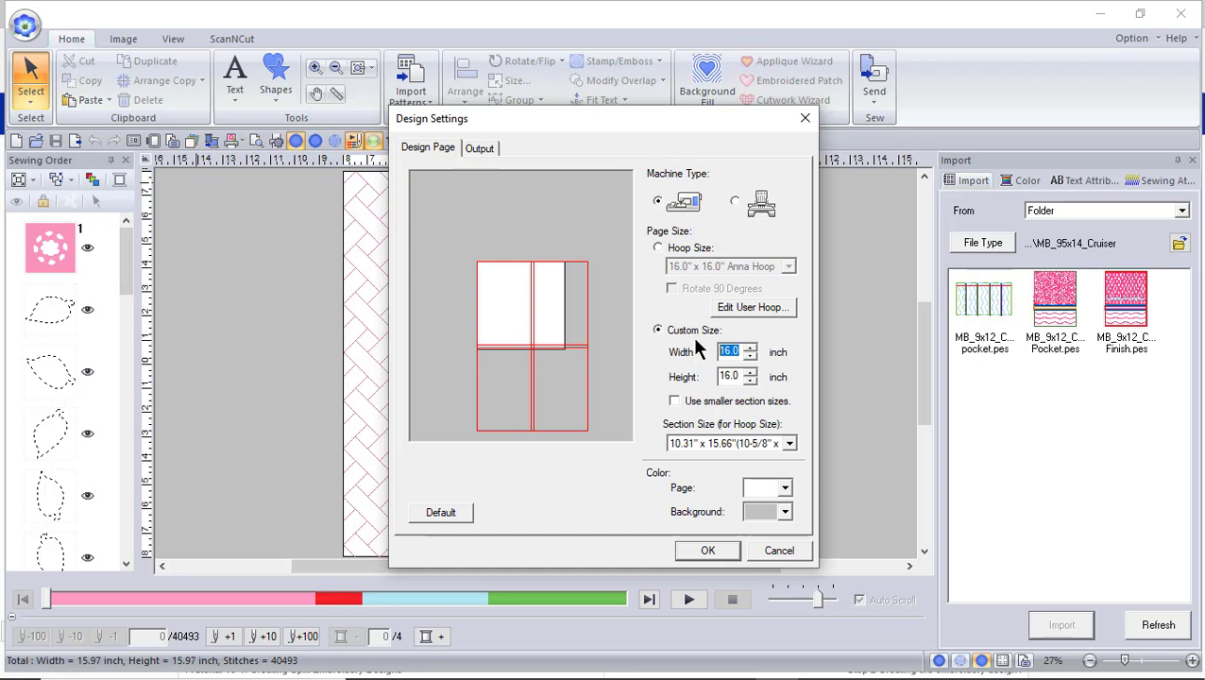
pyautogui.write('15')
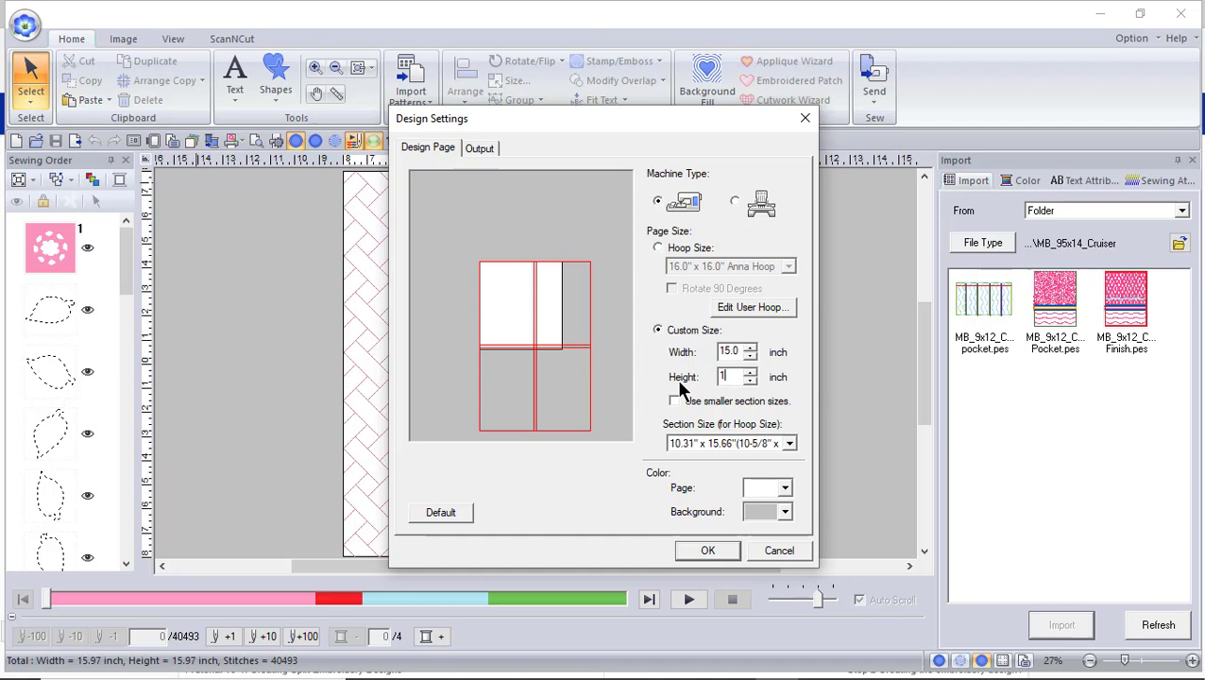
pyautogui.write('15.0')
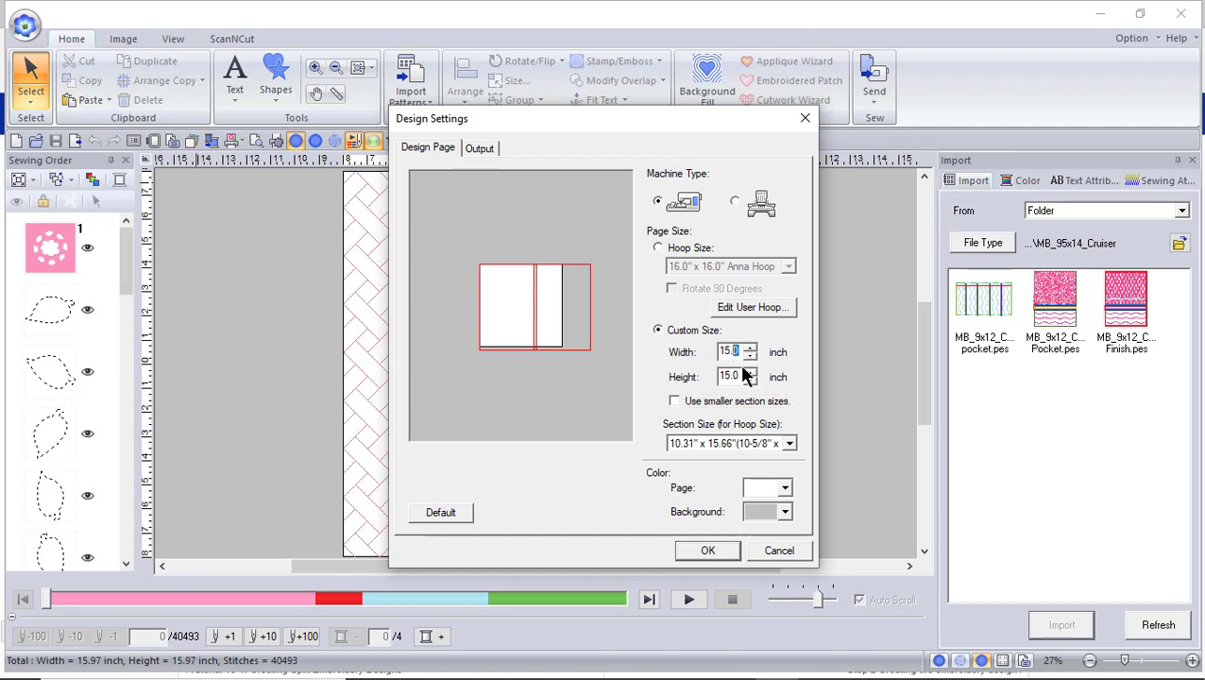
pyautogui.click(750, 346)
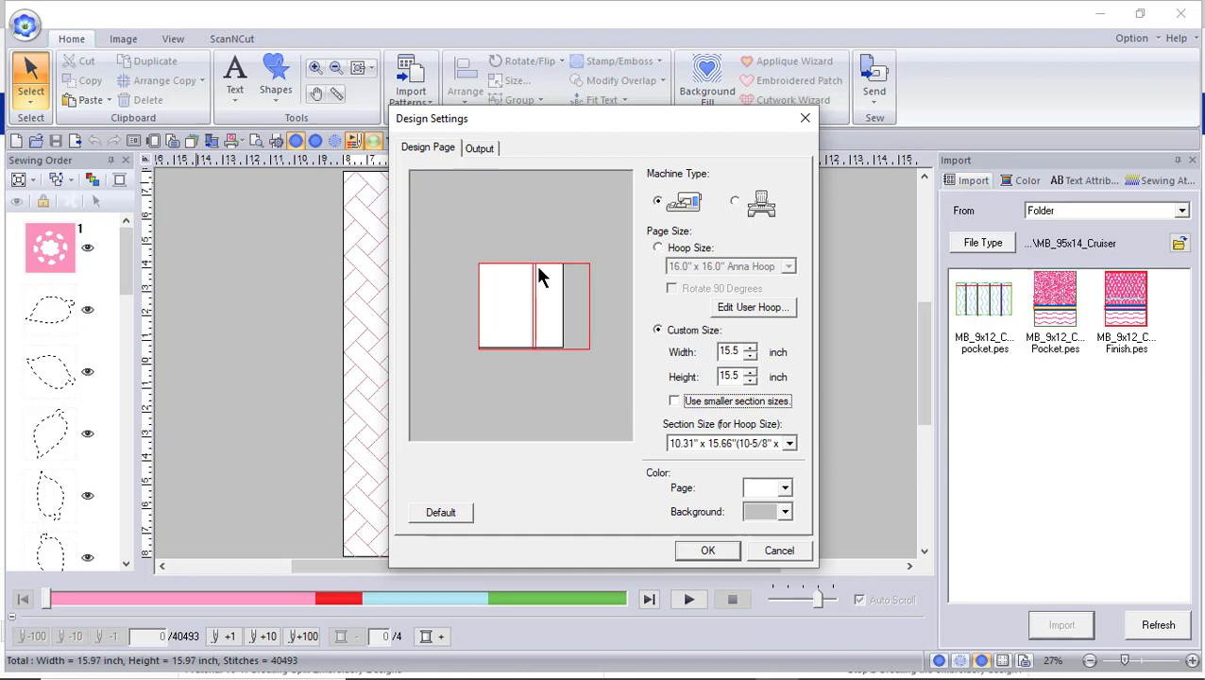
pyautogui.moveTo(569, 434)
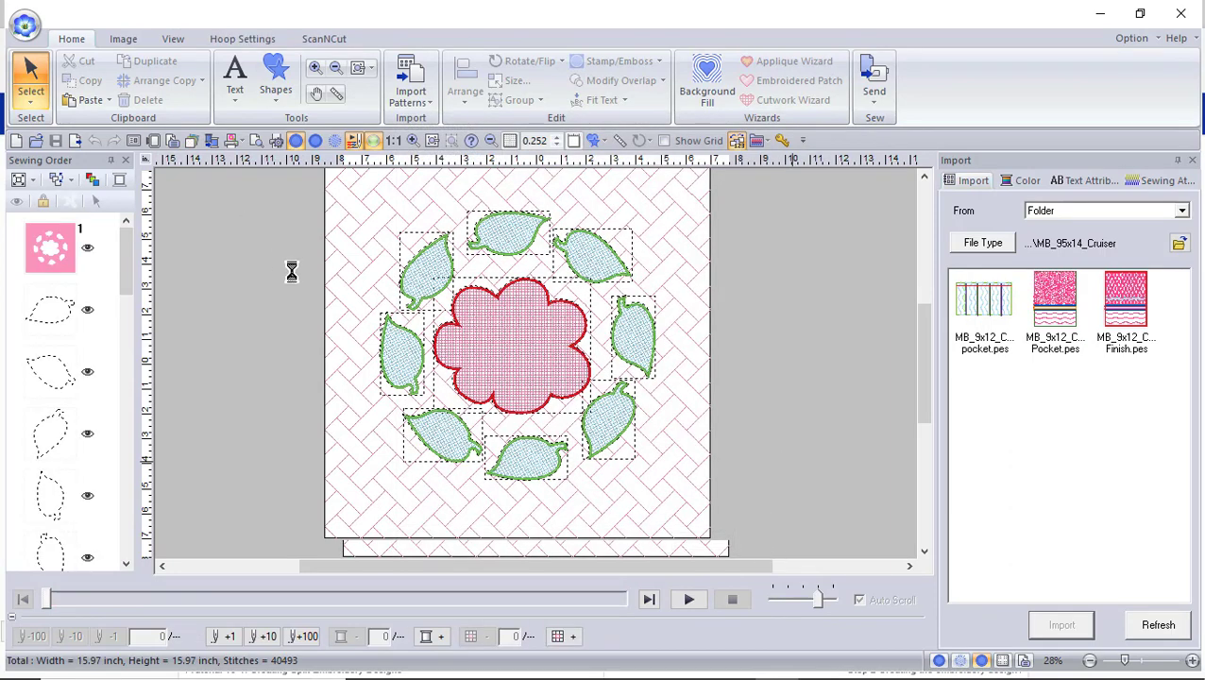
pyautogui.moveTo(752, 519)
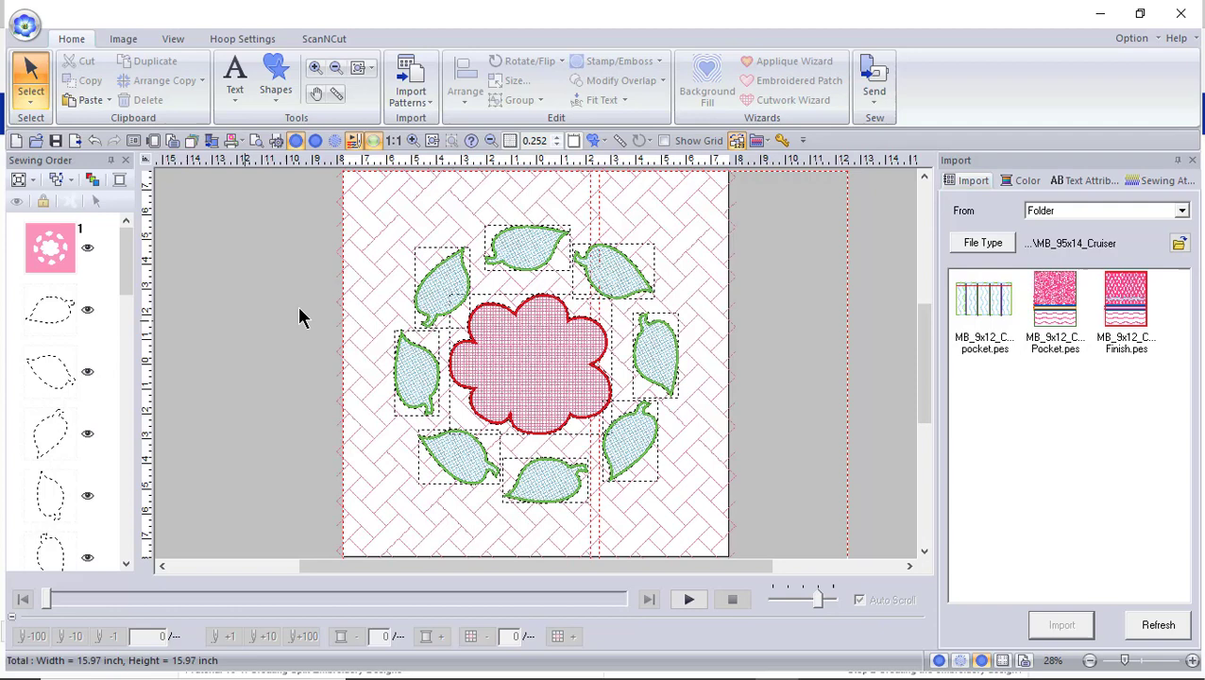
# Apply the 15.5-inch page settings and start a new design, raising the save prompt
pyautogui.click(21, 23)
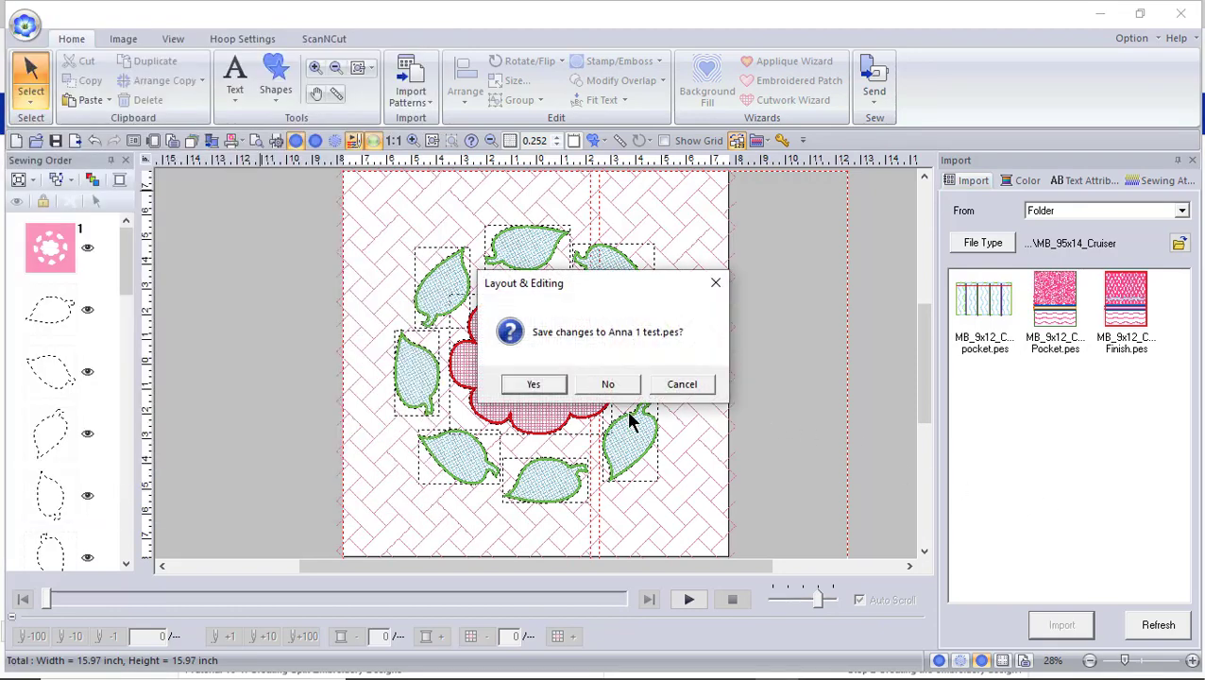
# Discard the unsaved changes to Anna 1 test.pes, leaving a blank new design
pyautogui.click(607, 383)
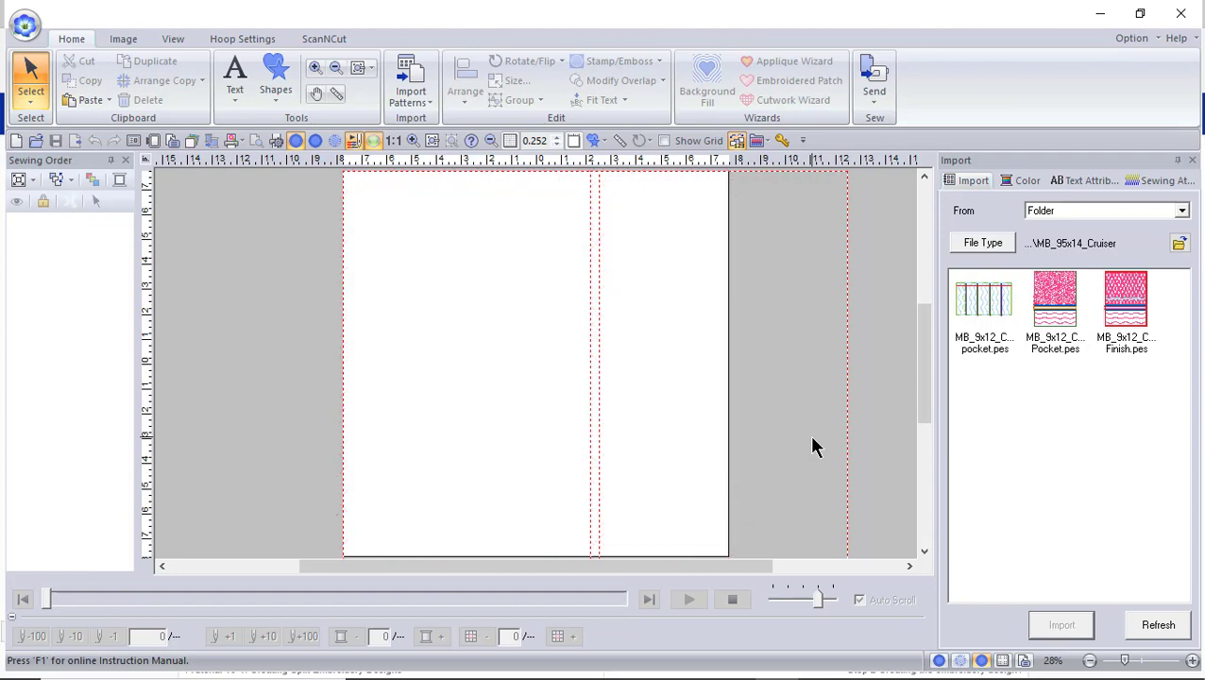
pyautogui.moveTo(605, 302)
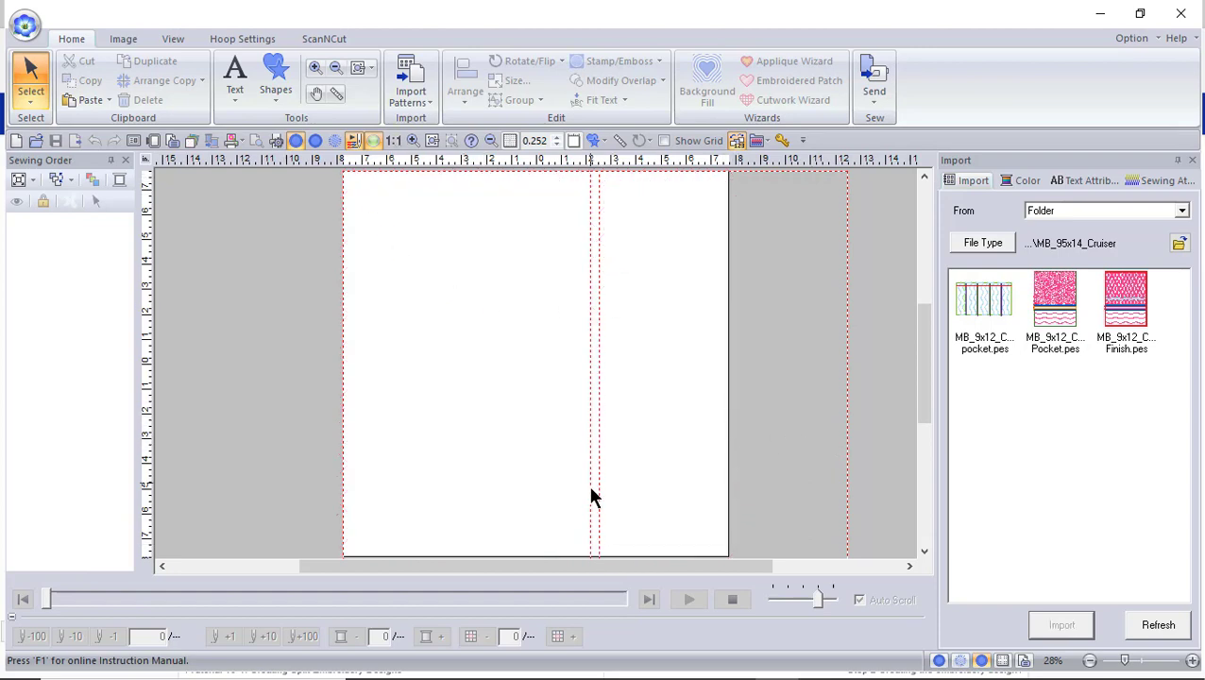
pyautogui.moveTo(595, 557)
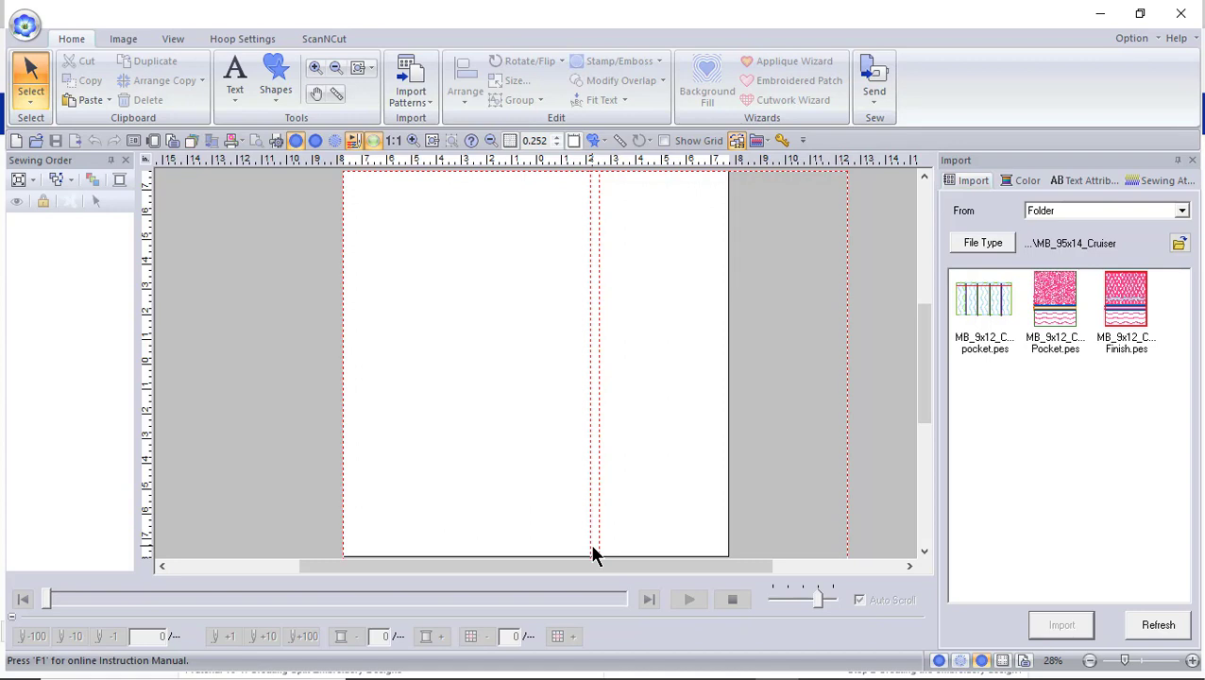
pyautogui.moveTo(624, 493)
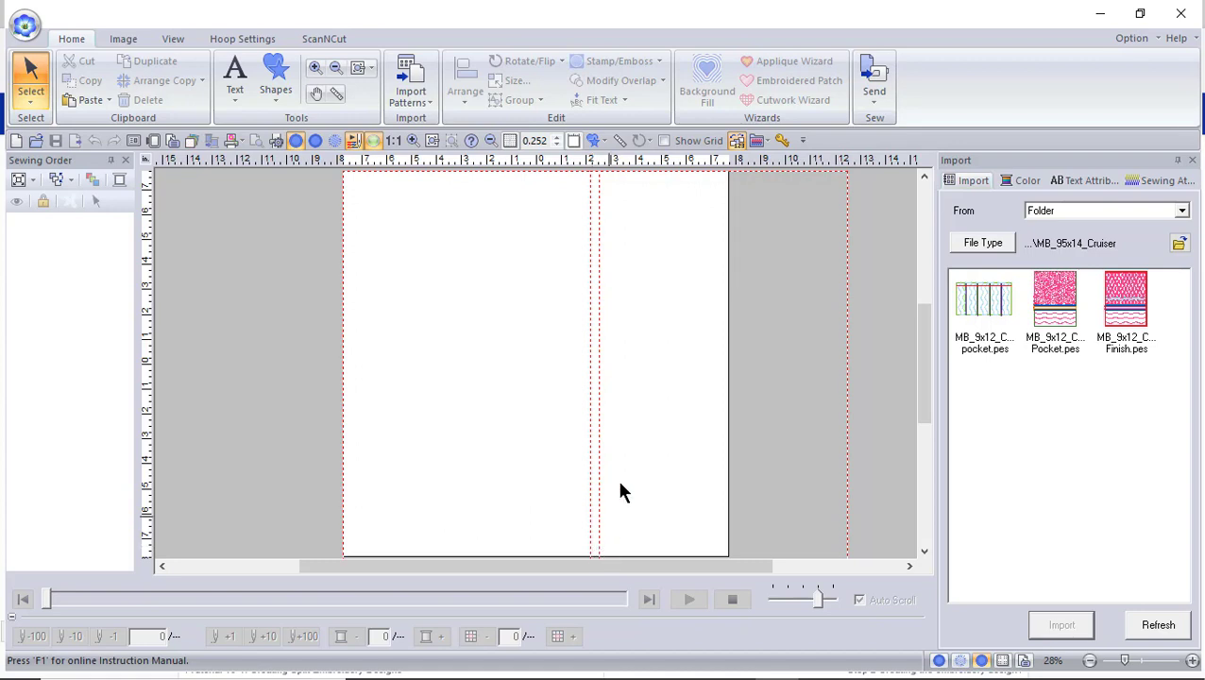
pyautogui.moveTo(590, 449)
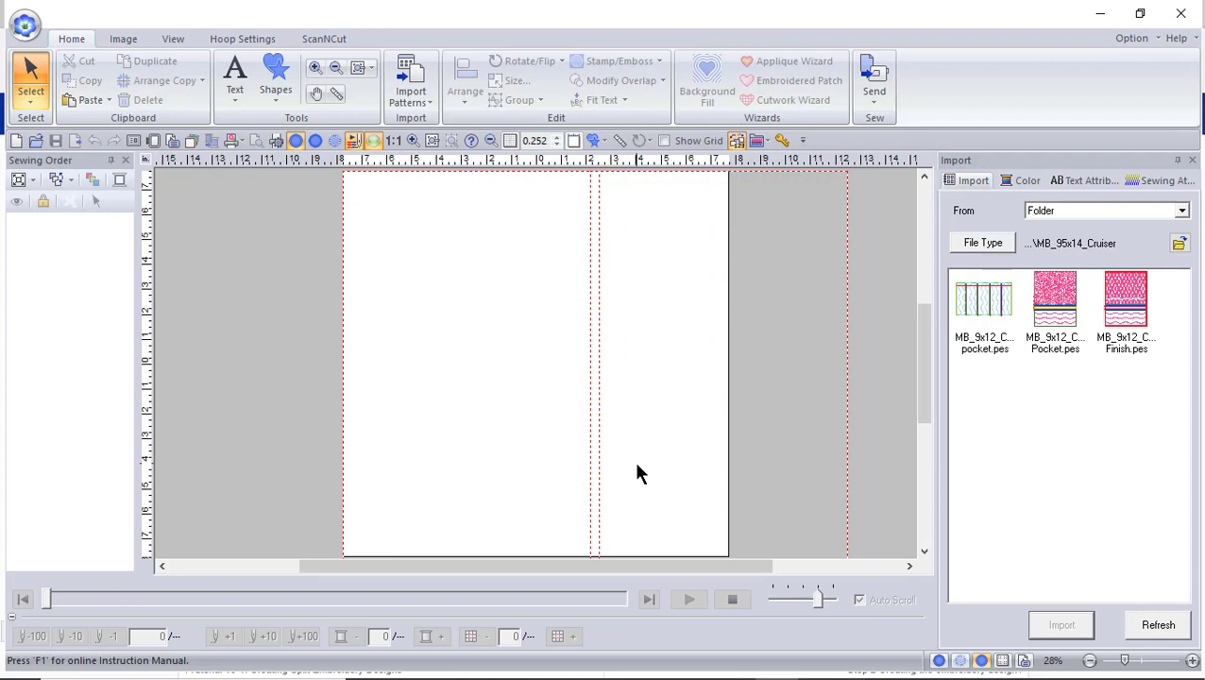
pyautogui.moveTo(74, 45)
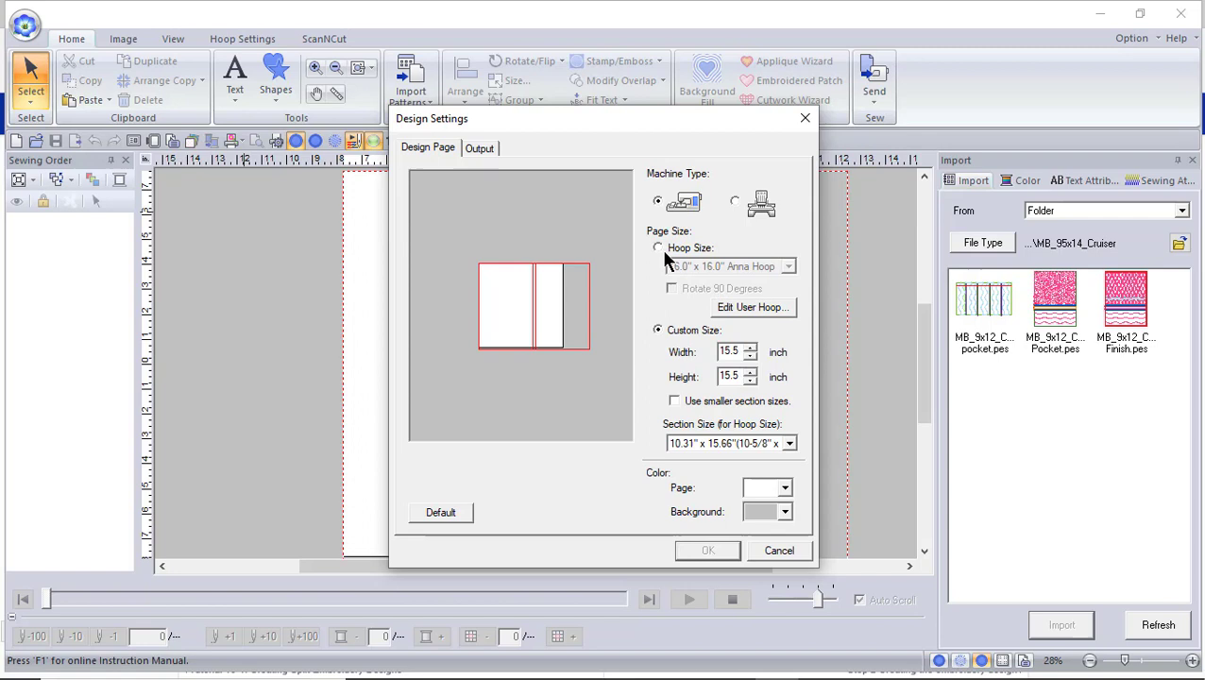
# Add a 15.5 × 15.5 inch user hoop with the comment 'Anna Hoop 2'
pyautogui.click(753, 306)
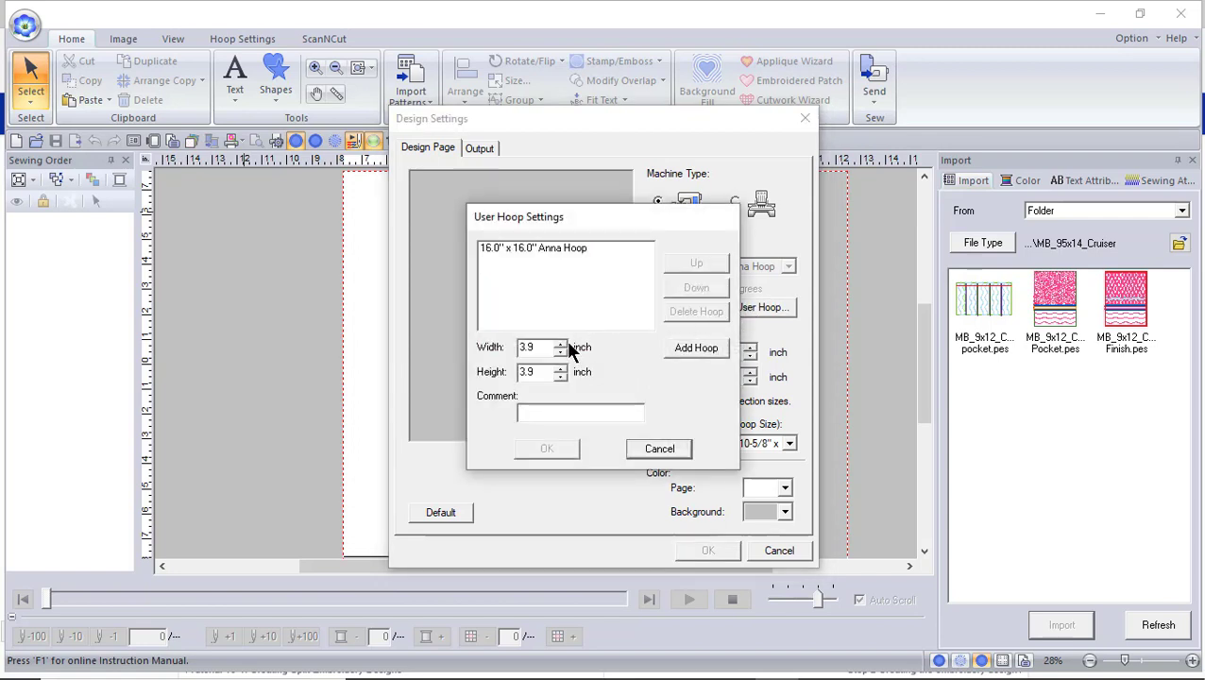
pyautogui.moveTo(568, 267)
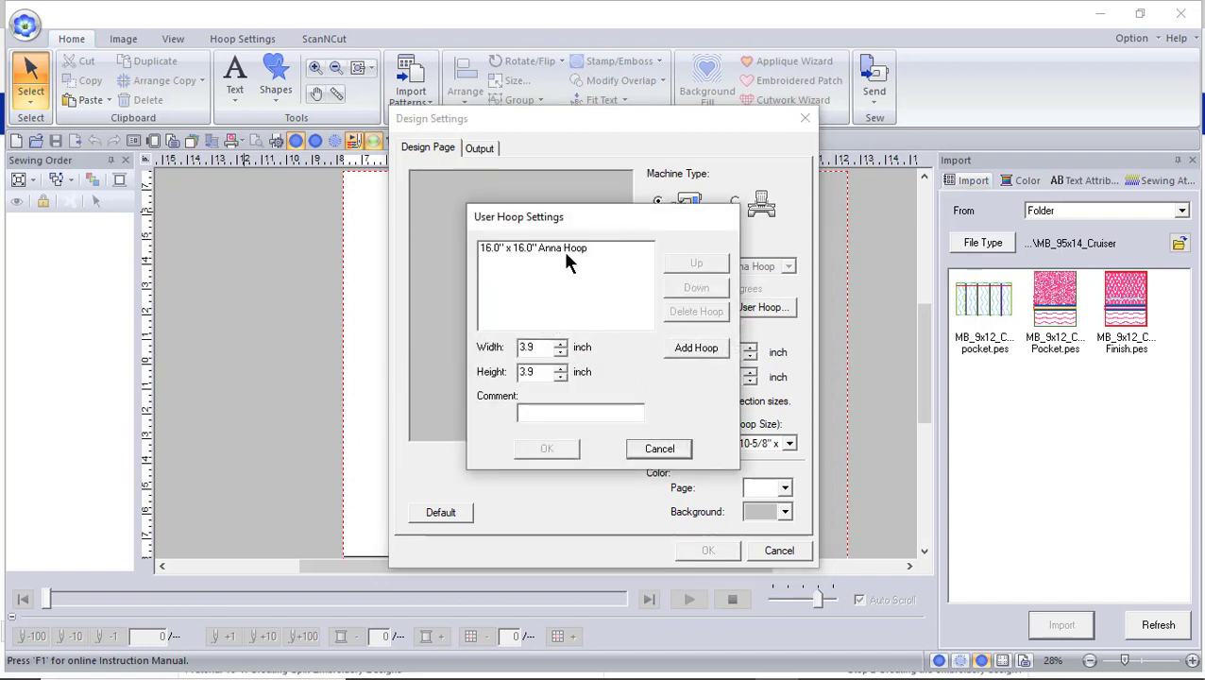
pyautogui.click(696, 347)
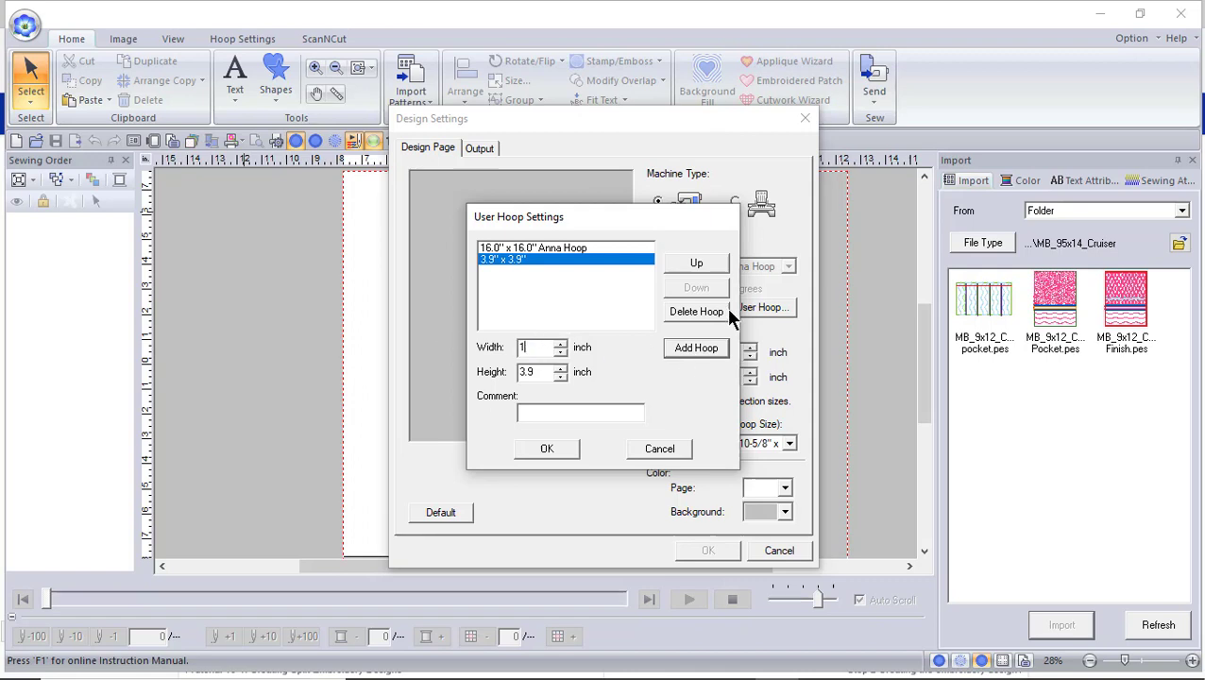
pyautogui.write('15.5')
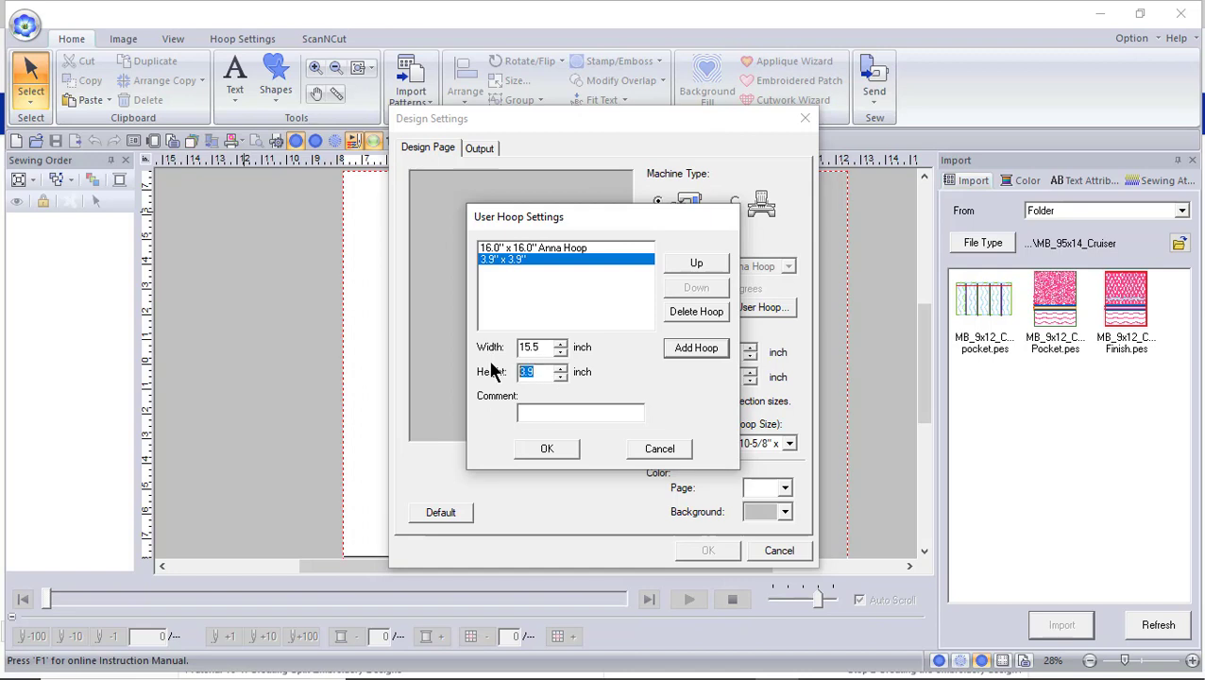
pyautogui.write('15.5')
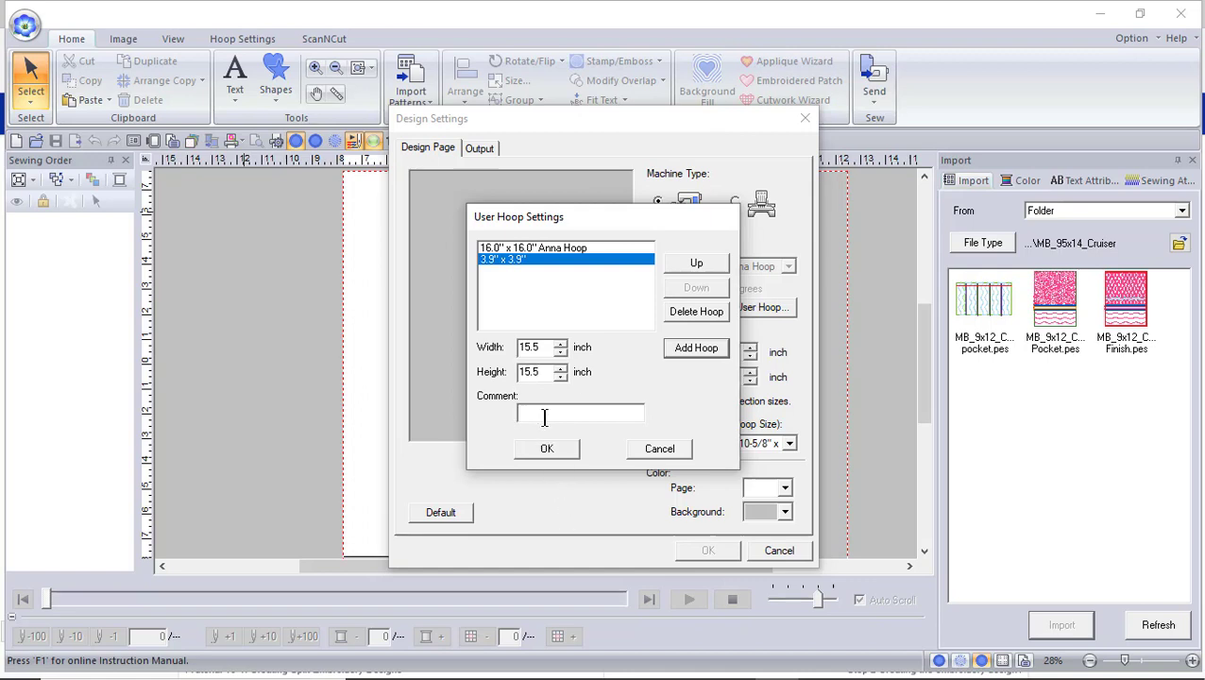
pyautogui.write('Anna')
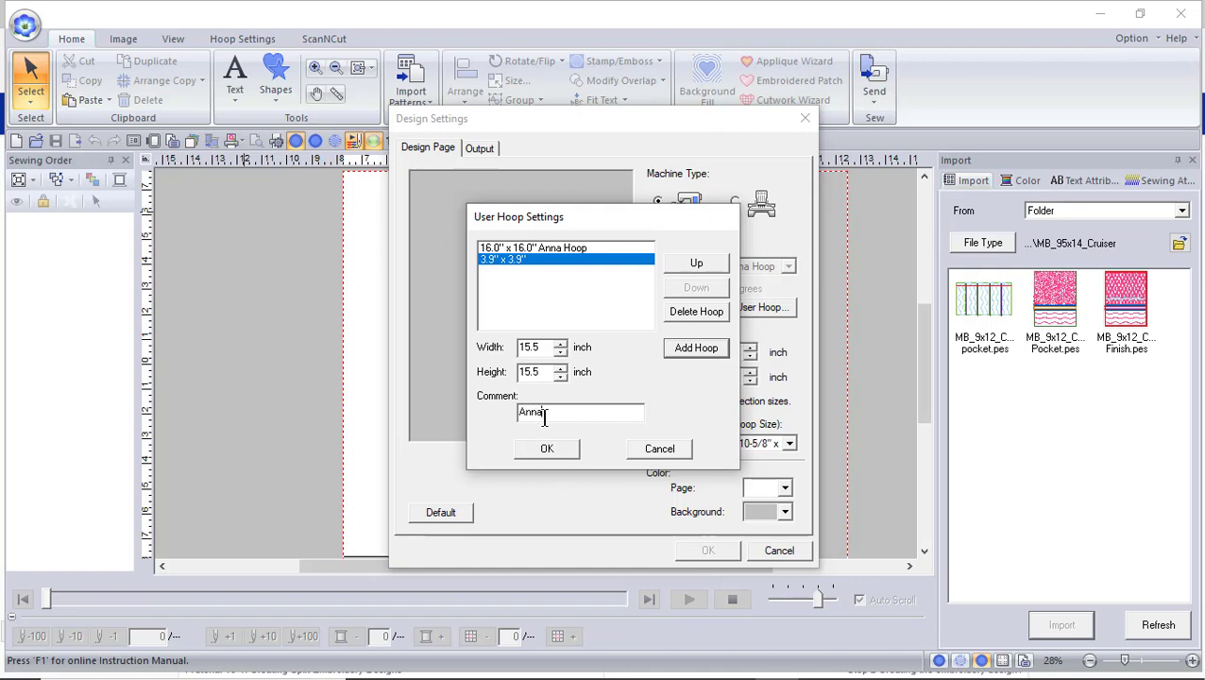
pyautogui.write('Hoop 2')
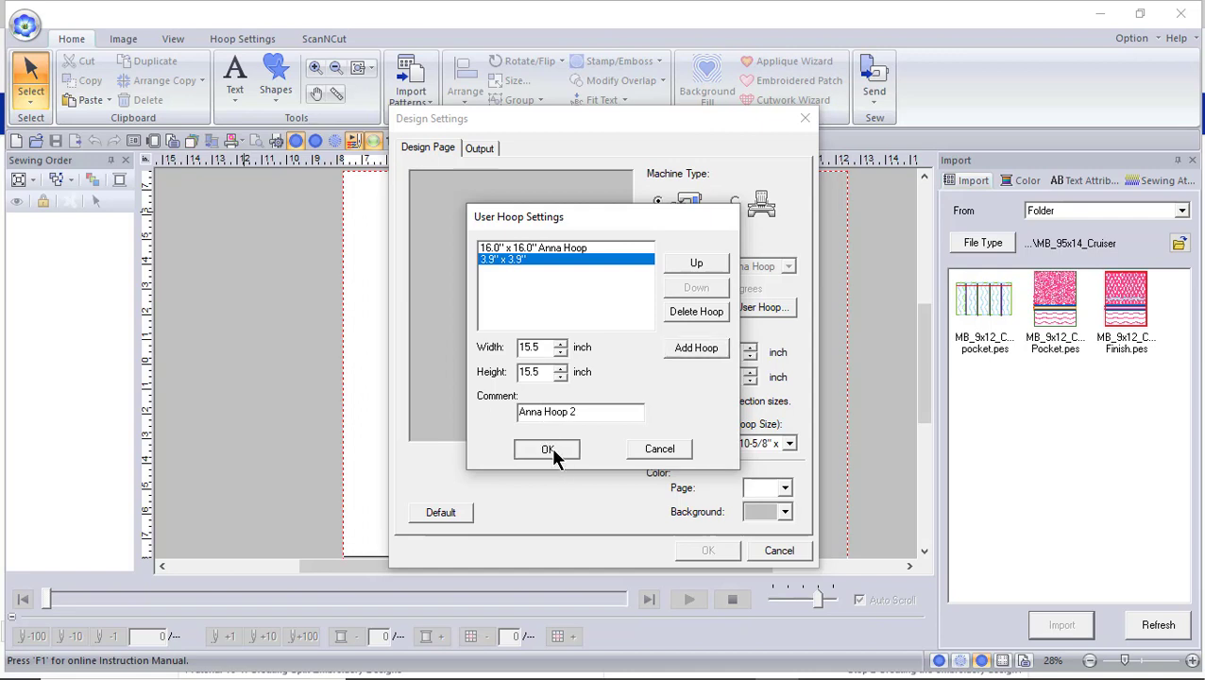
pyautogui.click(547, 448)
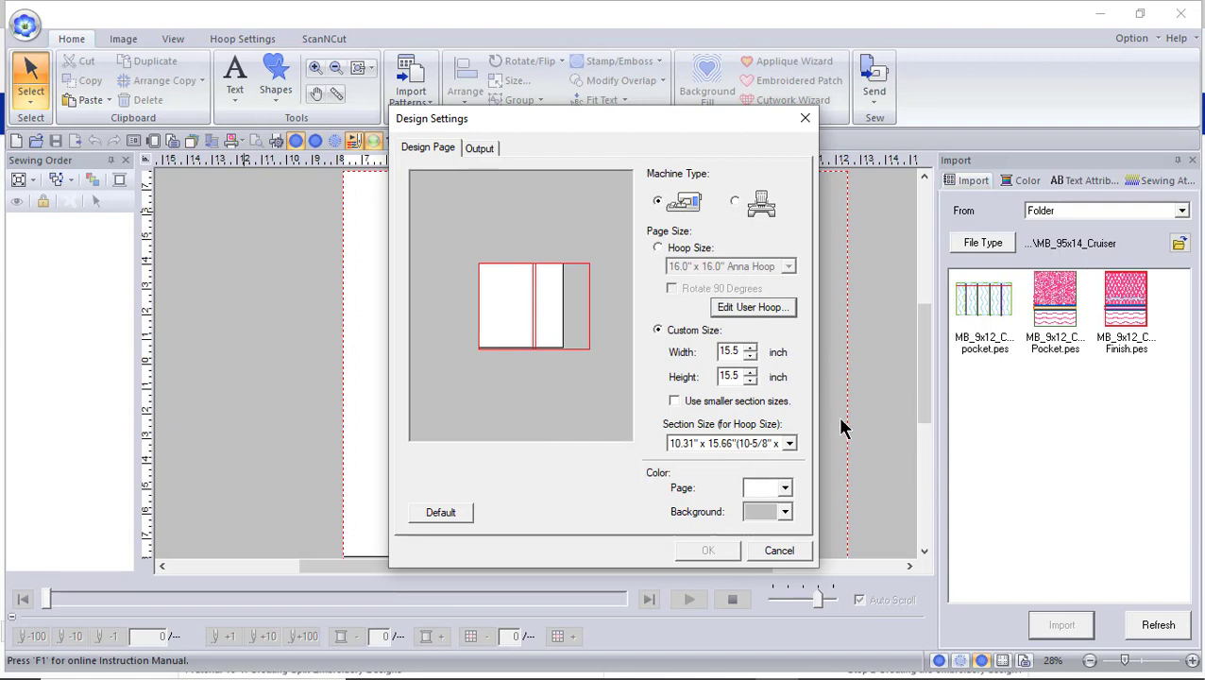
pyautogui.moveTo(661, 255)
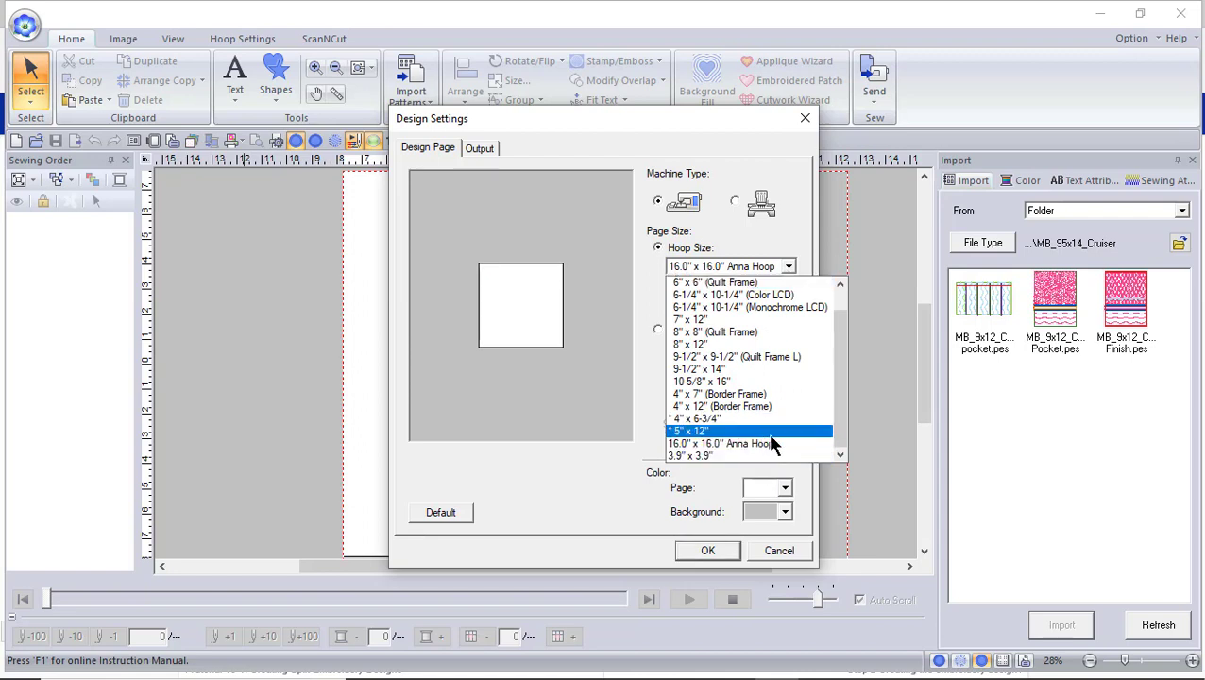
# Set the page to the 16.0 × 16.0 inch hoop and start another 15.5-inch user hoop
pyautogui.click(721, 443)
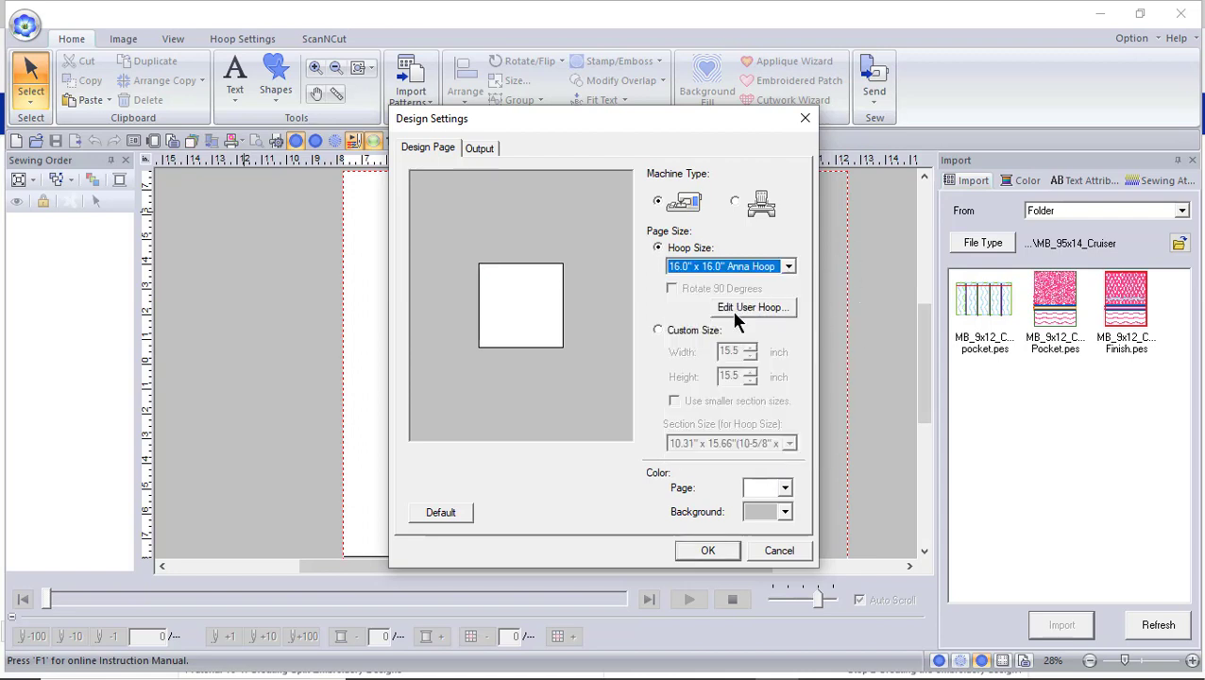
pyautogui.click(752, 307)
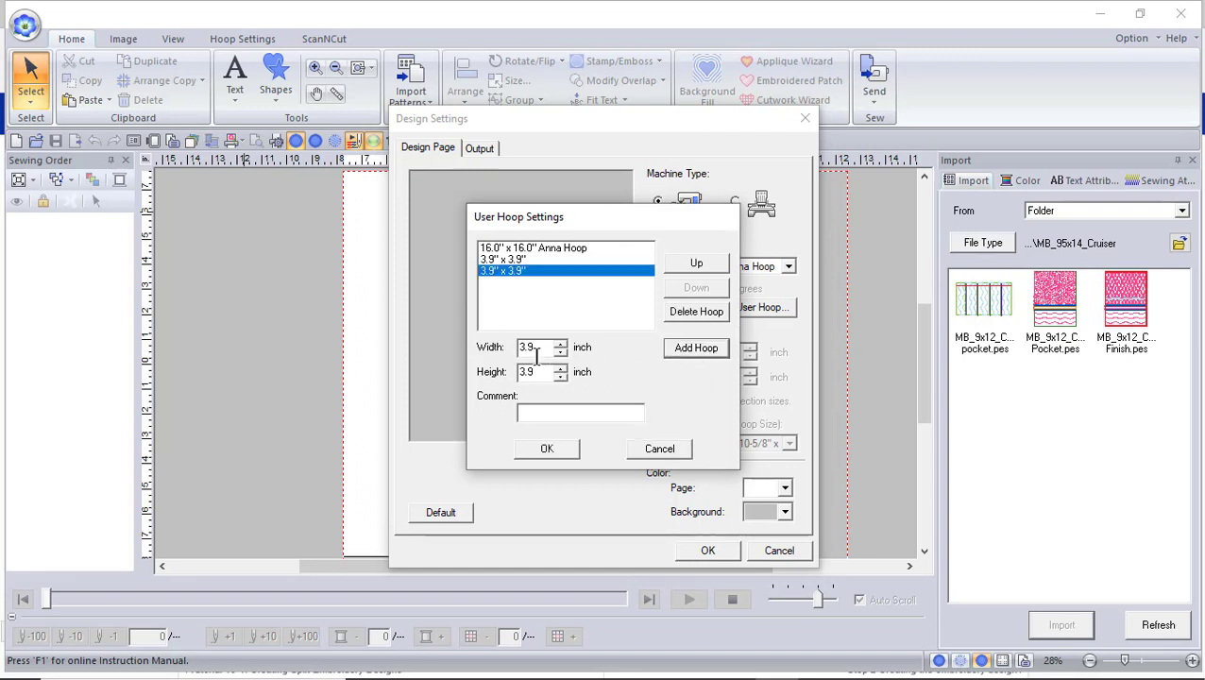
pyautogui.write('1')
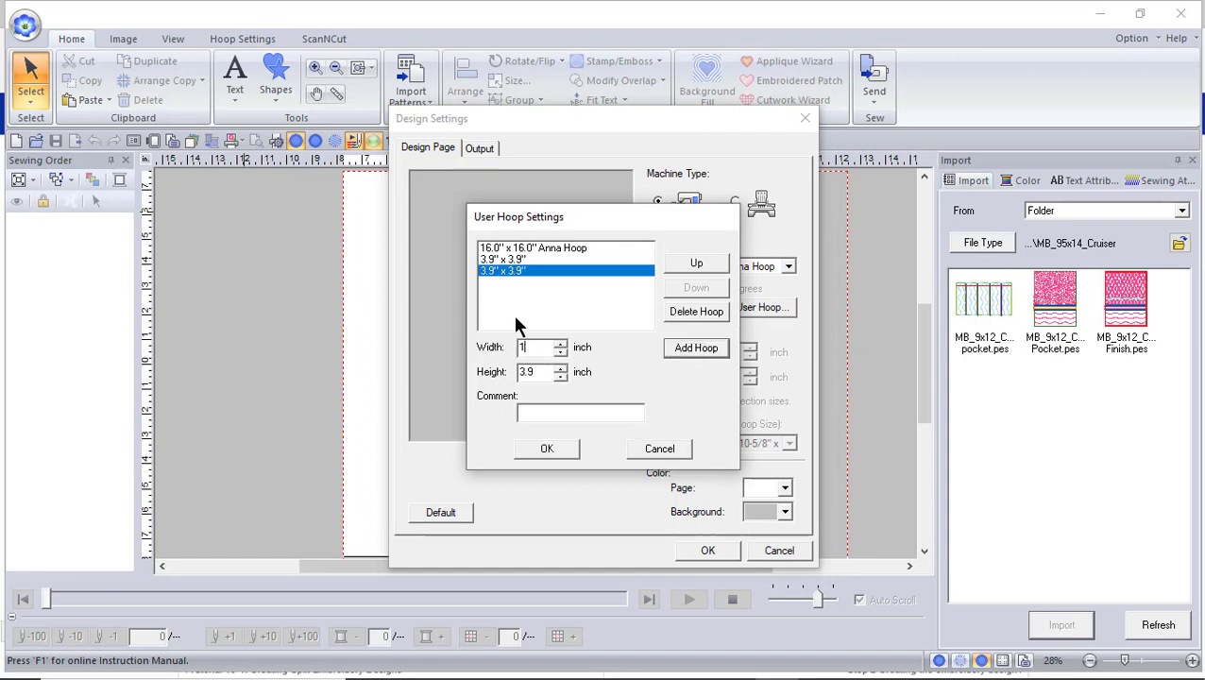
pyautogui.write('15.5')
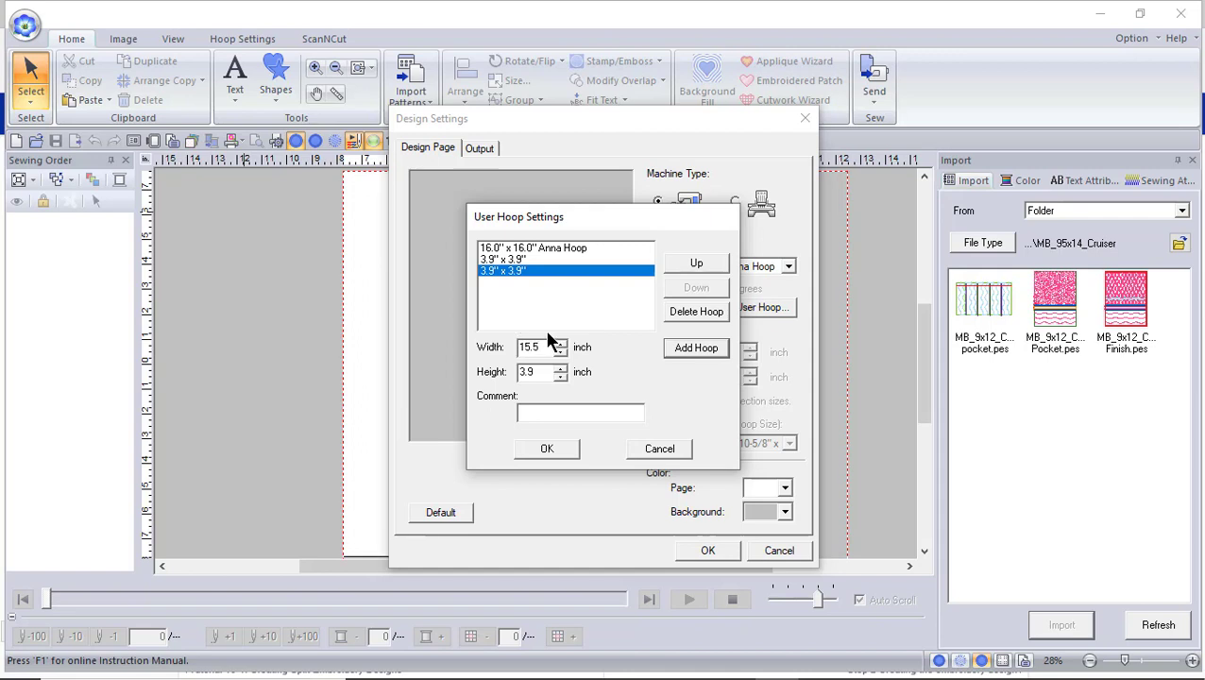
pyautogui.write('15.5')
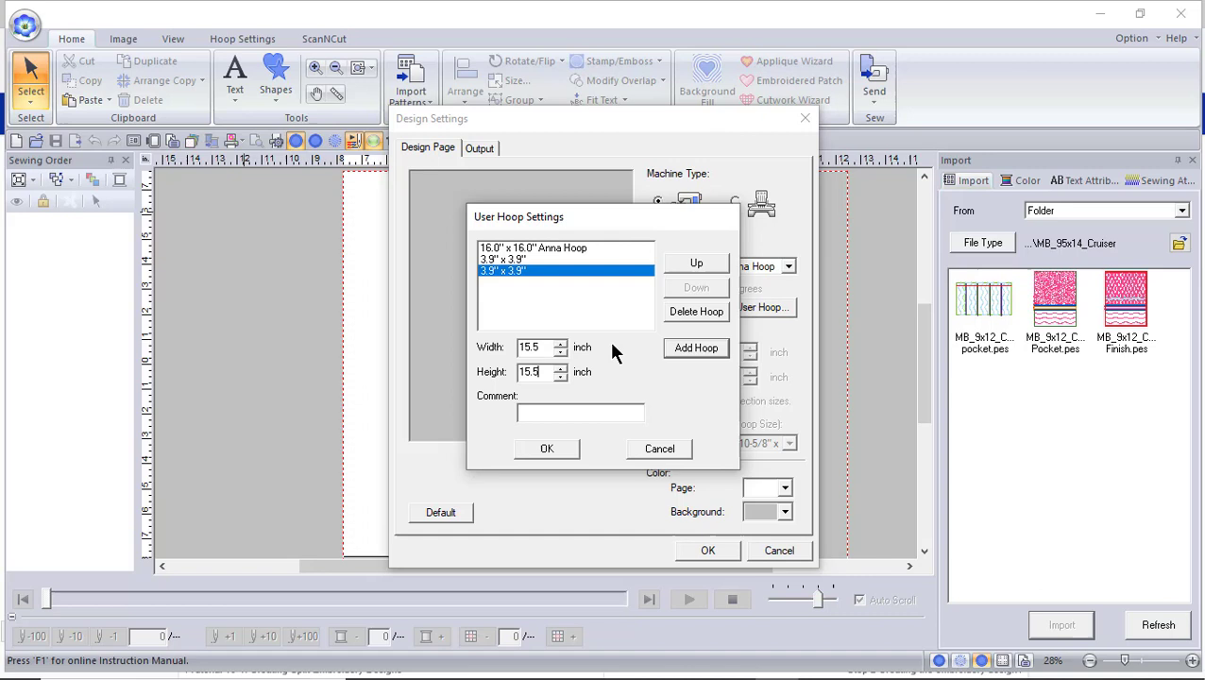
pyautogui.write('An')
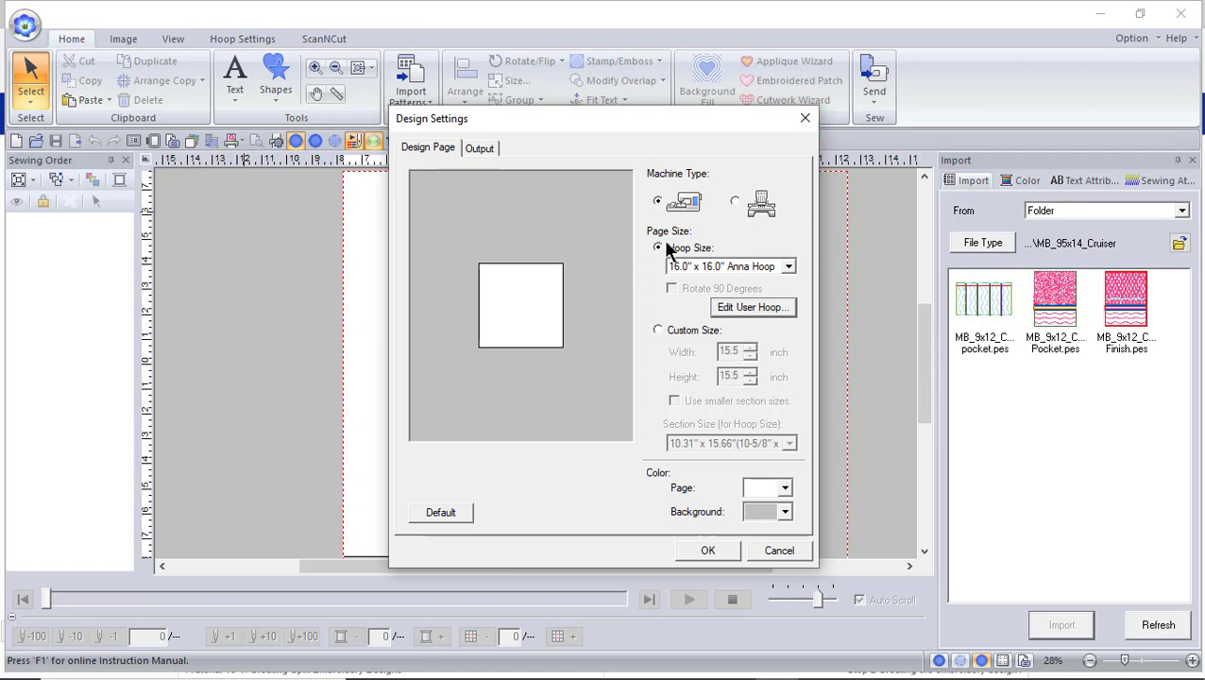
# Select the 15.5 × 15.5 inch Anna Hoop 2 hoop and confirm Design Settings
pyautogui.click(788, 265)
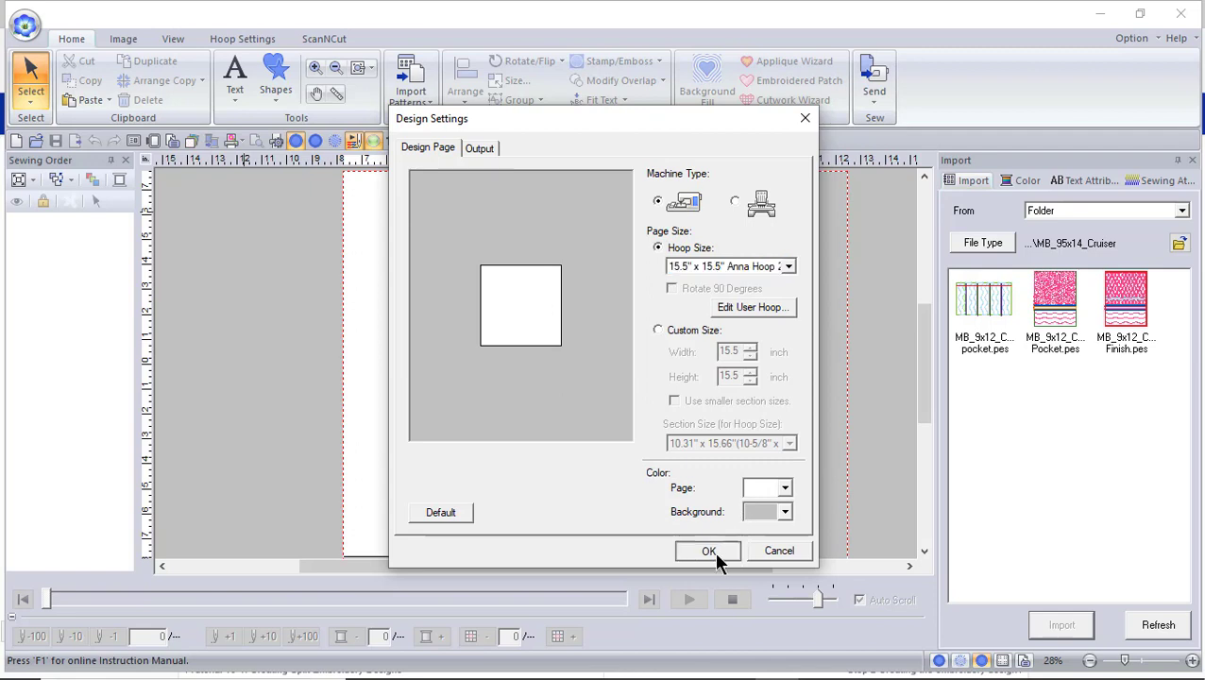
pyautogui.click(707, 551)
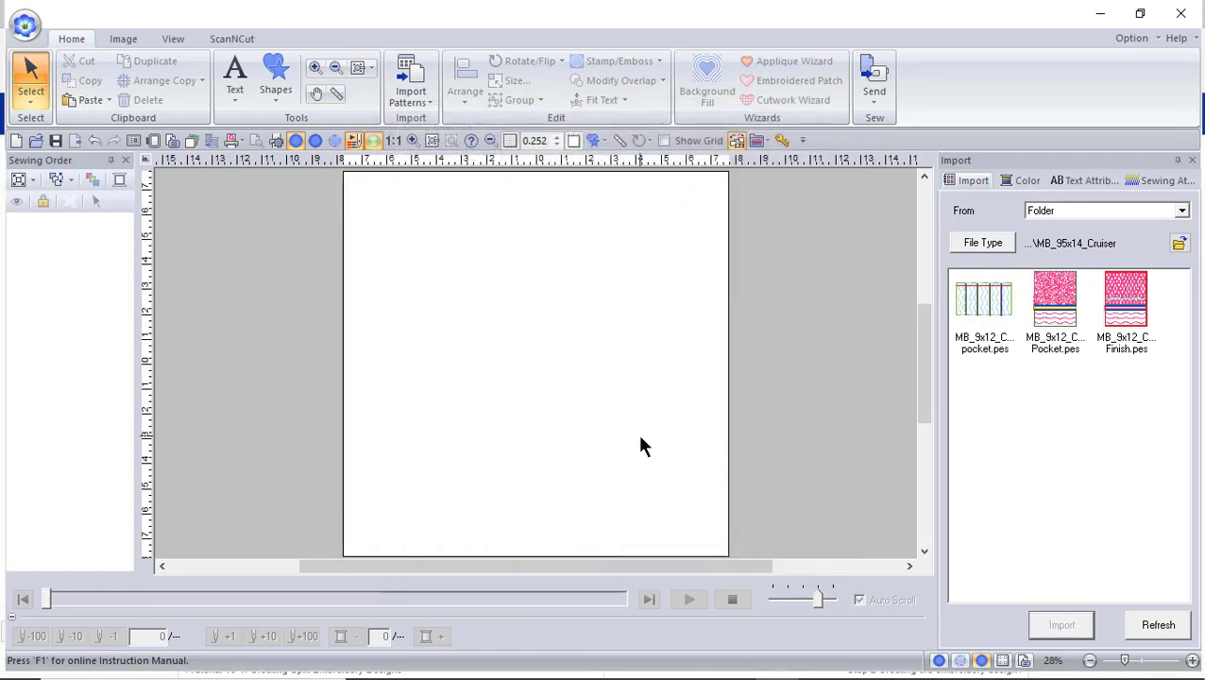
pyautogui.moveTo(823, 444)
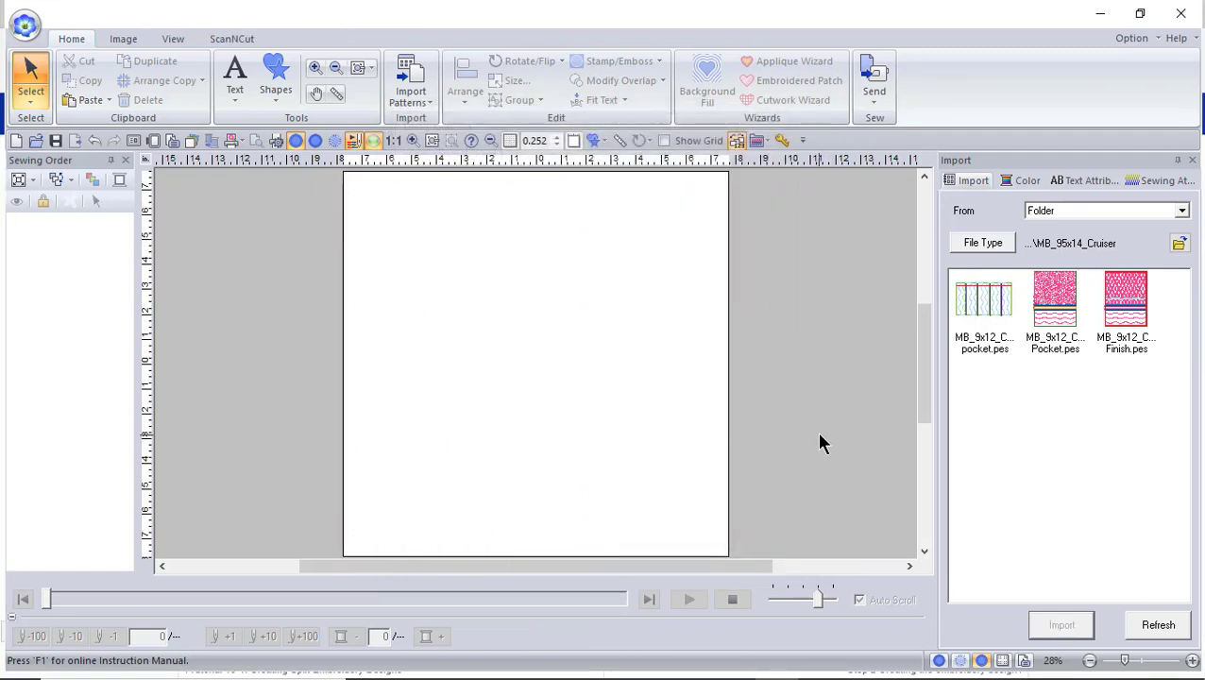
pyautogui.moveTo(803, 382)
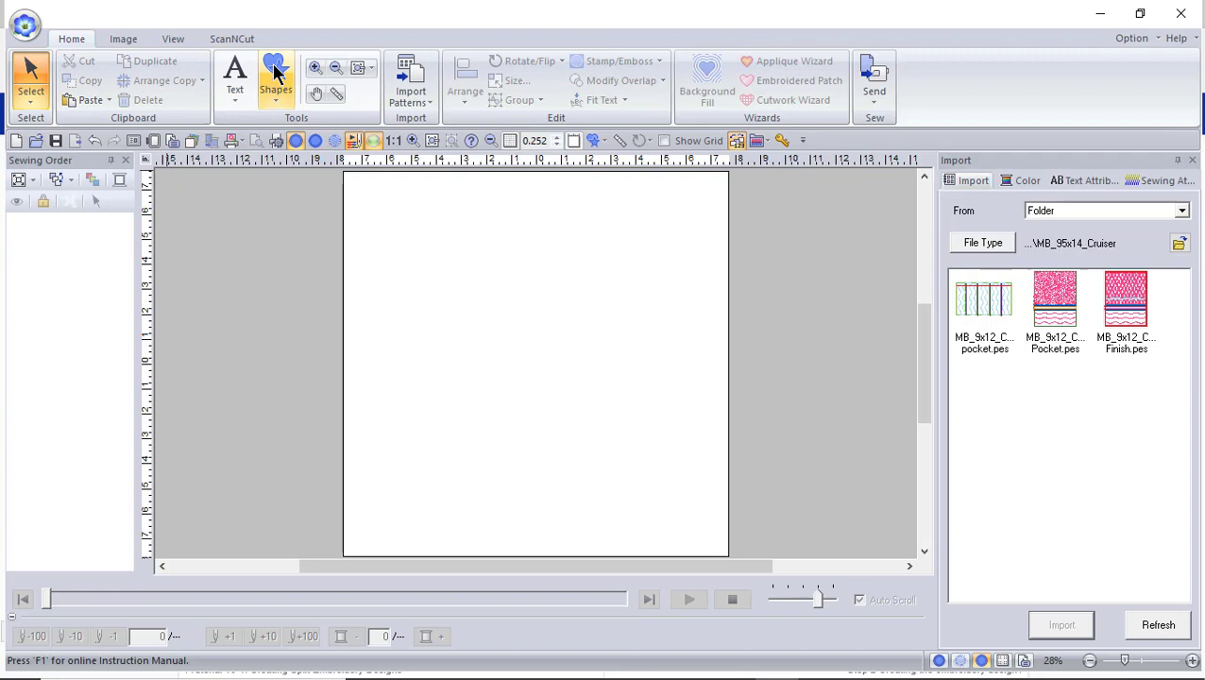
# Pick the scalloped flower shape from the Shapes gallery and give it a pink fill
pyautogui.click(277, 80)
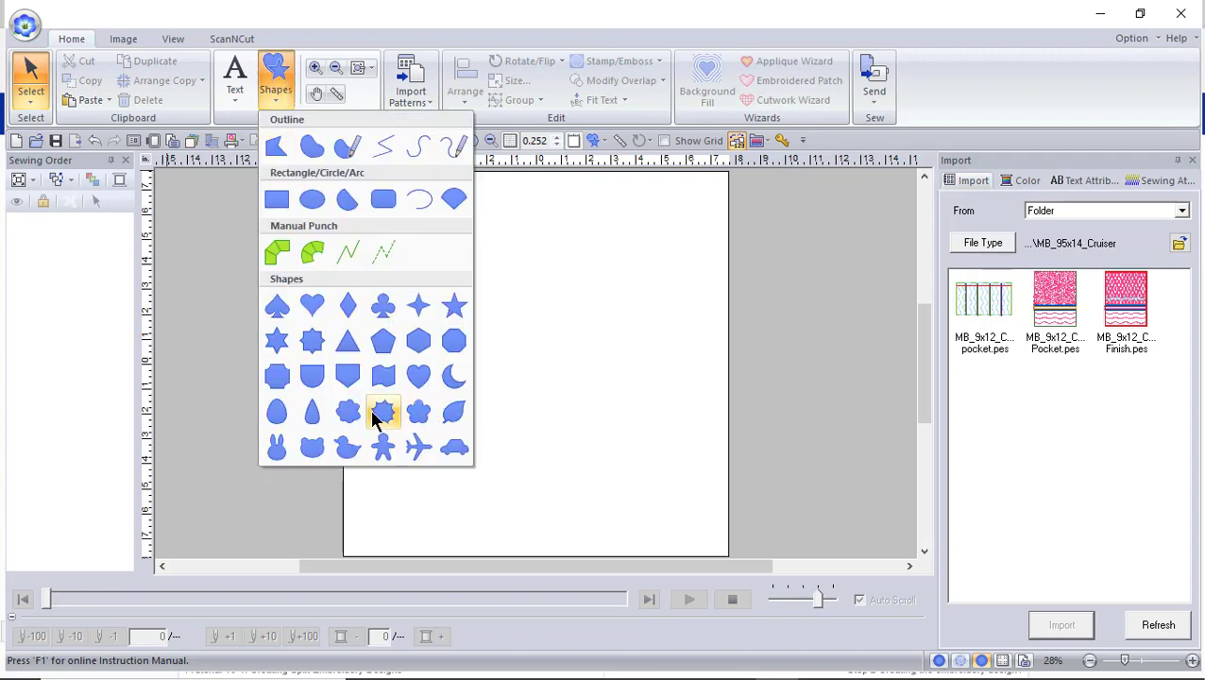
pyautogui.click(383, 411)
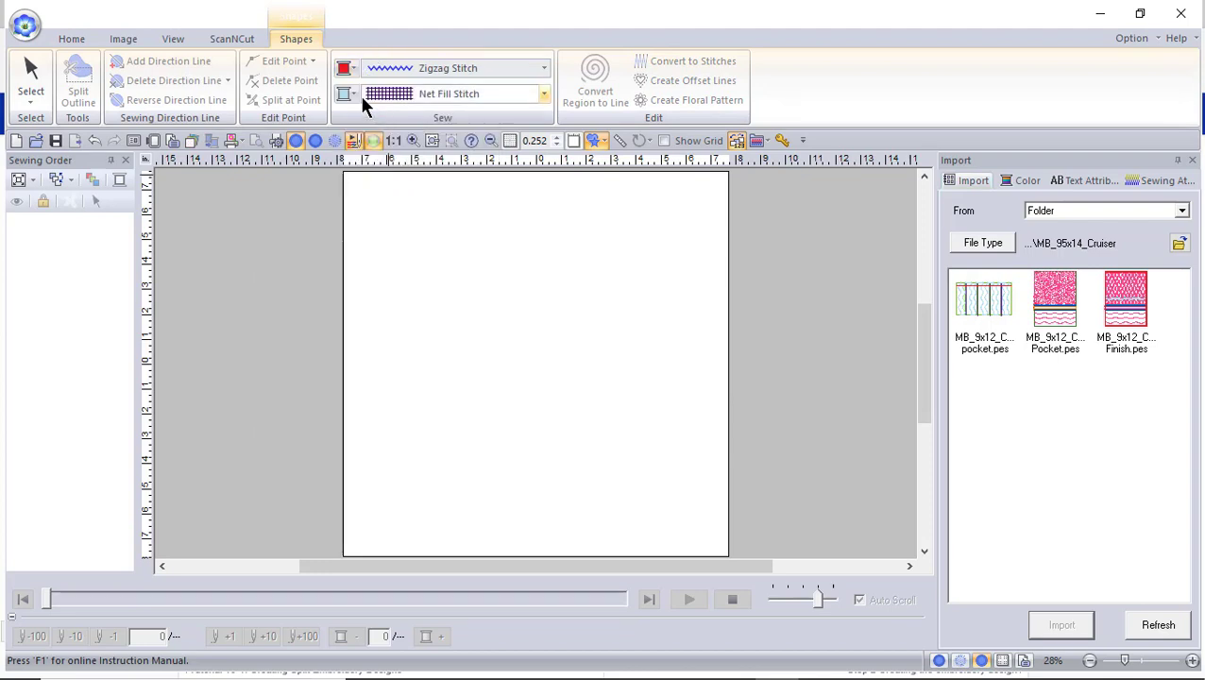
pyautogui.click(347, 93)
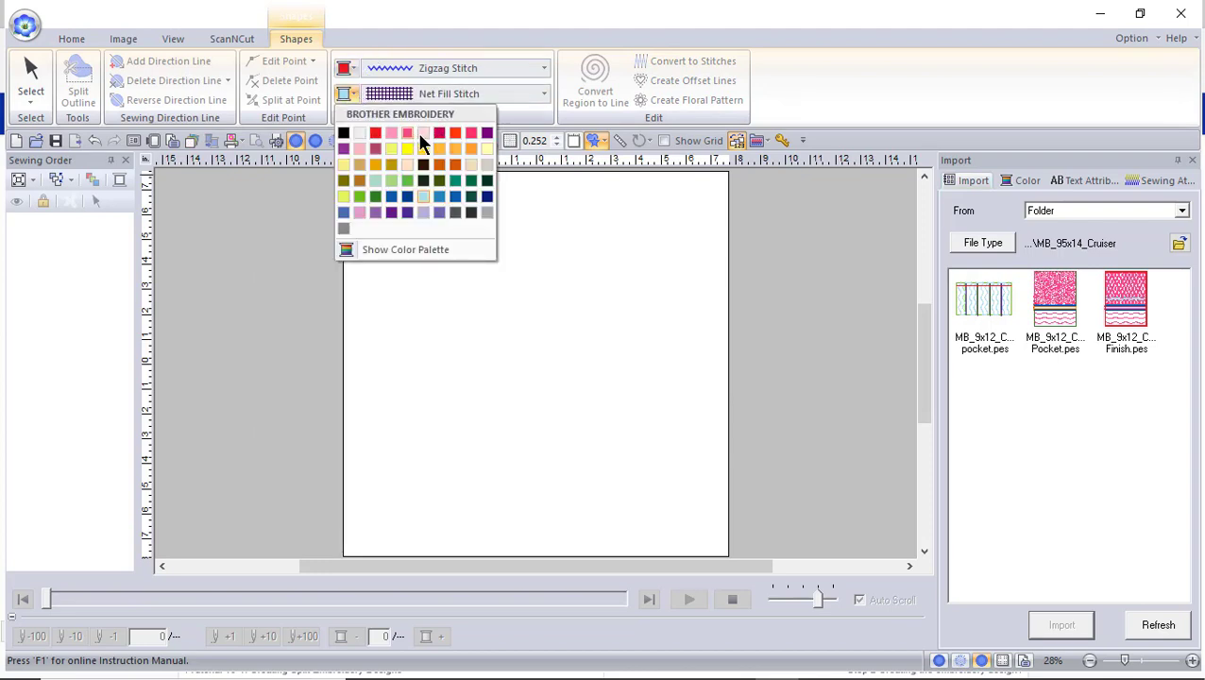
pyautogui.click(423, 132)
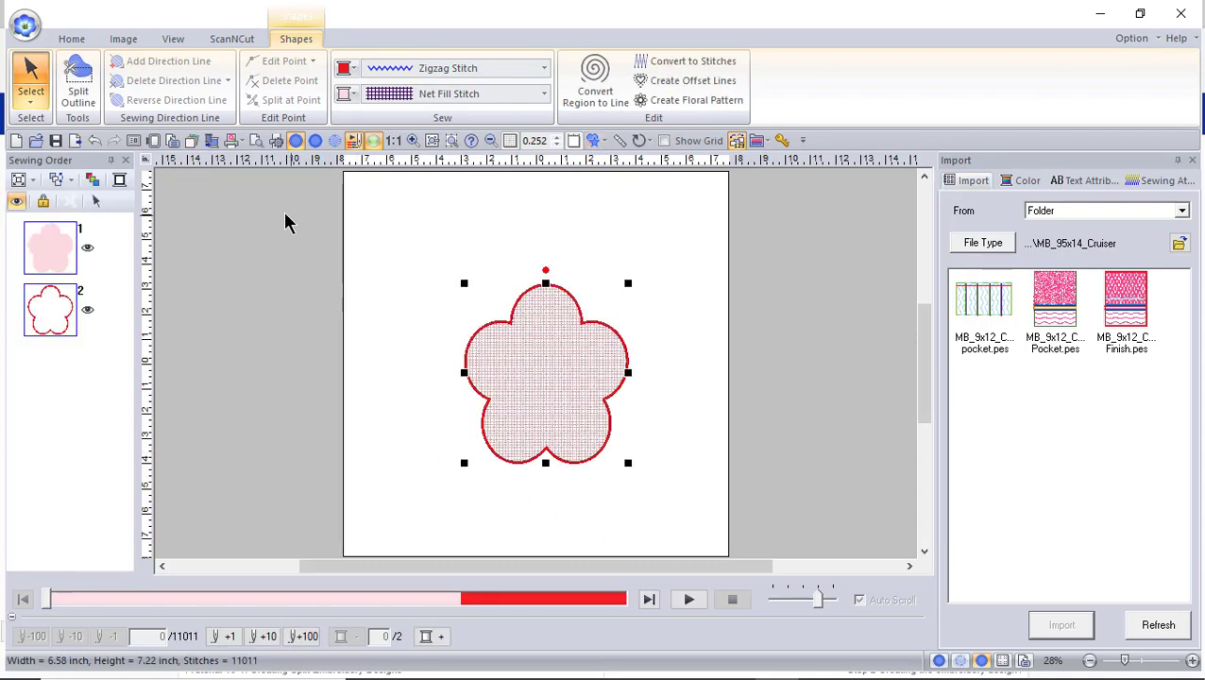
# Apply Home > Arrange > Move to Center to the flower shape
pyautogui.click(70, 39)
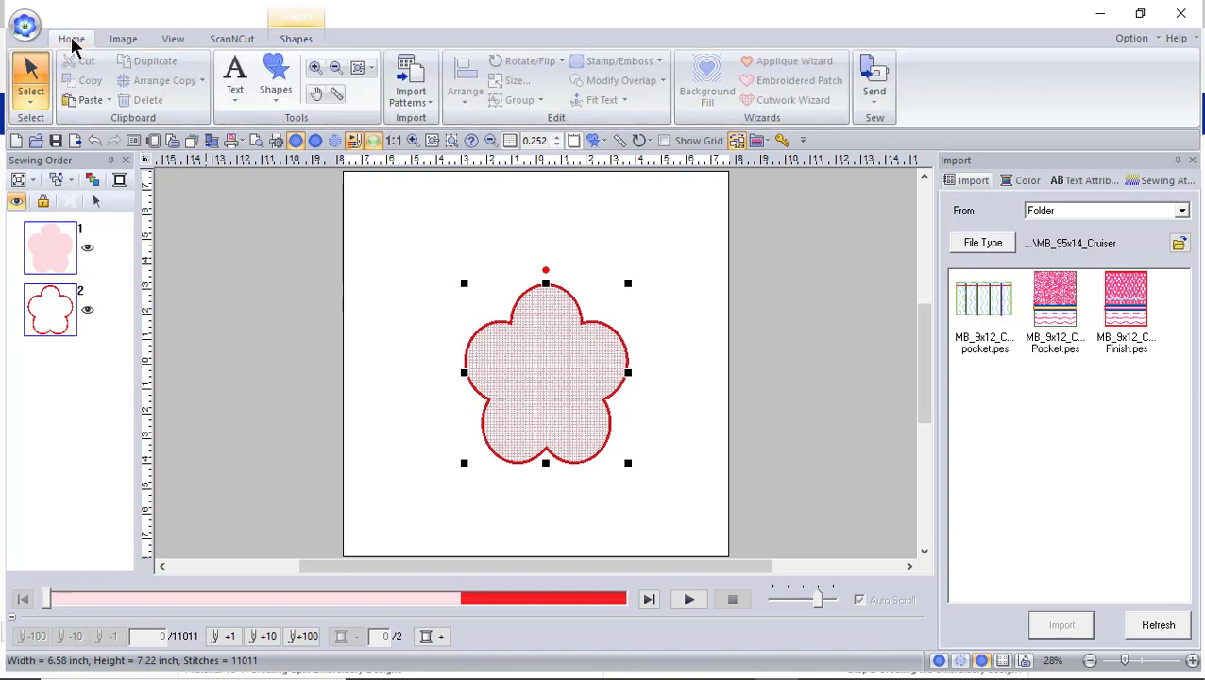
pyautogui.click(463, 85)
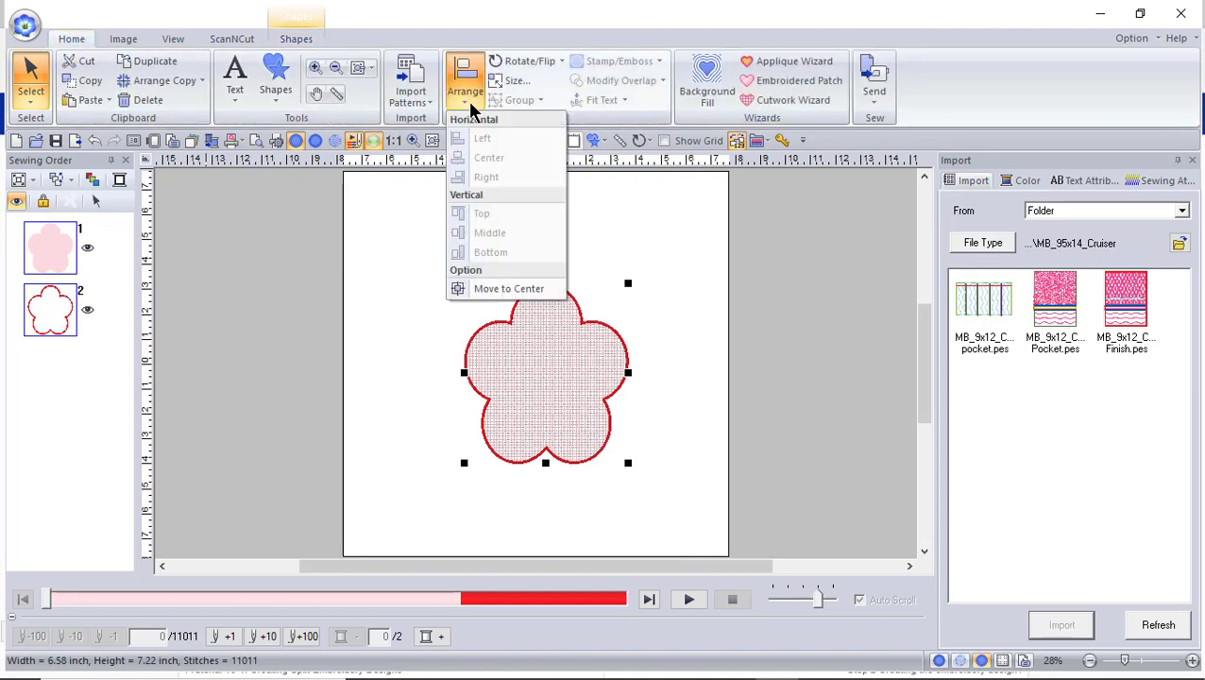
pyautogui.moveTo(508, 288)
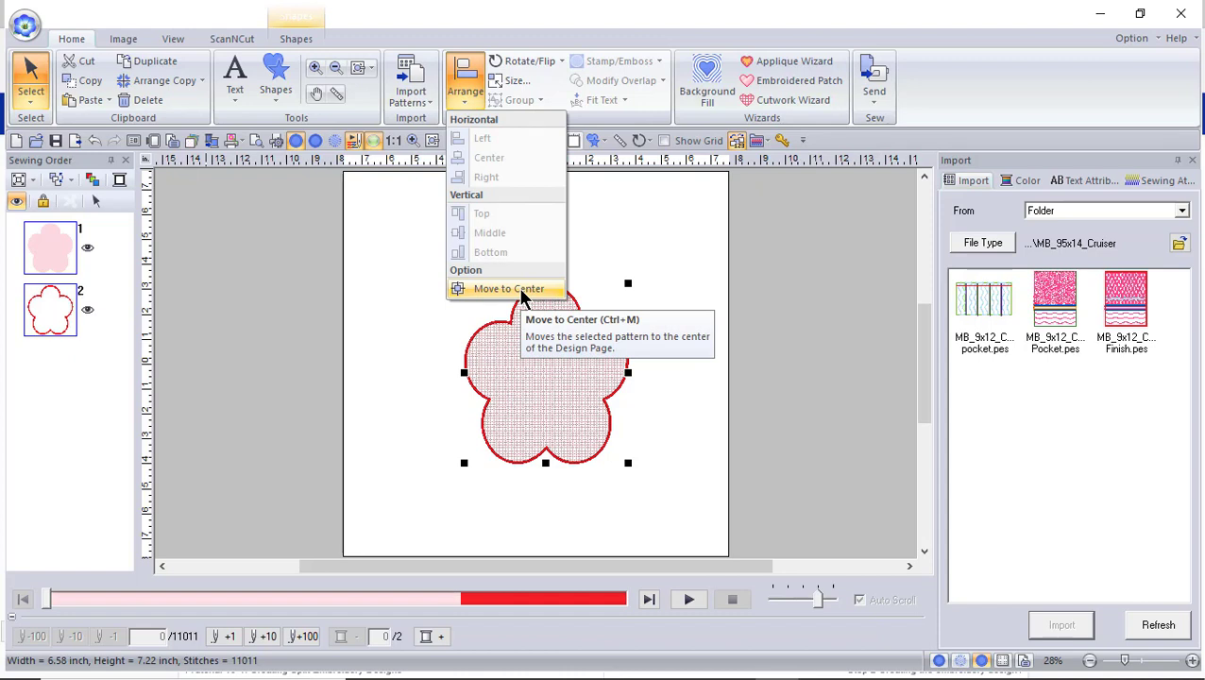
pyautogui.click(506, 288)
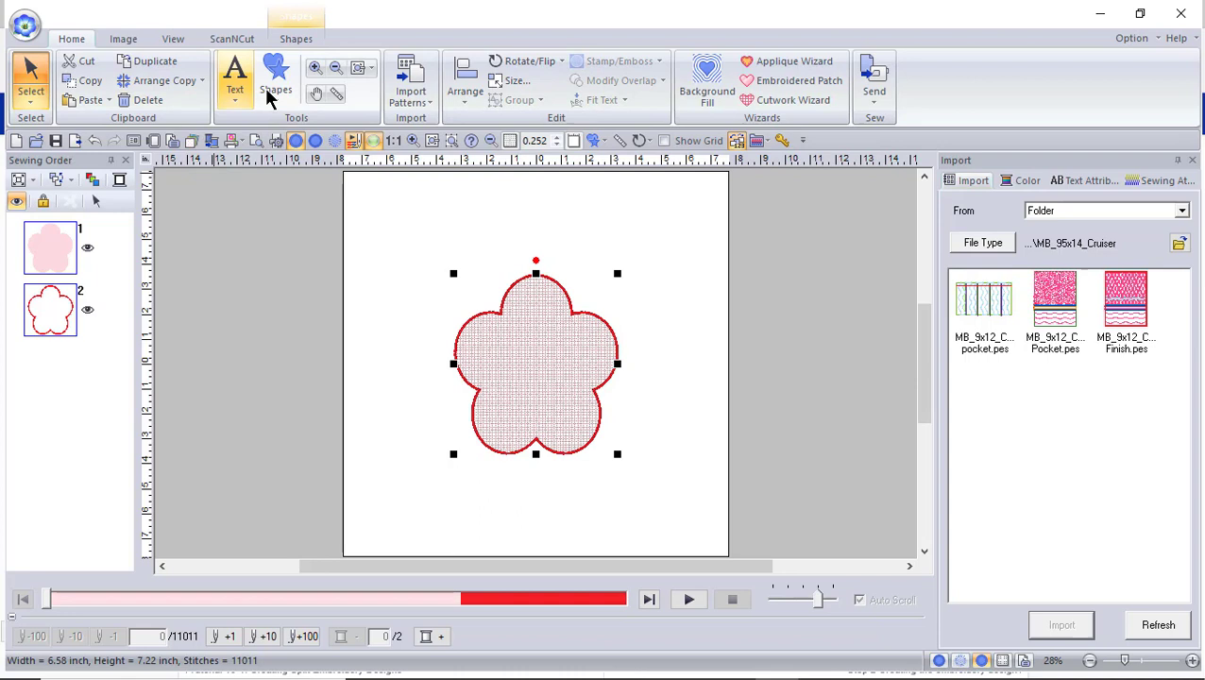
# Pick the leaf shape from the Shapes gallery and open the outline colour choices
pyautogui.click(276, 73)
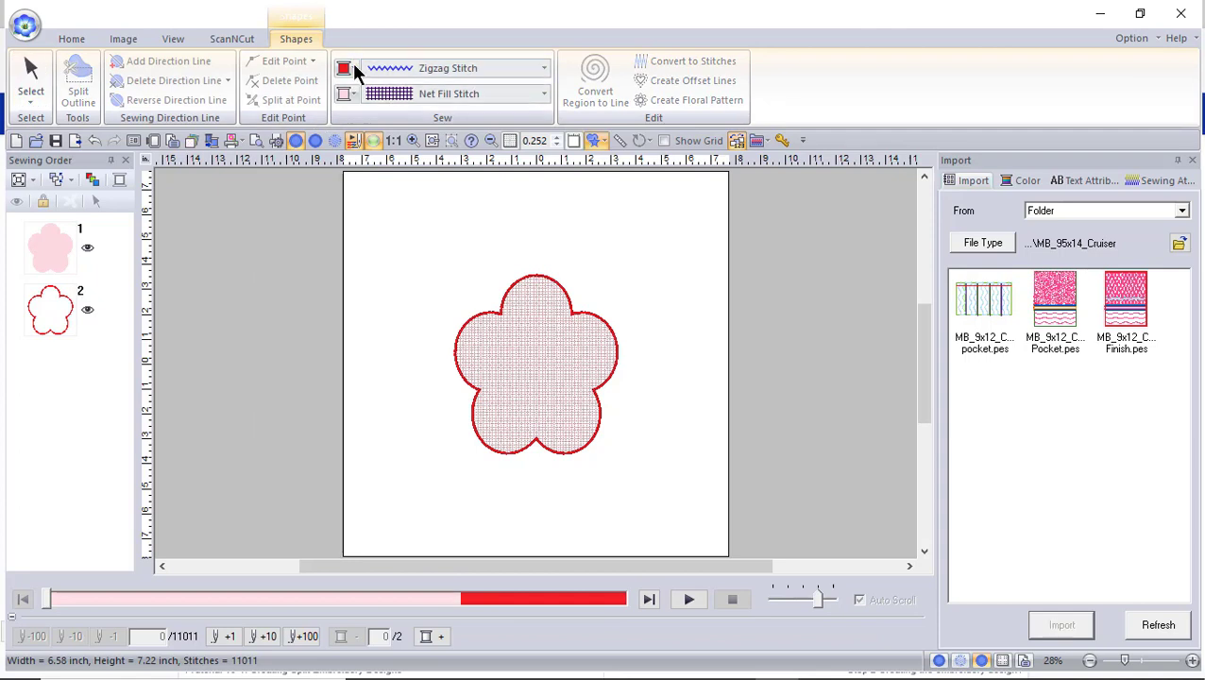
pyautogui.click(346, 68)
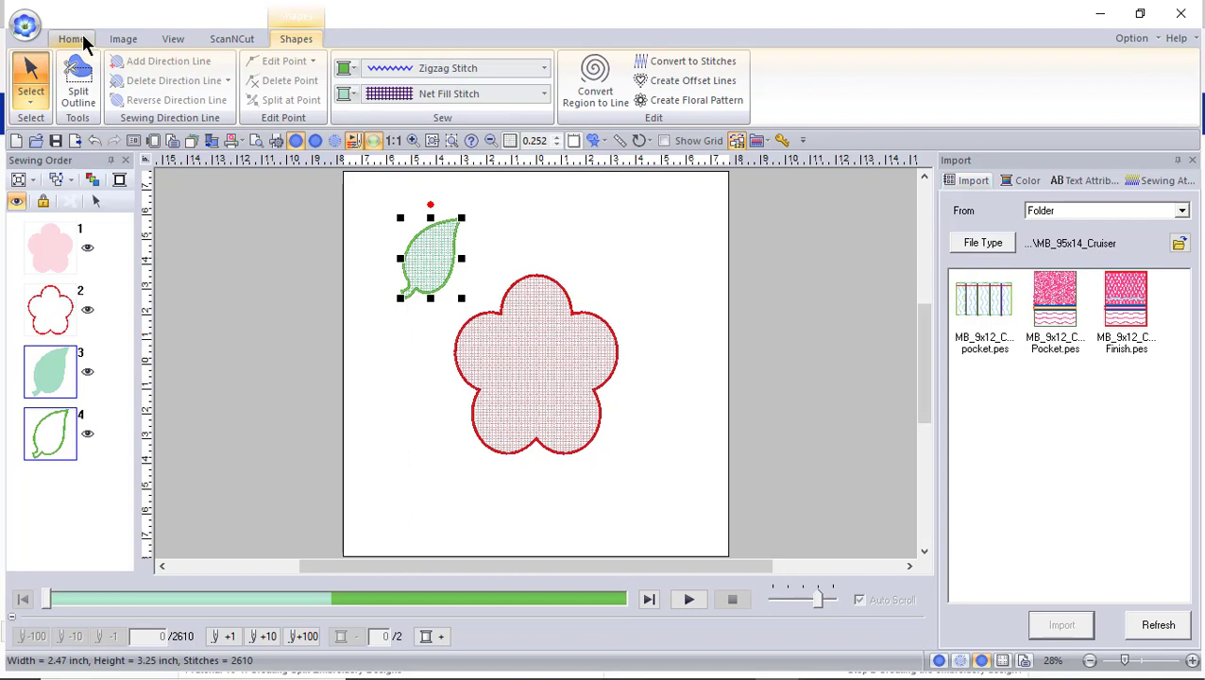
# Circle-copy the leaf by count into eight copies around the flower, then launch Background Fill
pyautogui.click(67, 36)
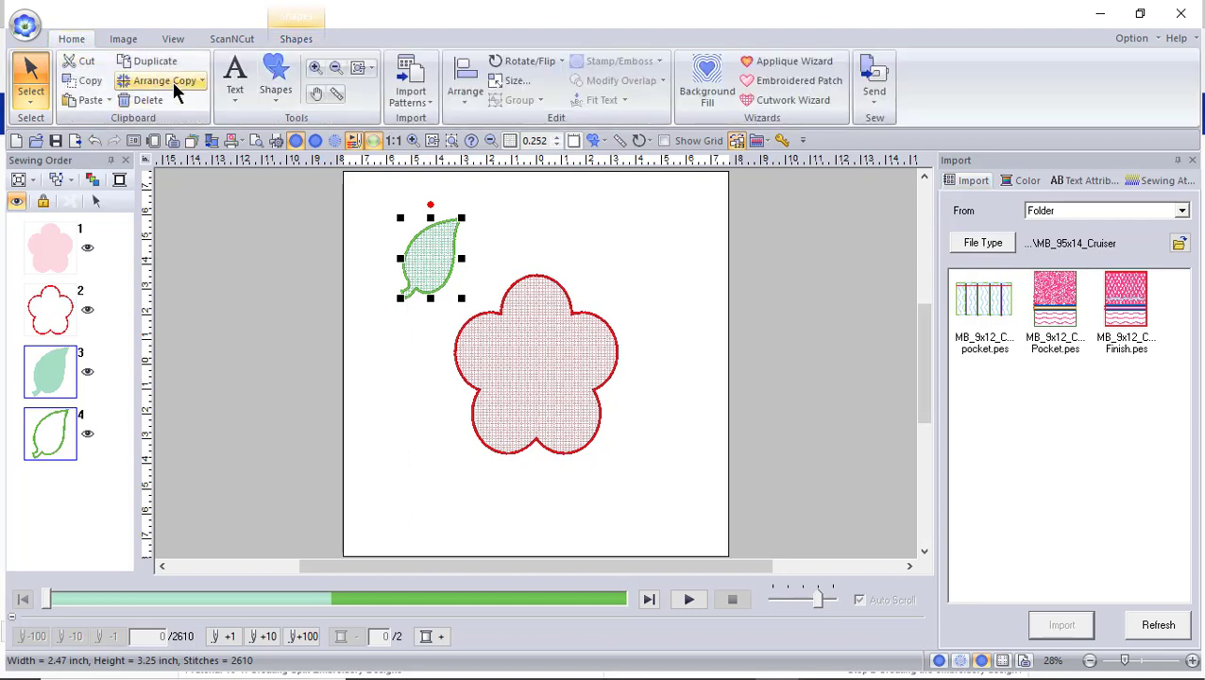
pyautogui.click(159, 74)
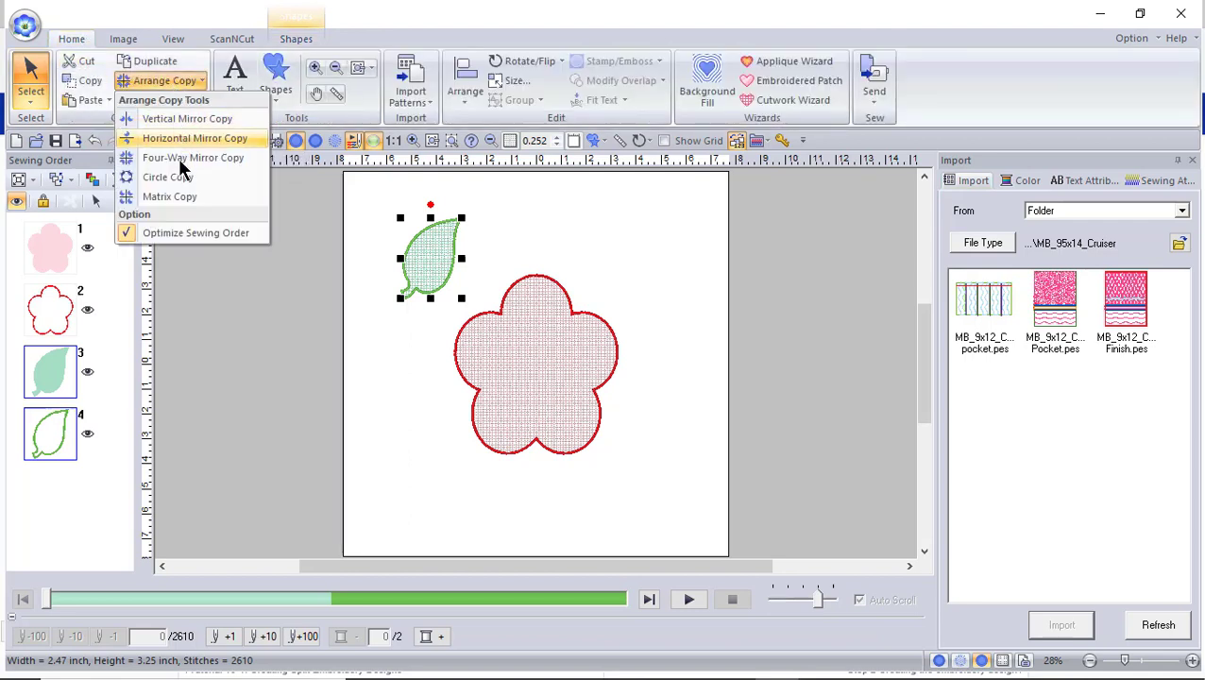
pyautogui.click(164, 176)
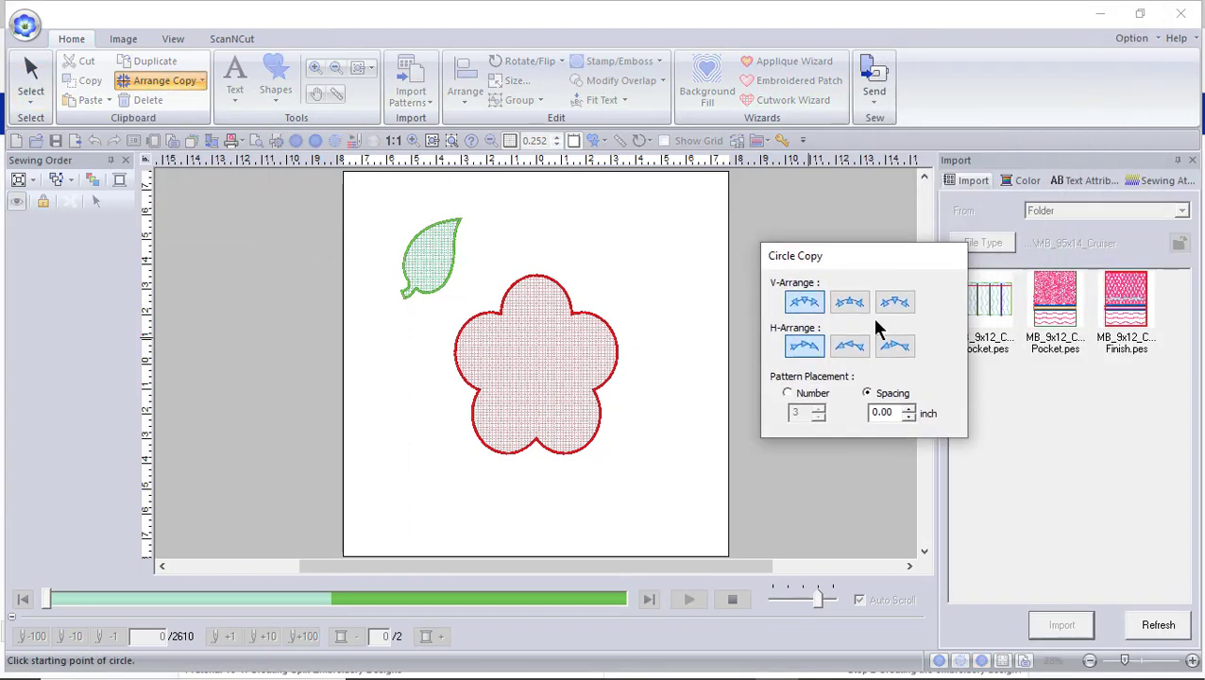
pyautogui.click(786, 393)
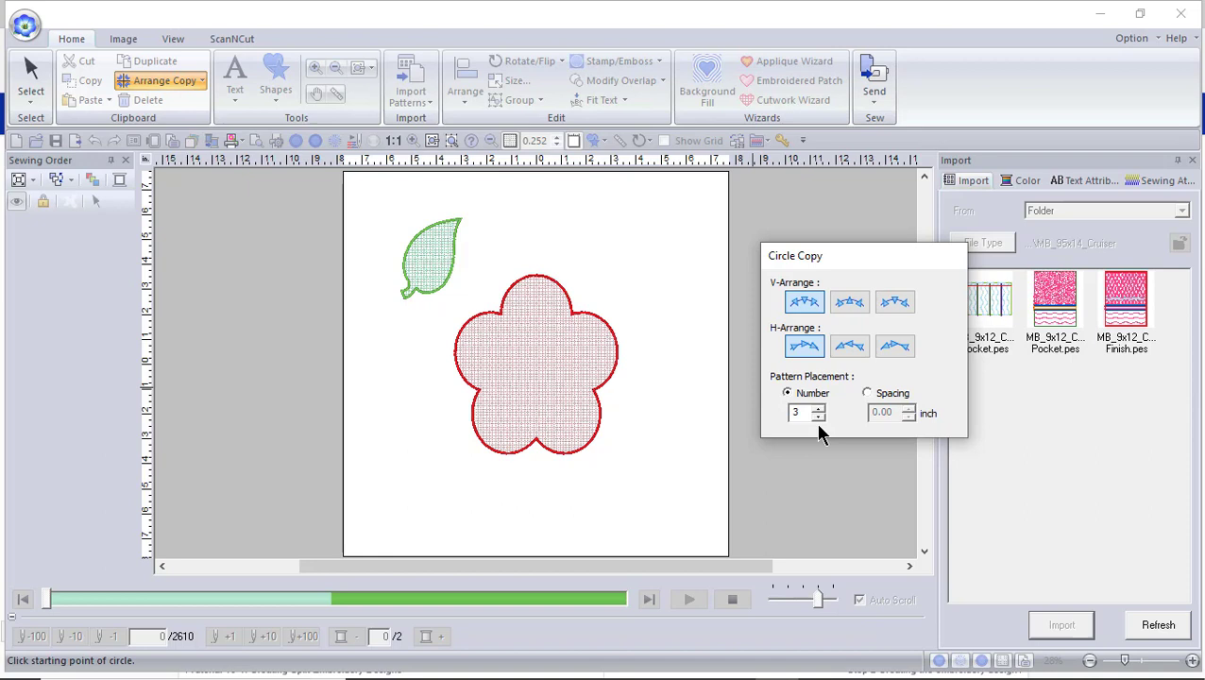
pyautogui.click(819, 407)
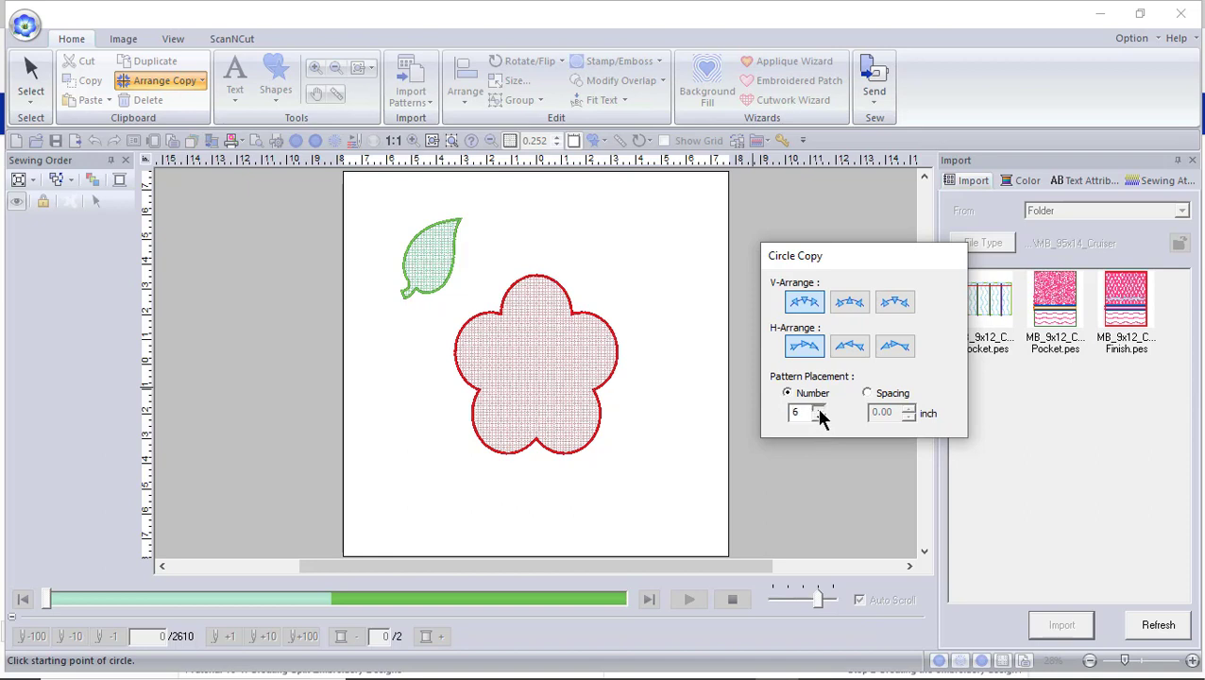
pyautogui.click(819, 407)
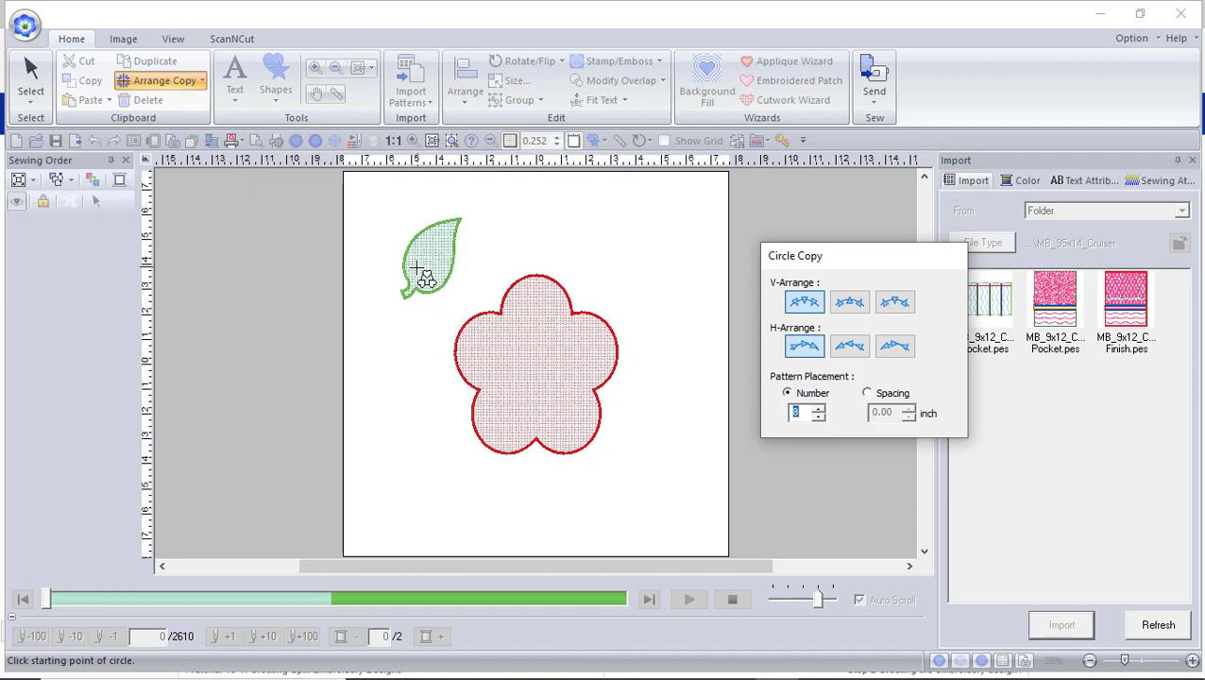
pyautogui.moveTo(423, 262)
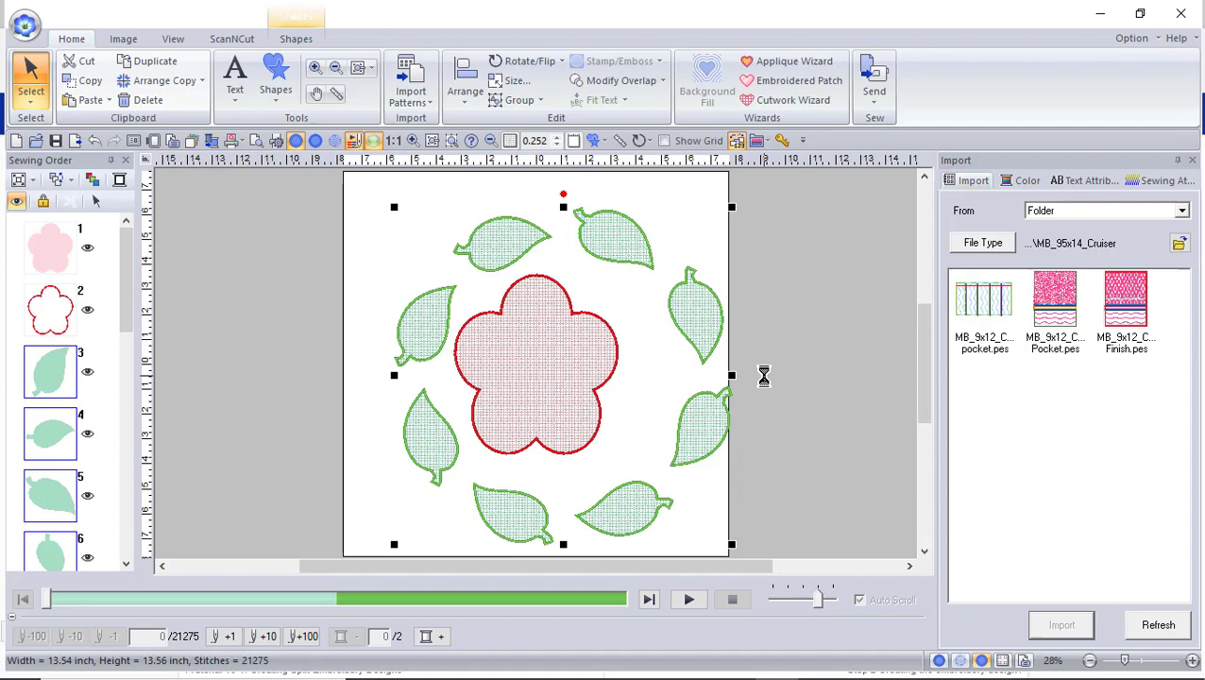
pyautogui.moveTo(770, 336)
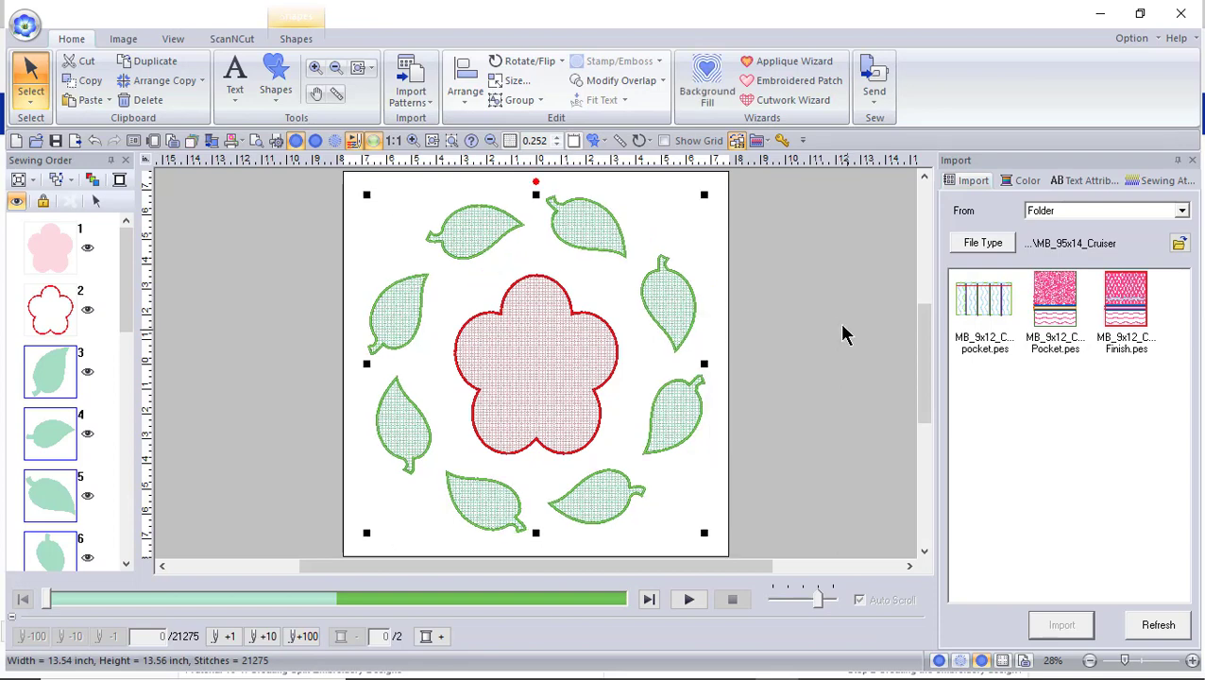
pyautogui.moveTo(706, 81)
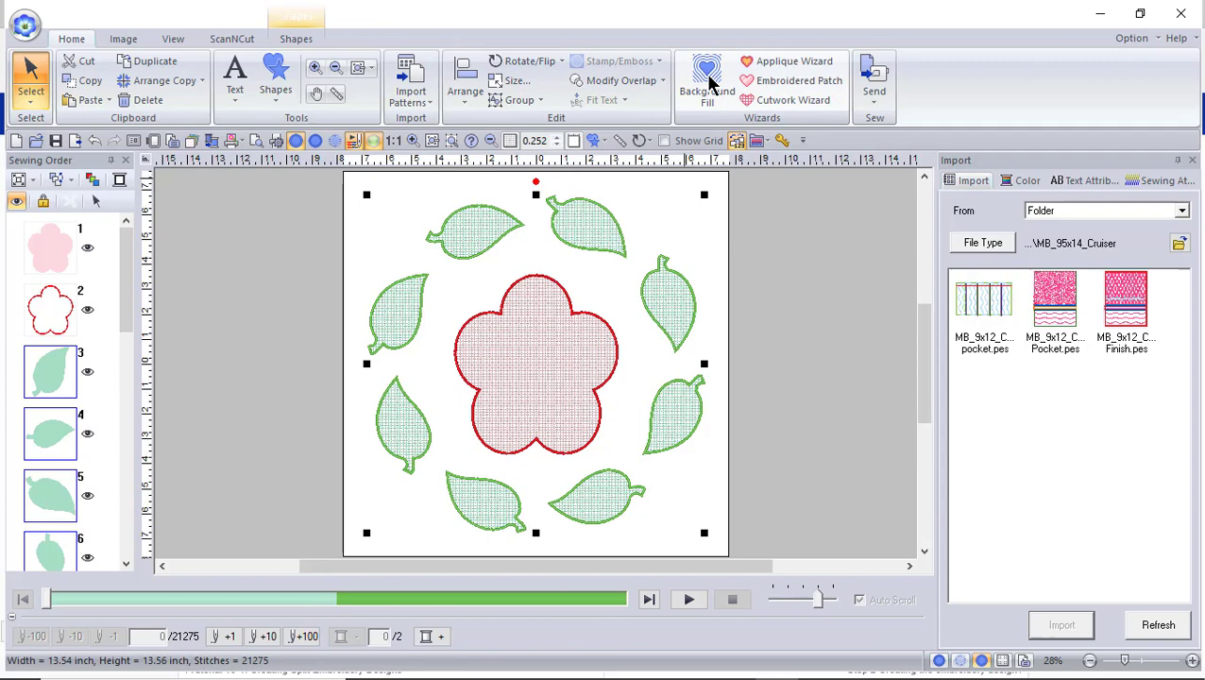
pyautogui.click(704, 72)
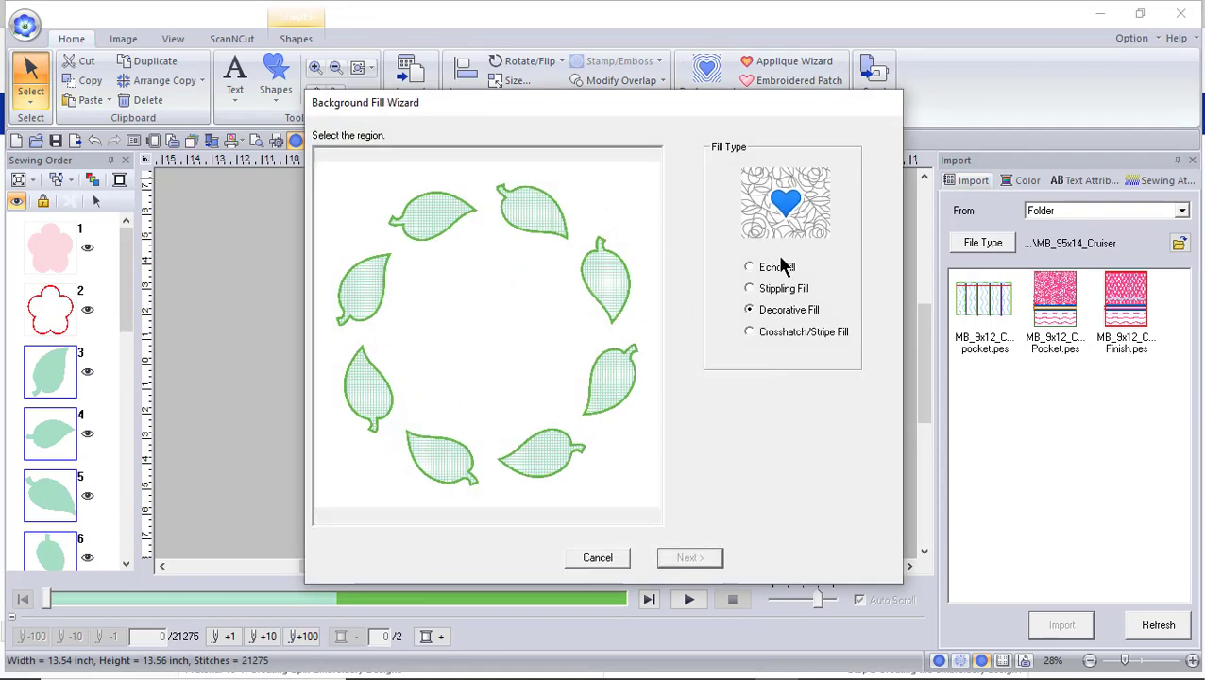
pyautogui.moveTo(555, 348)
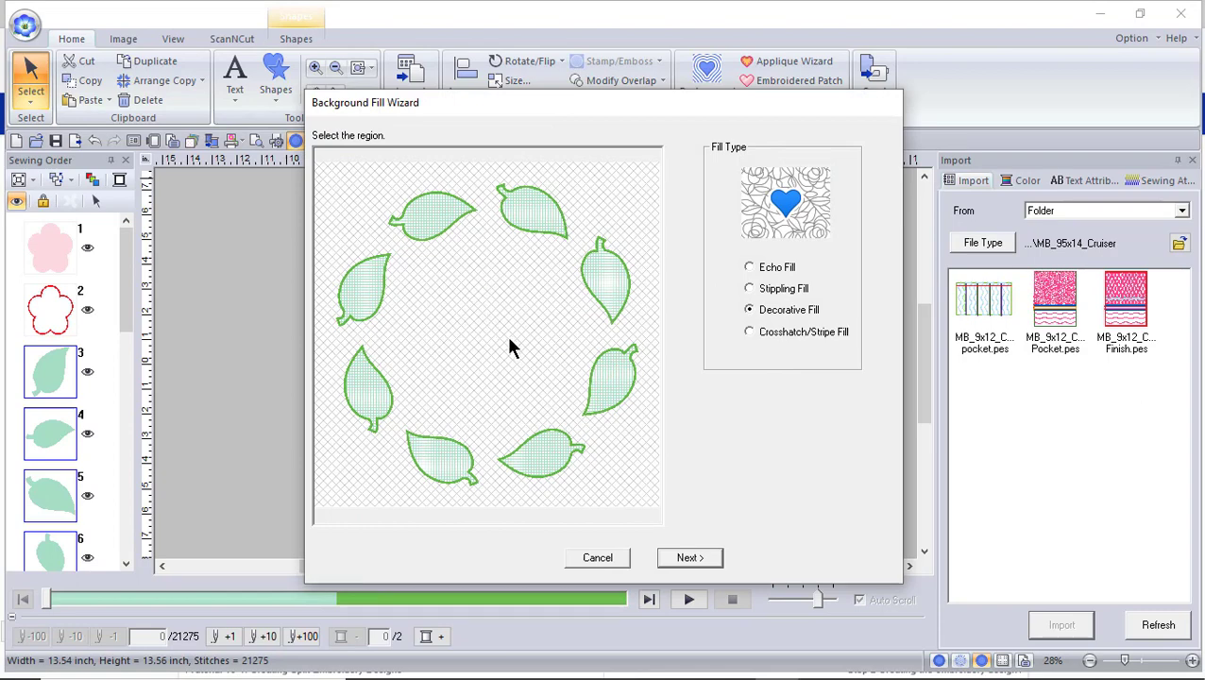
pyautogui.moveTo(495, 342)
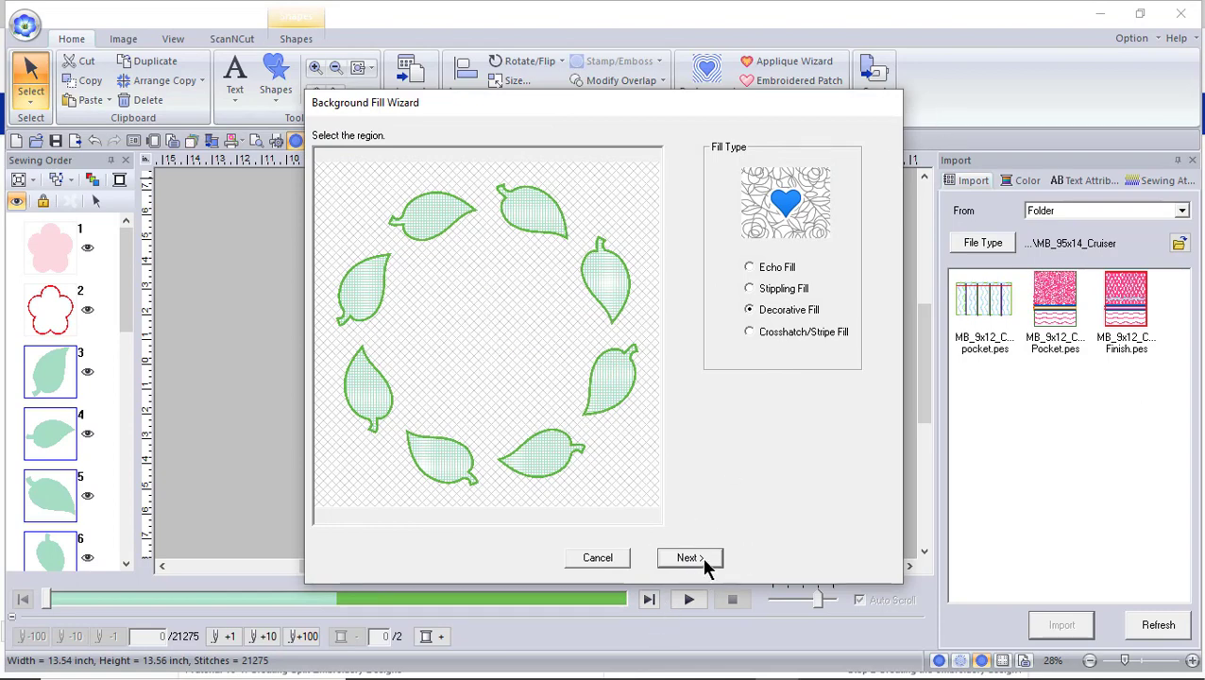
pyautogui.moveTo(609, 576)
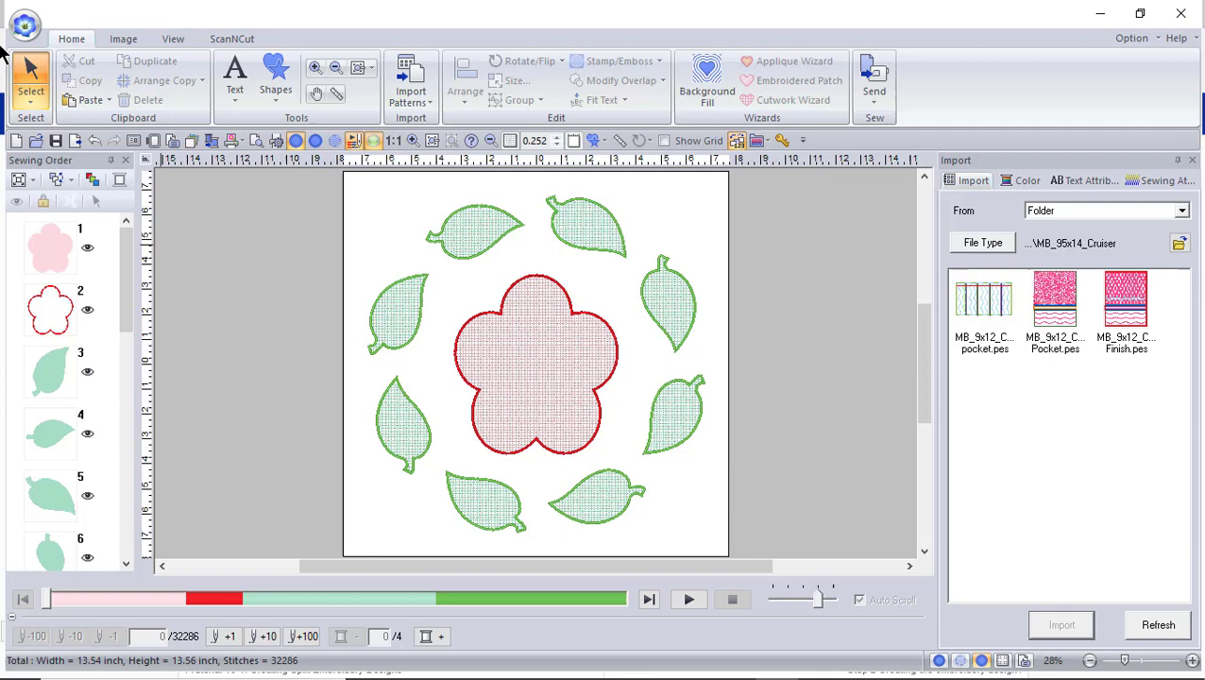
# Select all patterns on the page and relaunch Background Fill around them
pyautogui.click(28, 80)
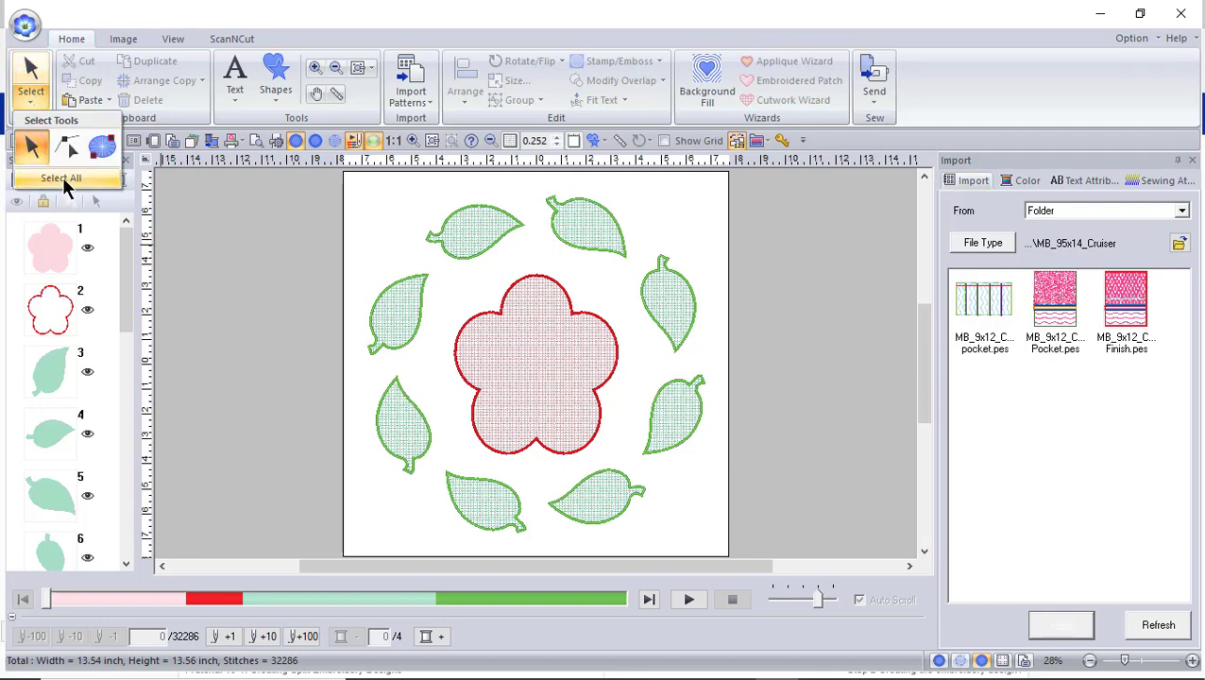
pyautogui.click(64, 178)
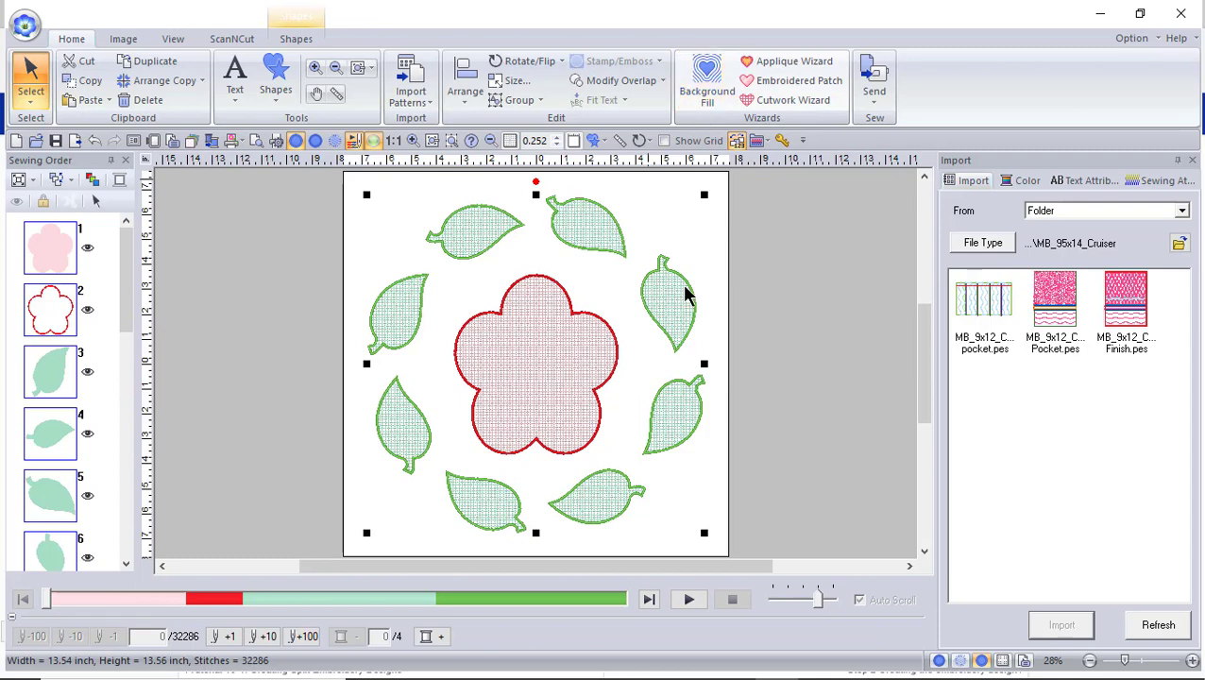
pyautogui.click(705, 80)
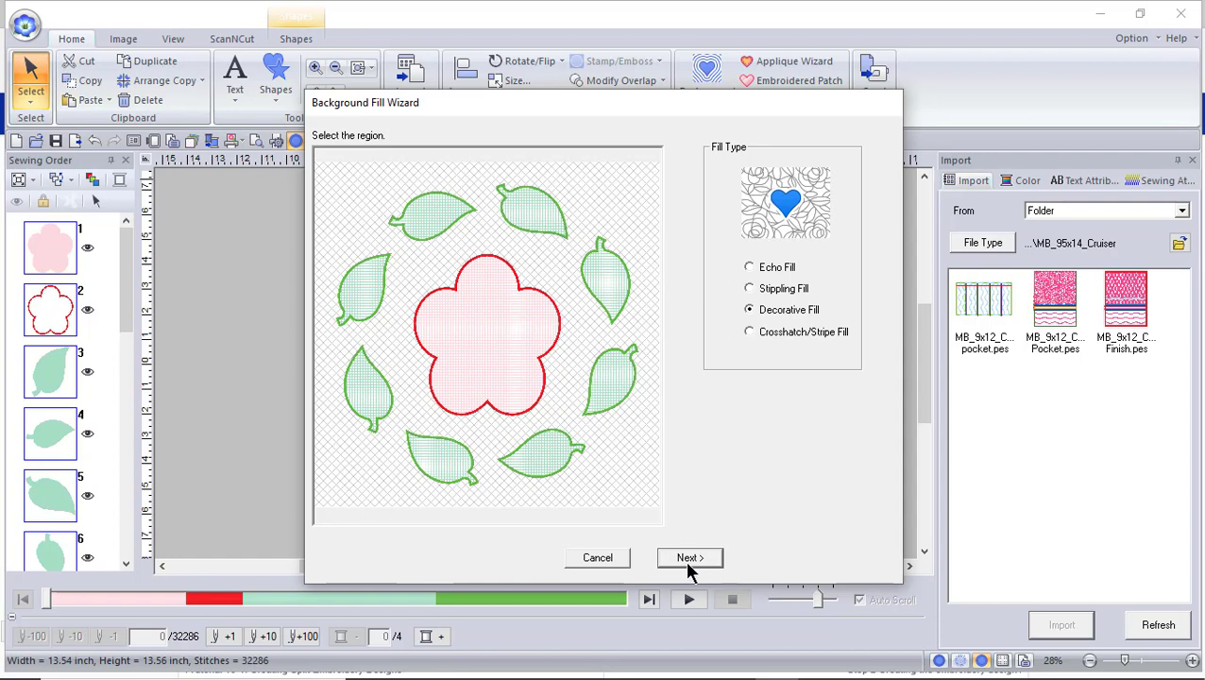
pyautogui.moveTo(689, 573)
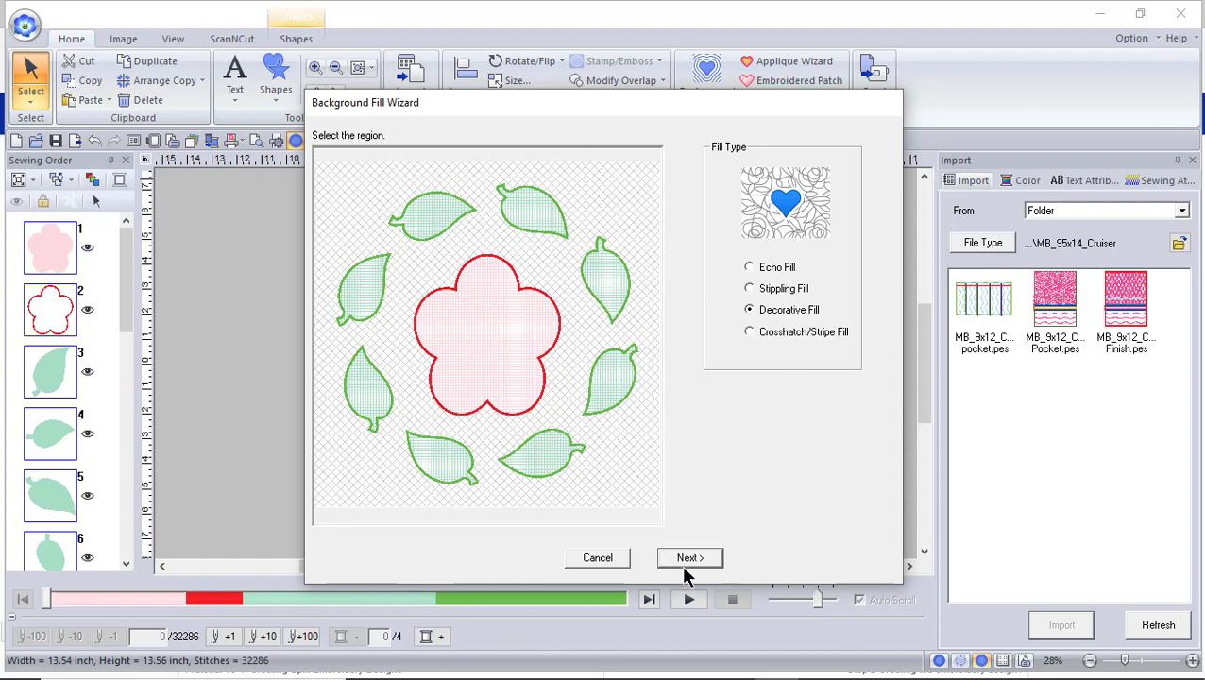
# Browse the decorative fill patterns and choose the df_pat019 basket-weave pattern
pyautogui.click(688, 557)
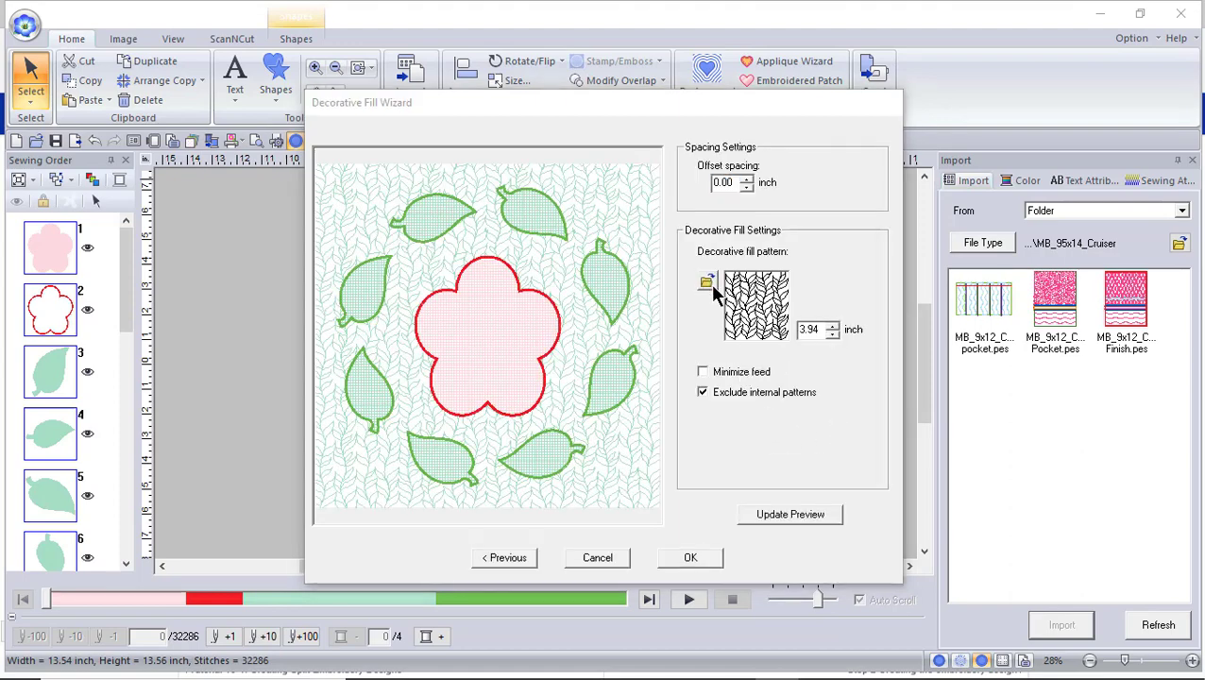
pyautogui.click(704, 282)
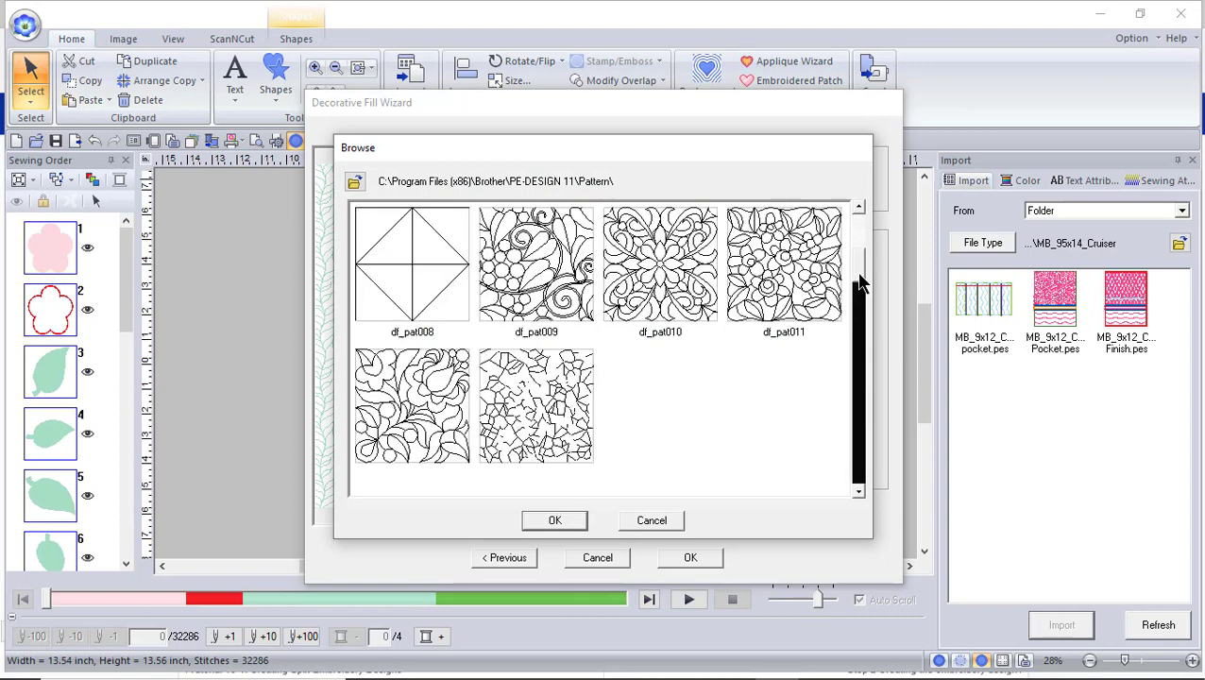
pyautogui.scroll(-3)
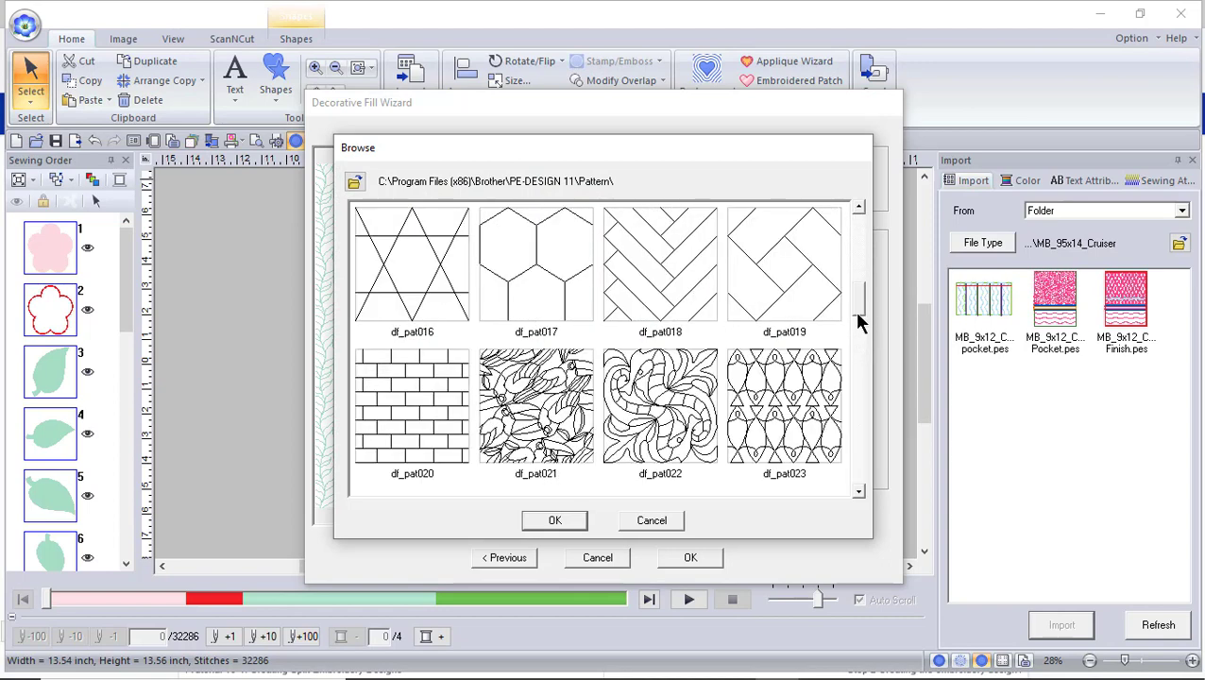
pyautogui.click(784, 264)
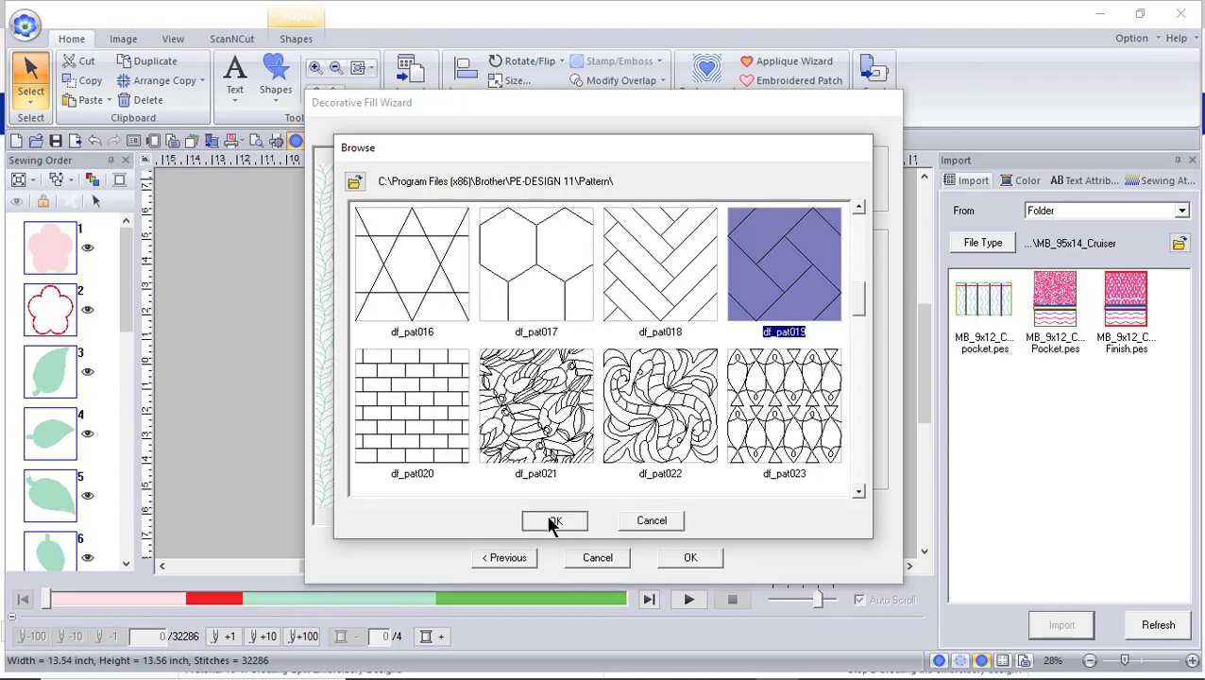
pyautogui.click(554, 520)
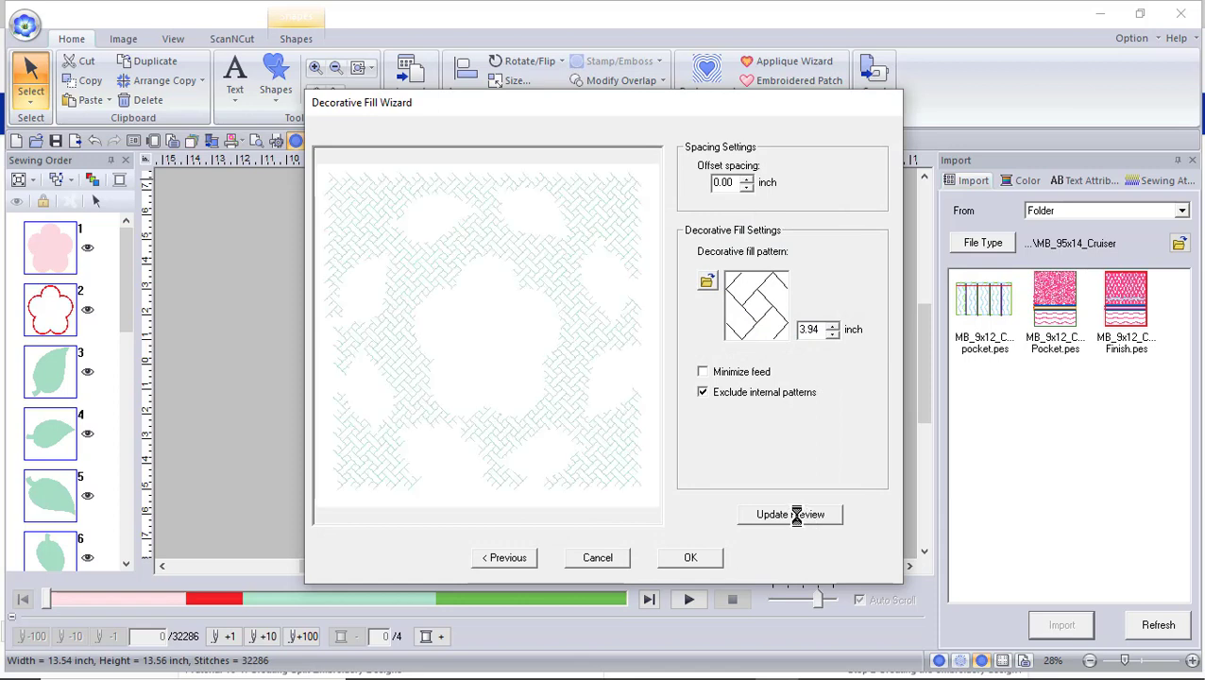
# Set the pattern size to 2.00 inch, update the preview, and finish the wizard
pyautogui.click(790, 514)
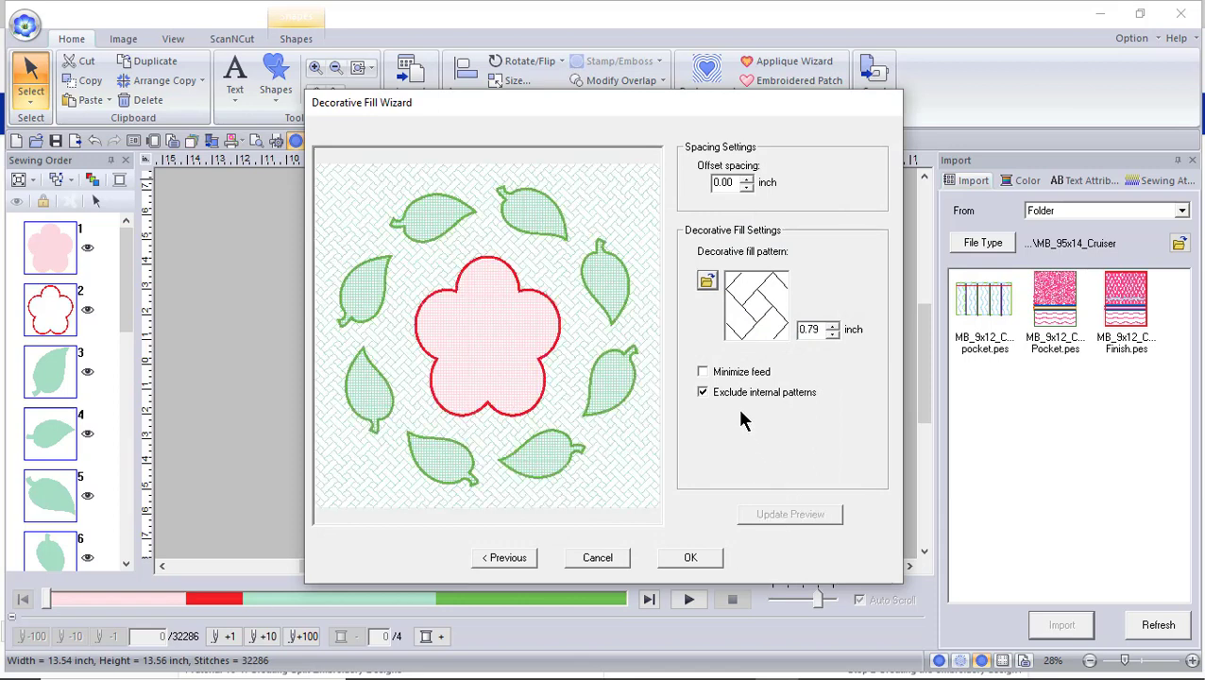
pyautogui.click(702, 392)
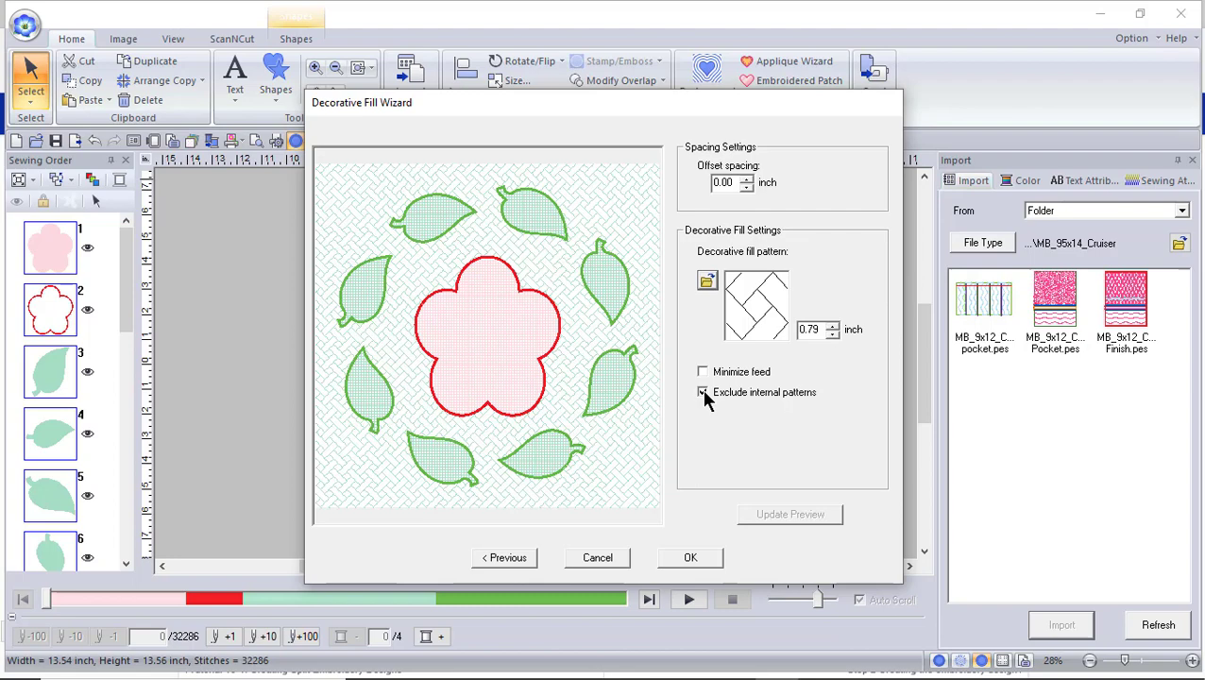
pyautogui.click(702, 392)
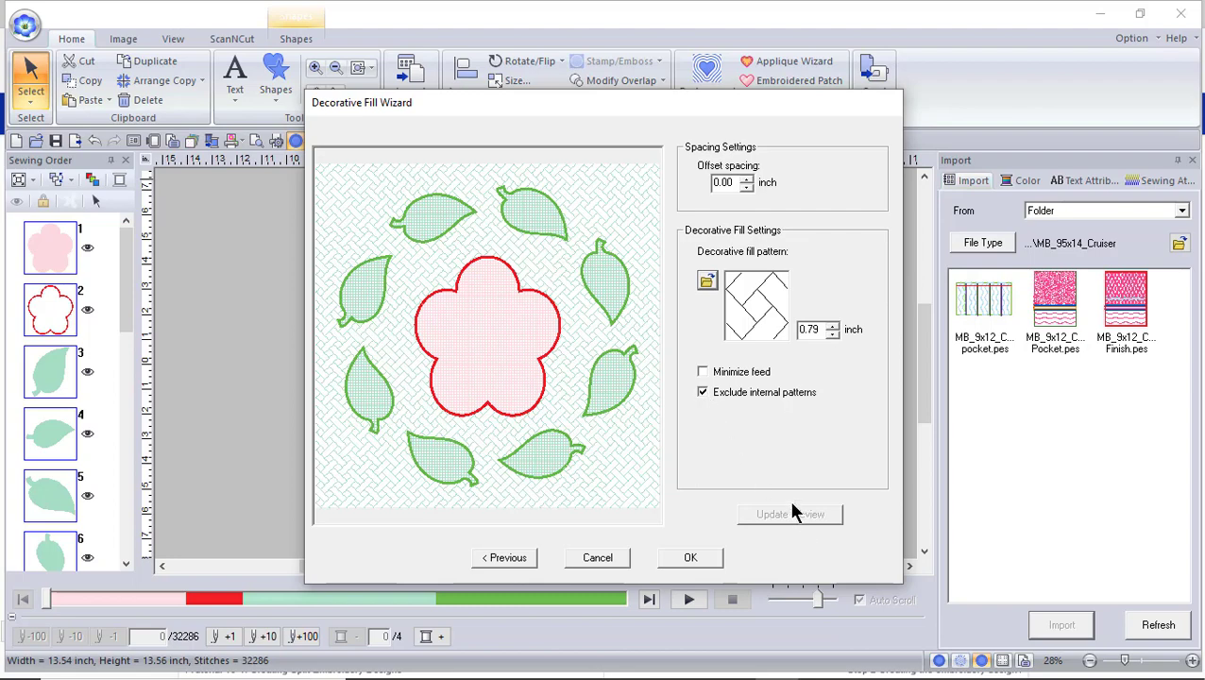
pyautogui.moveTo(833, 334)
pyautogui.write('2')
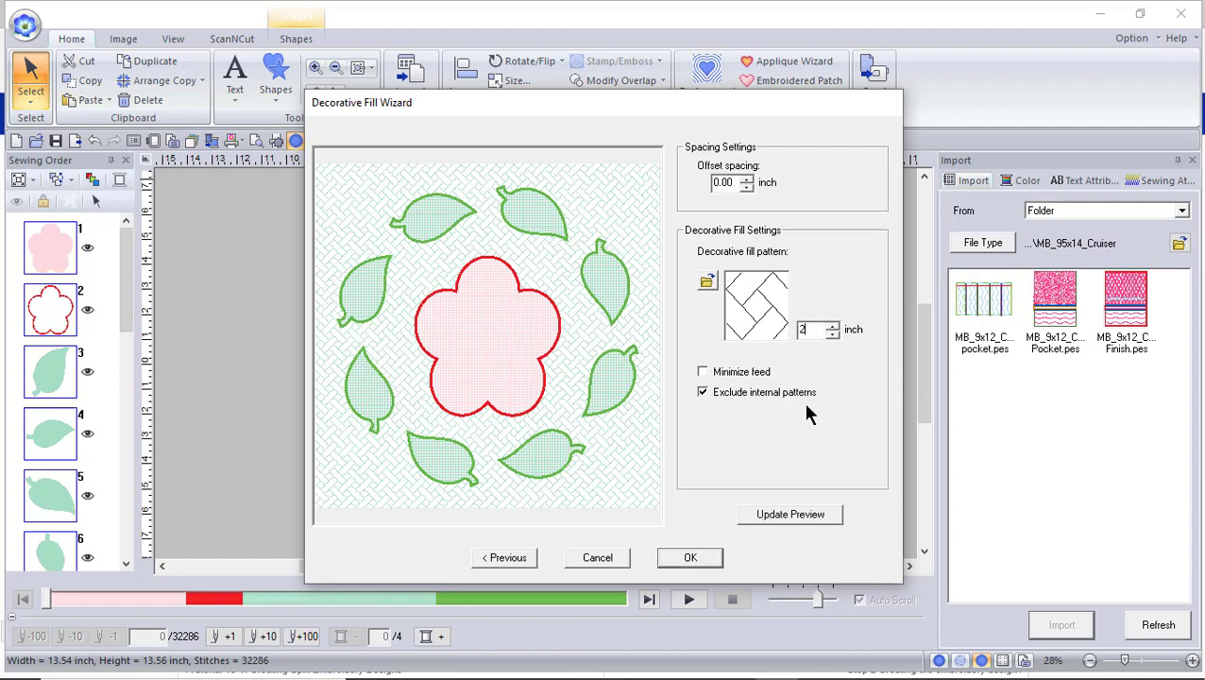
pyautogui.click(789, 513)
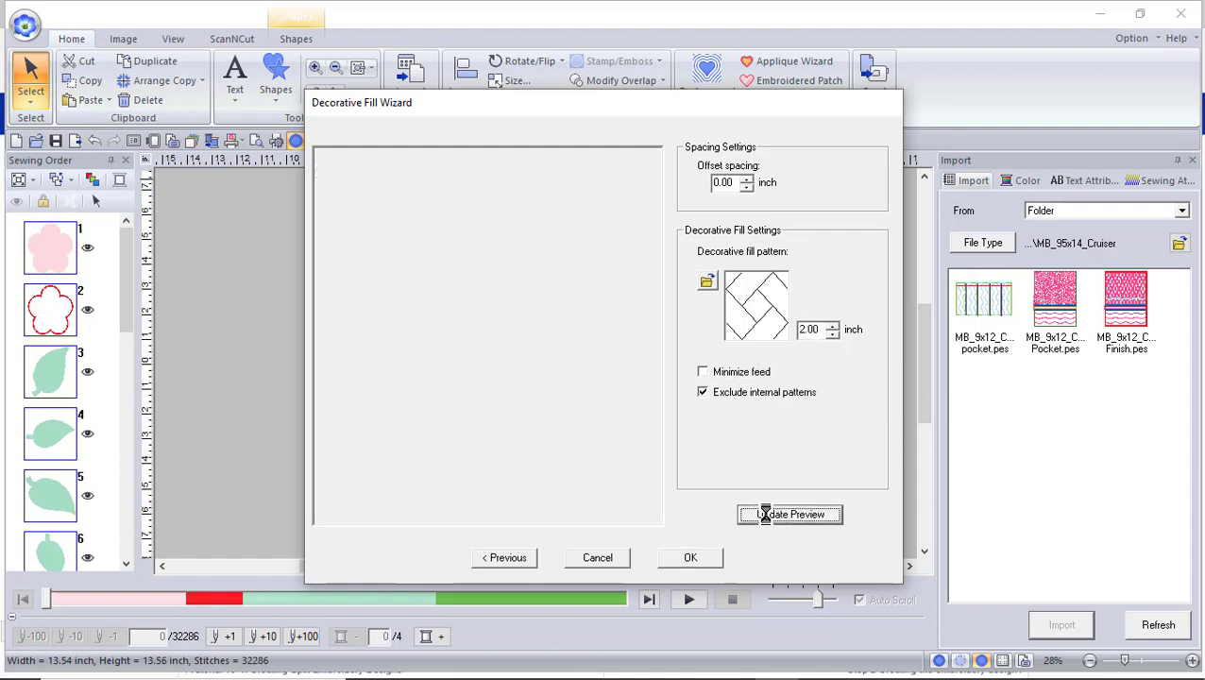
pyautogui.click(790, 514)
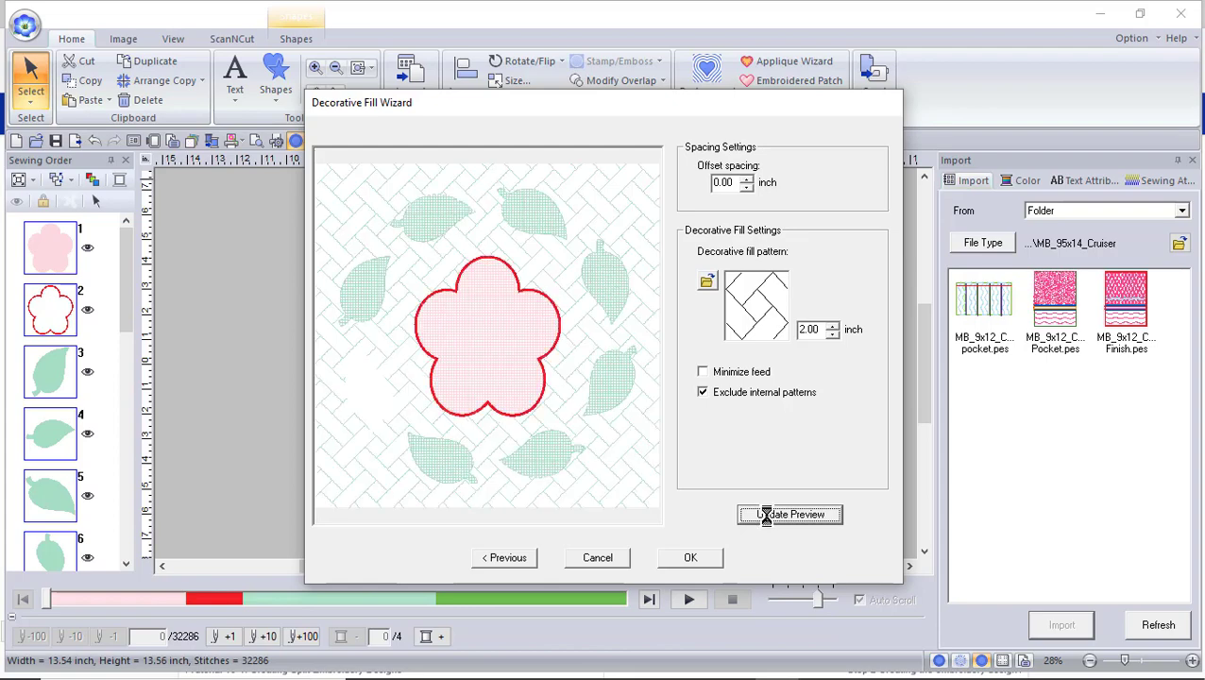
pyautogui.click(789, 515)
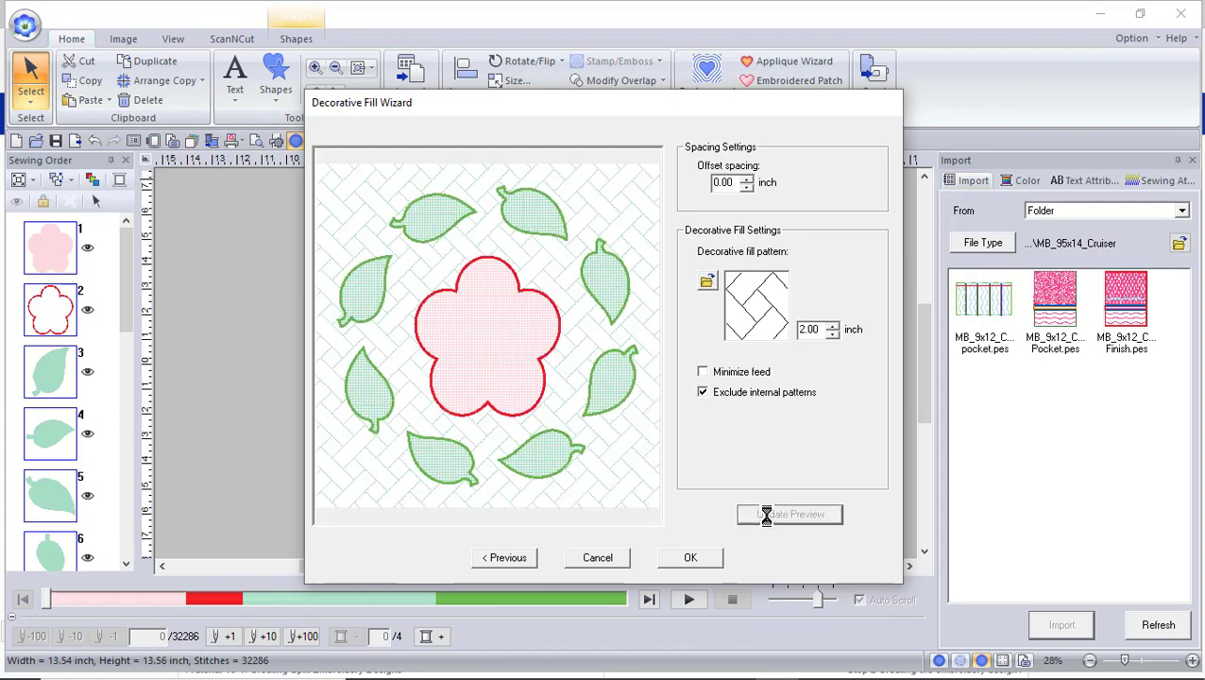
pyautogui.click(689, 557)
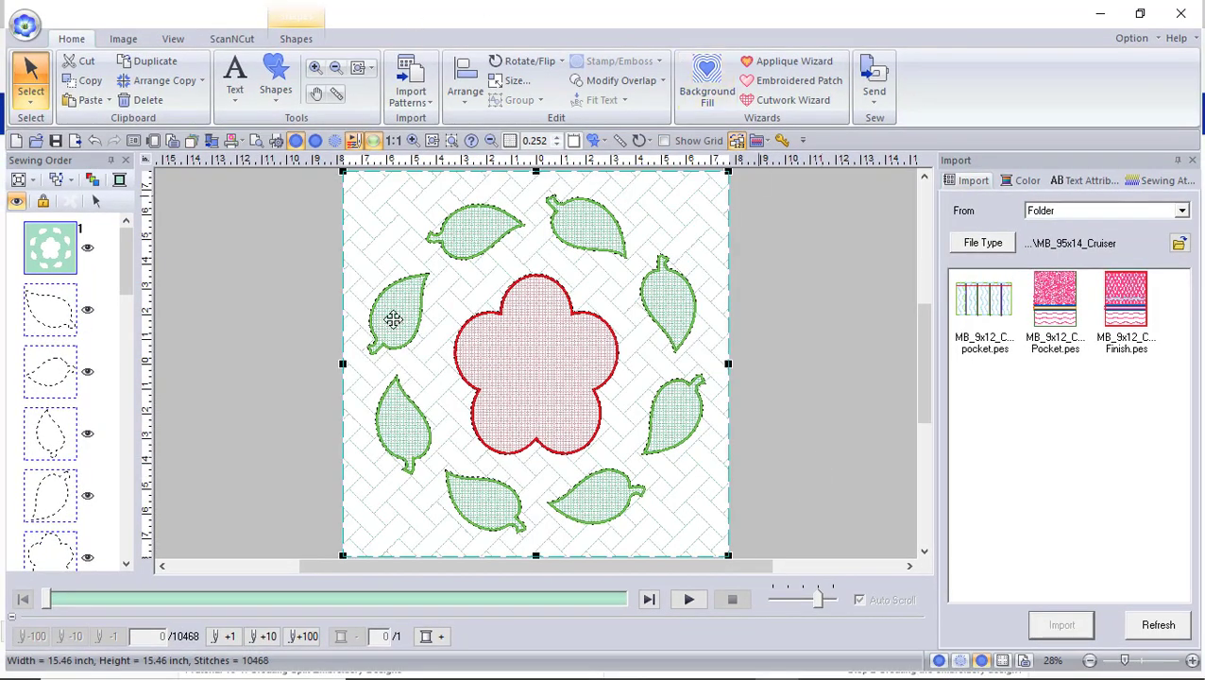
pyautogui.moveTo(531, 371)
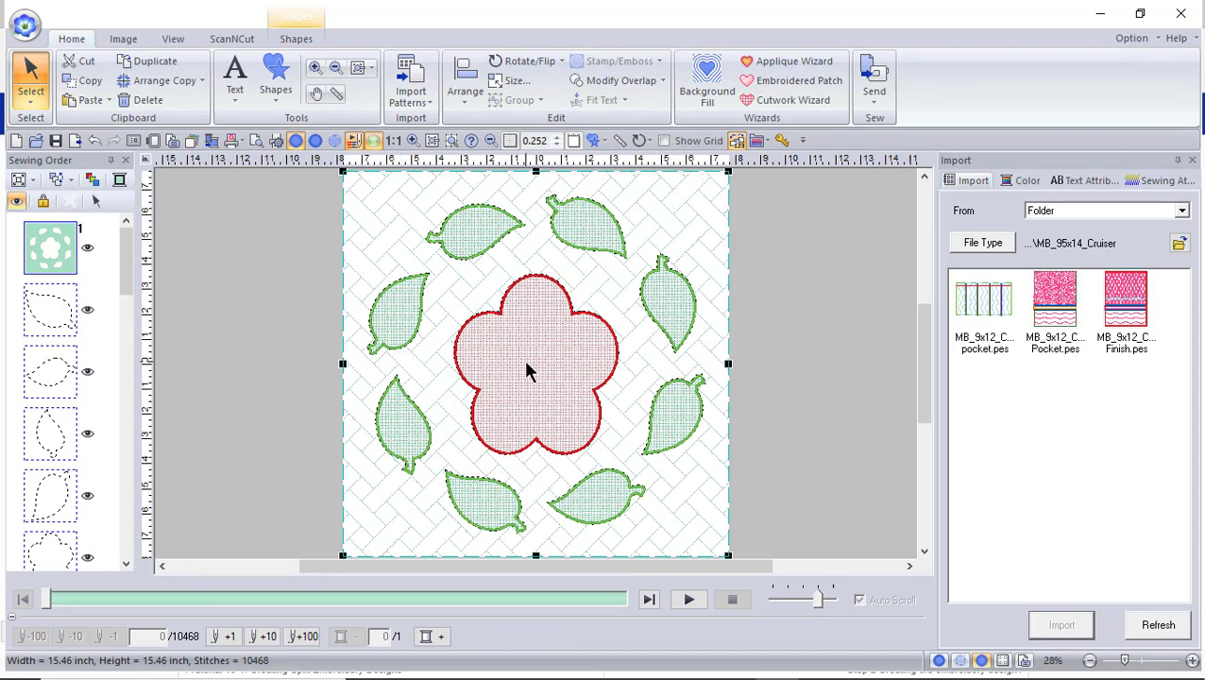
pyautogui.moveTo(265, 296)
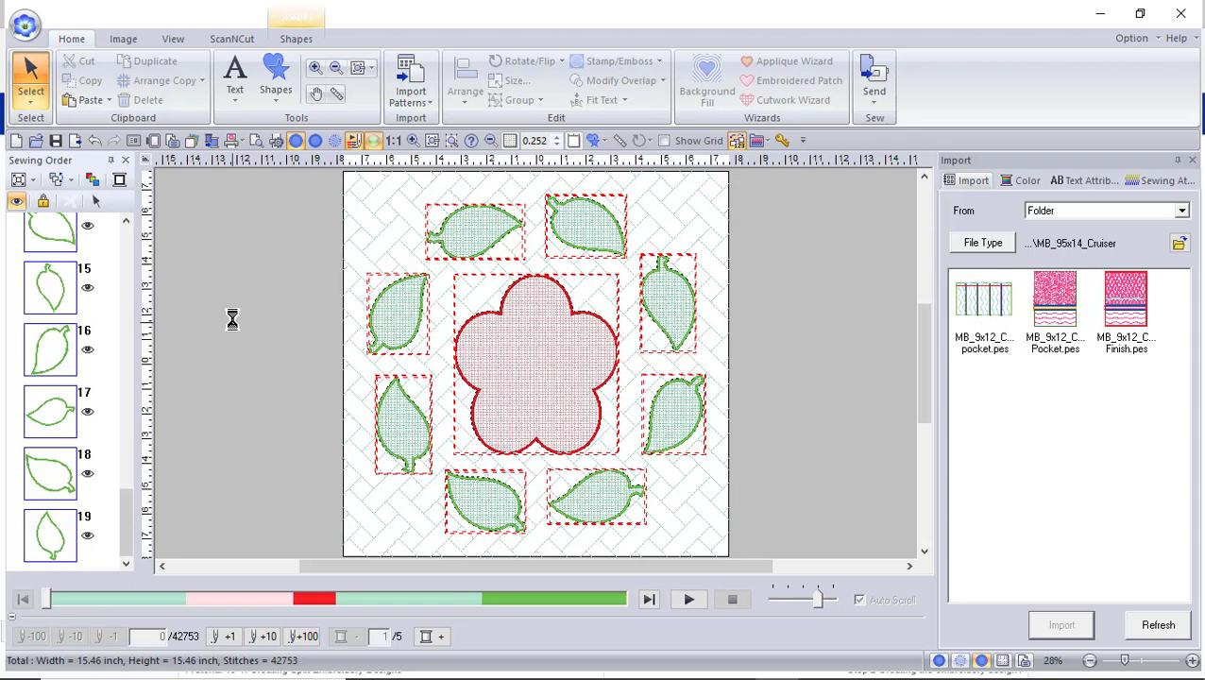
pyautogui.moveTo(168, 517)
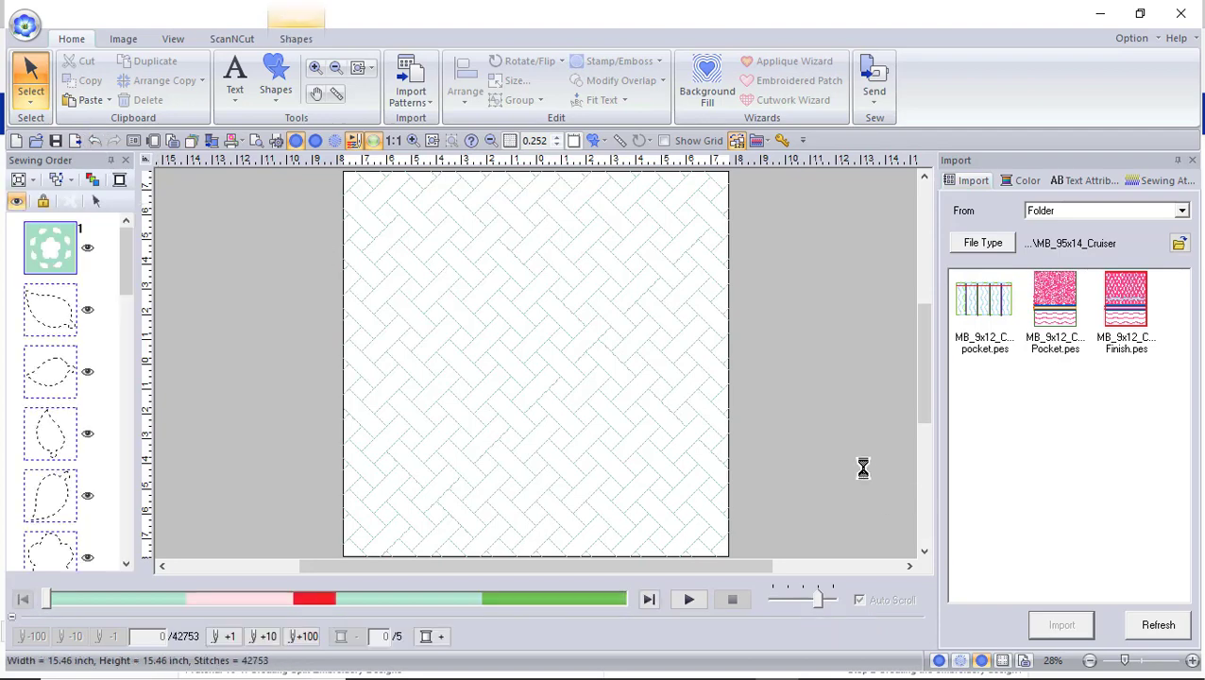
pyautogui.moveTo(855, 371)
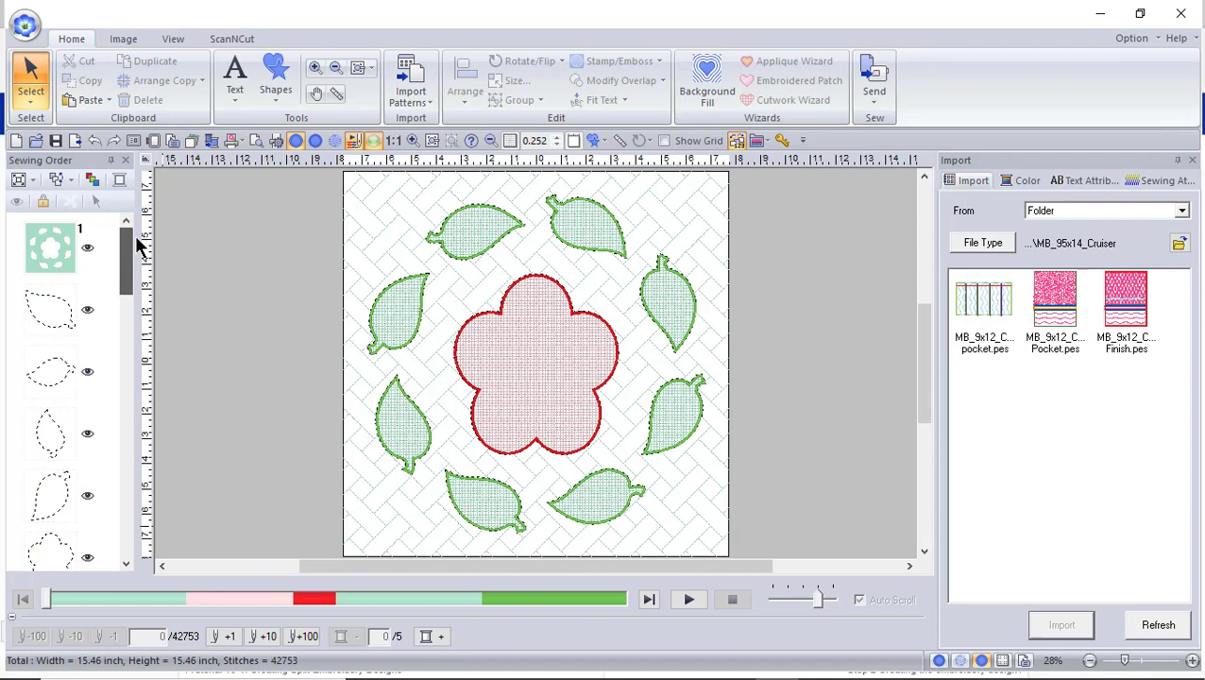
pyautogui.moveTo(10, 286)
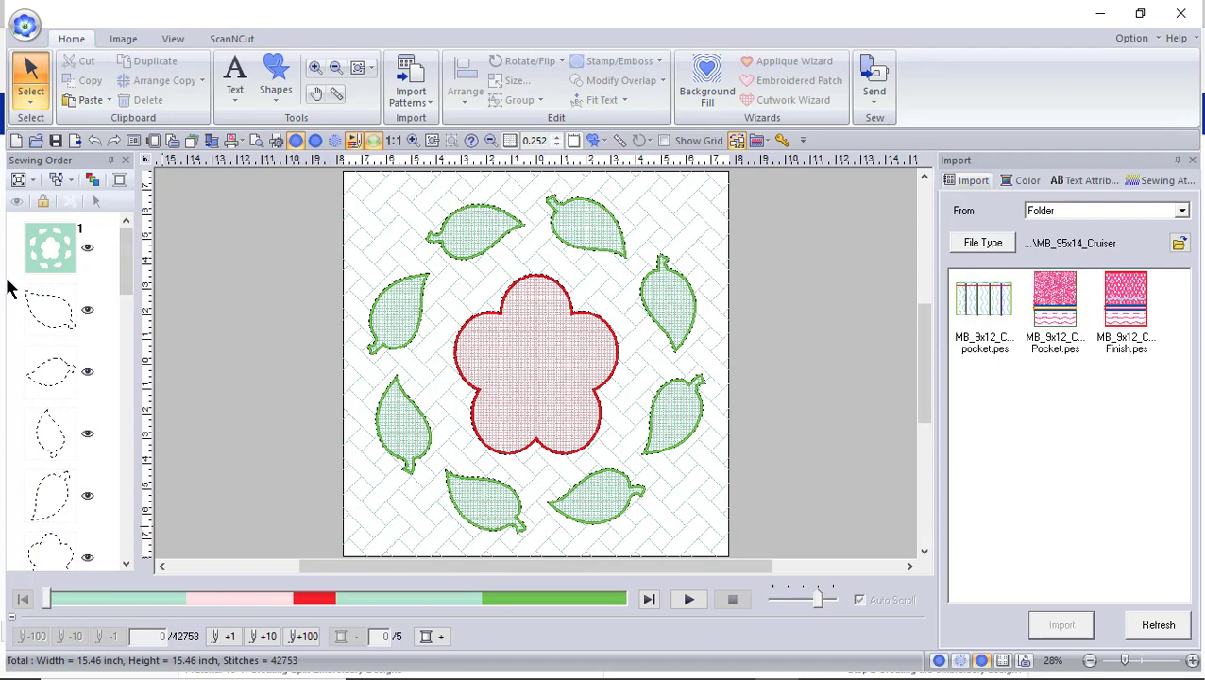
# Scroll down the Sewing Order list toward the square region object
pyautogui.scroll(-3)
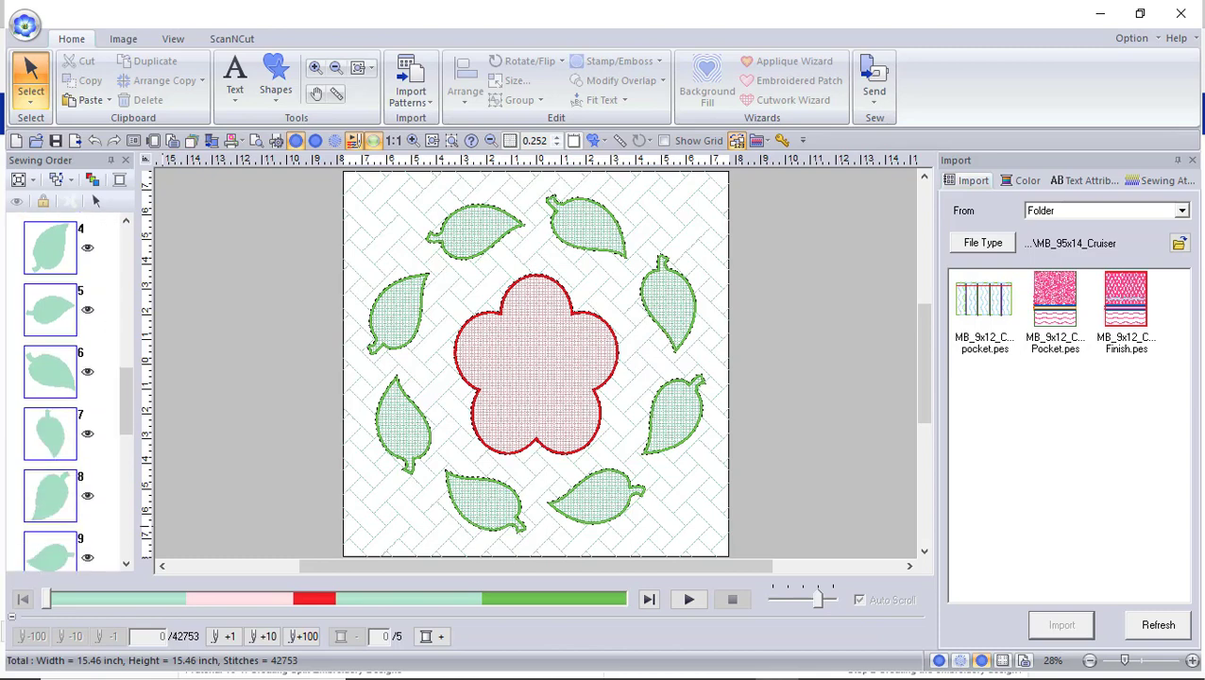
pyautogui.scroll(-3)
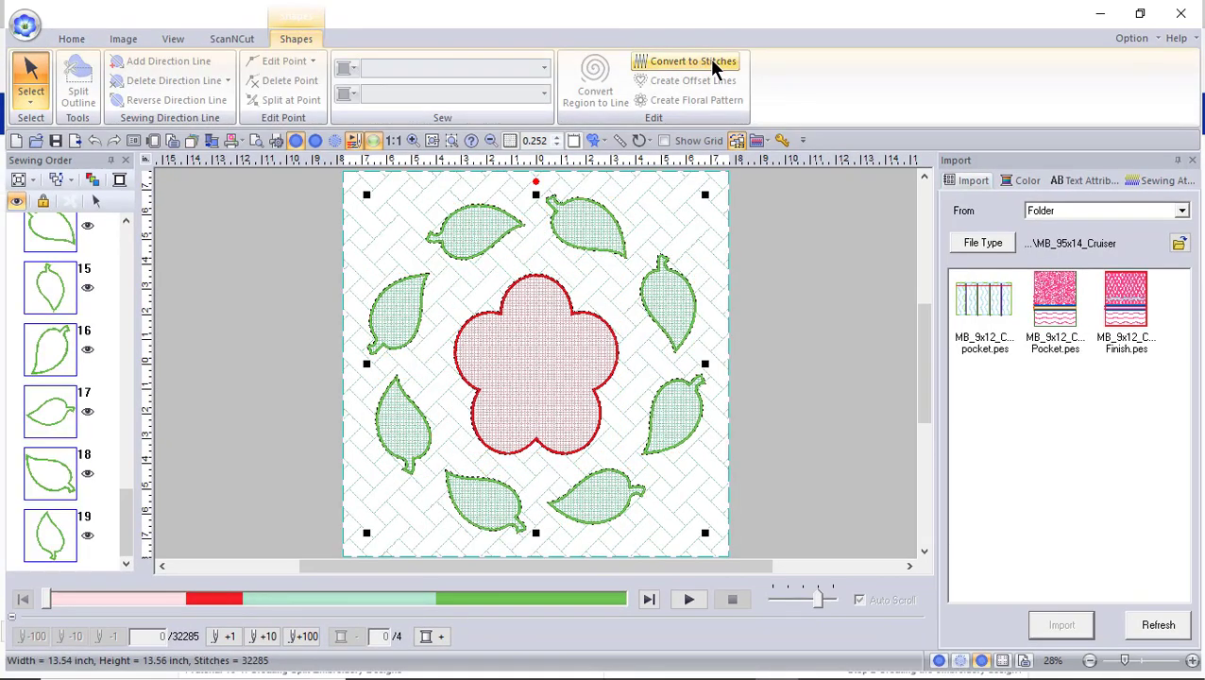
# Convert the square basket-weave region shape into stitch data
pyautogui.click(691, 60)
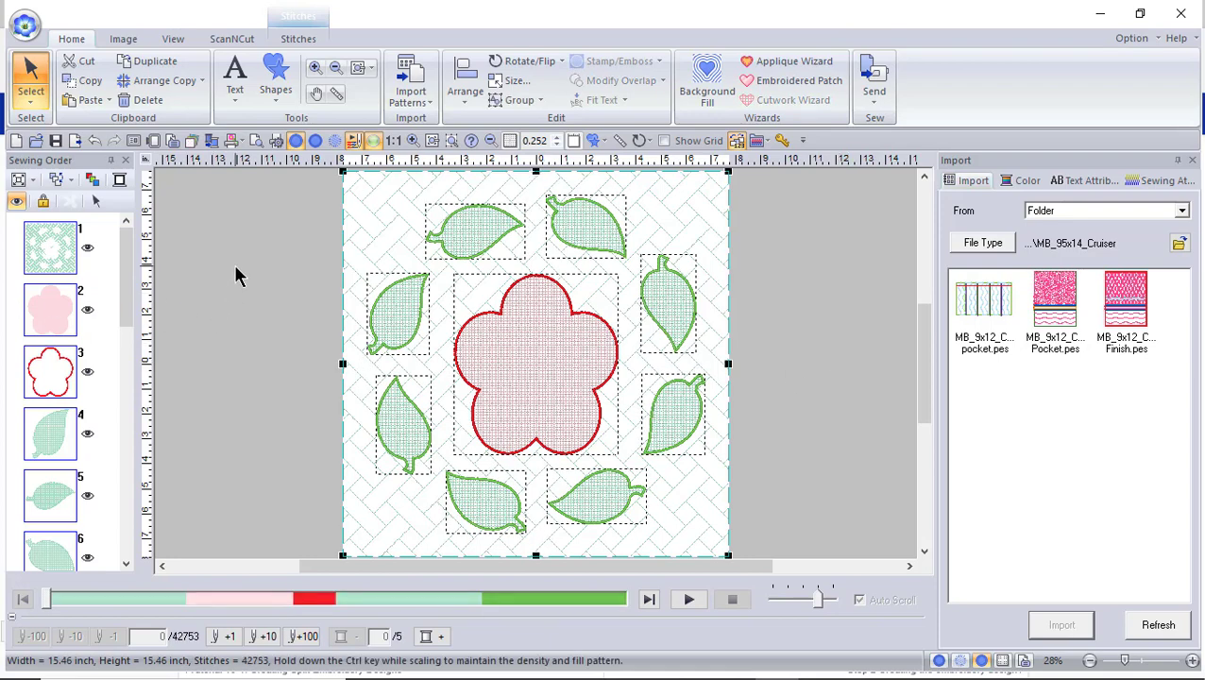
pyautogui.moveTo(224, 258)
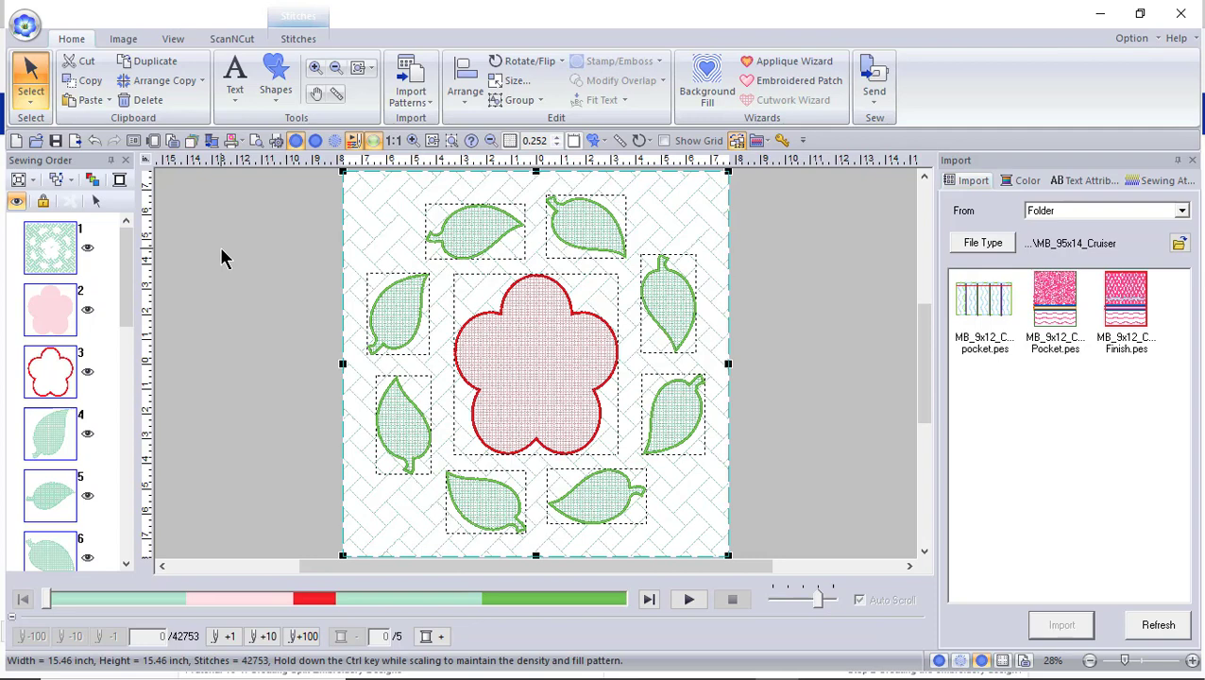
pyautogui.moveTo(207, 277)
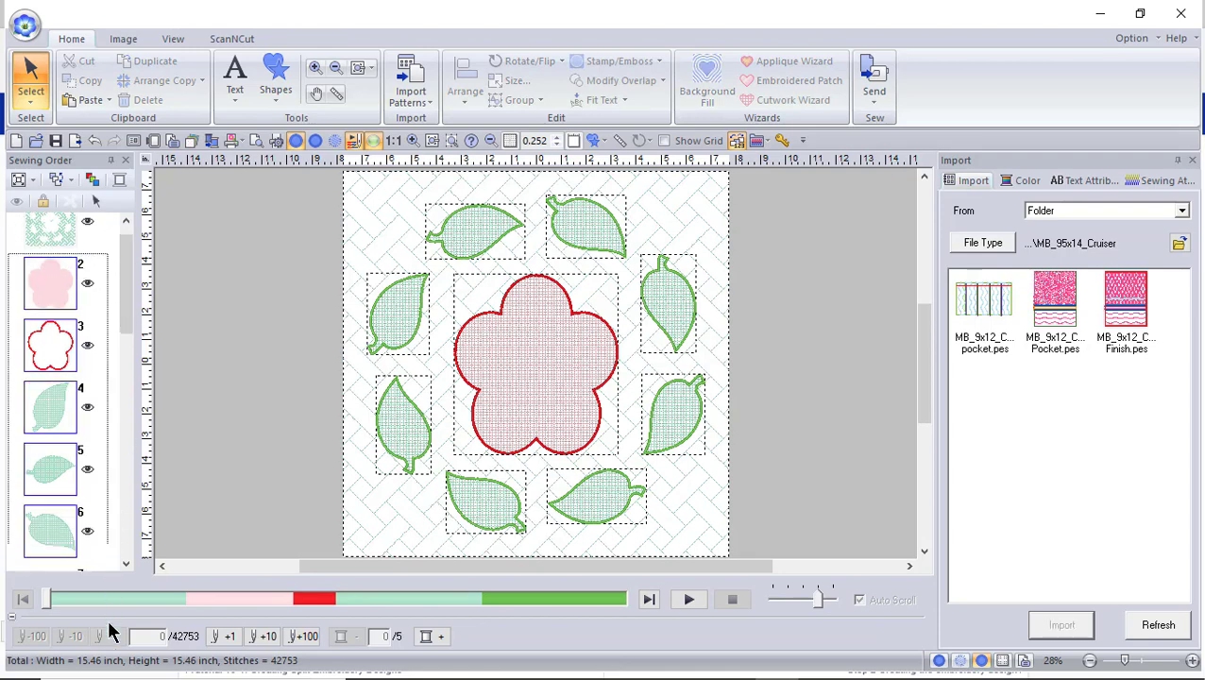
# Scroll down the Sewing Order list to reach the flower and leaf objects
pyautogui.scroll(-3)
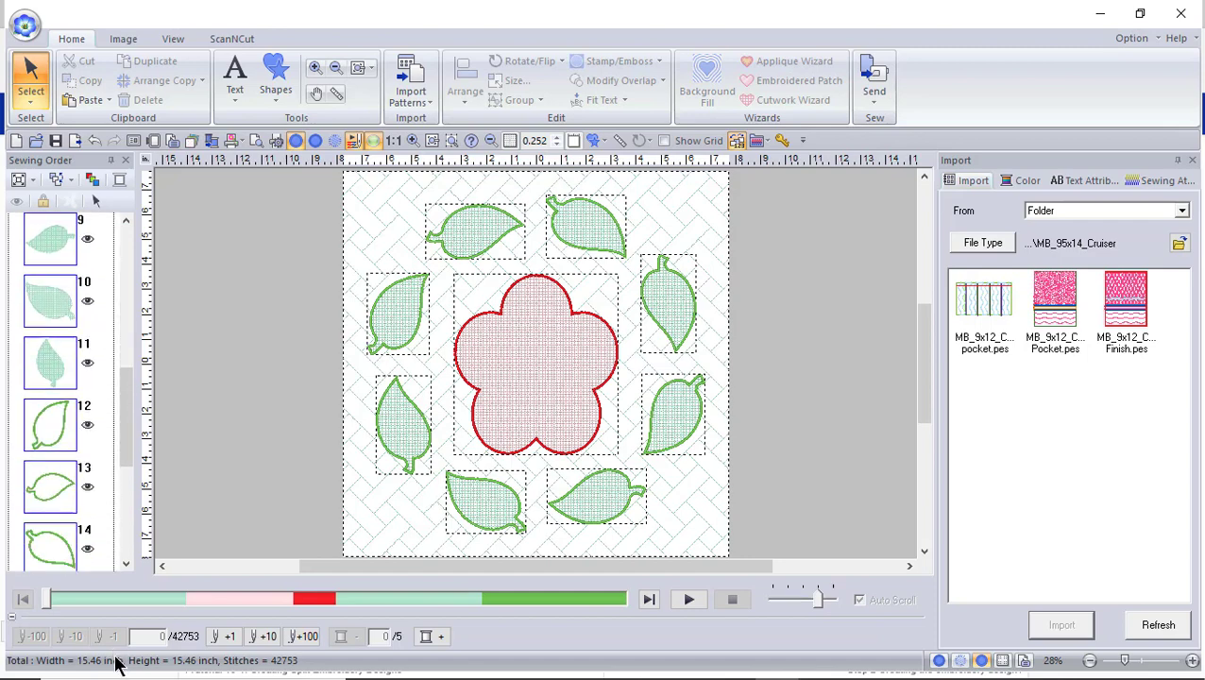
pyautogui.scroll(-3)
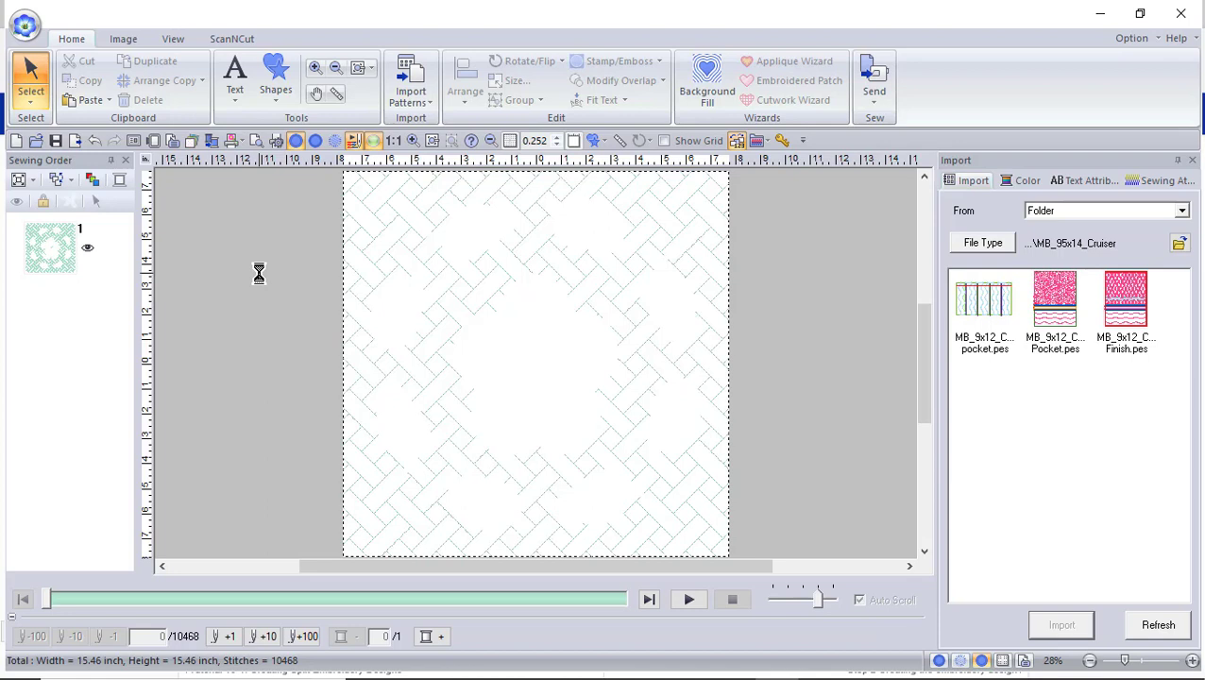
pyautogui.moveTo(869, 421)
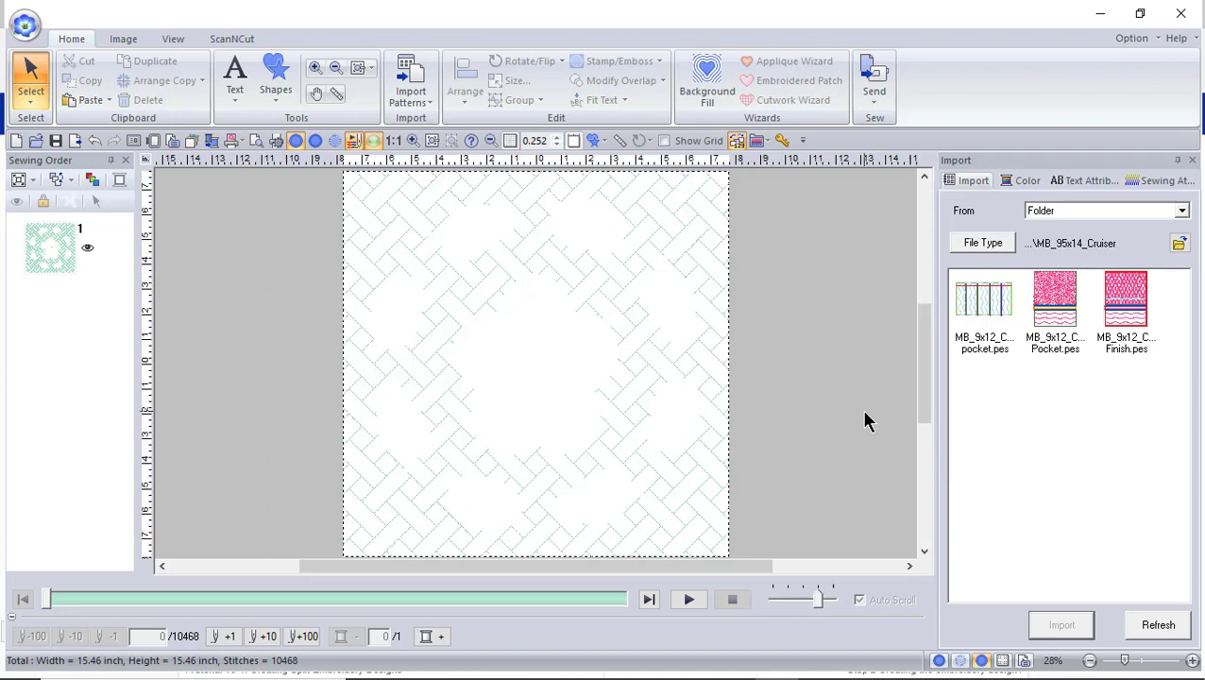
pyautogui.moveTo(831, 524)
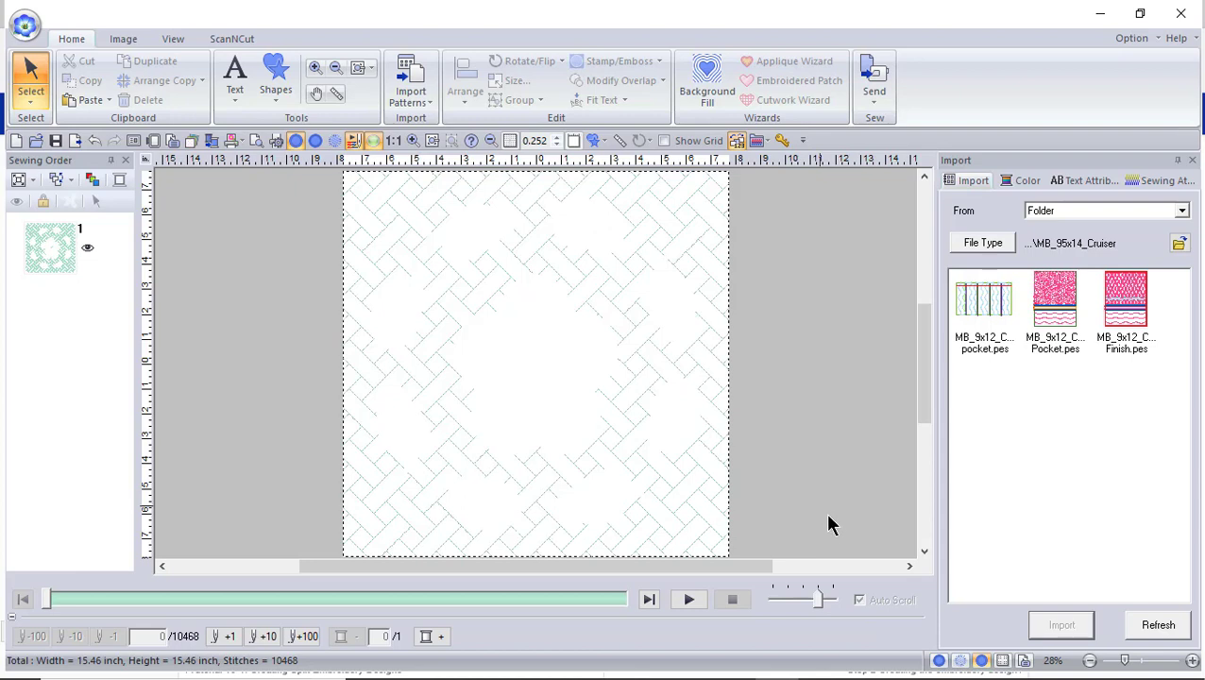